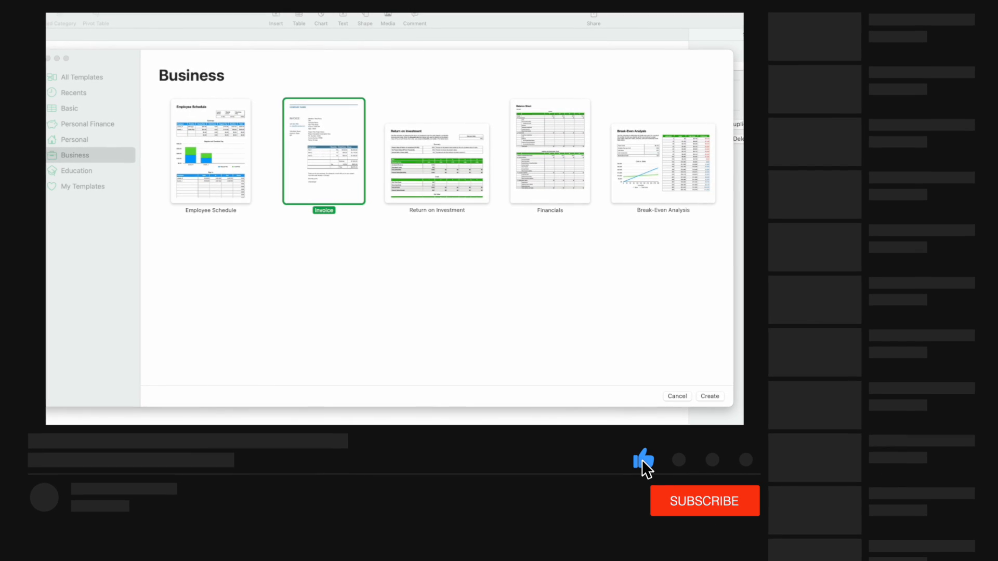
Choose the Business Invoice template and create a new invoice spreadsheet from it
left_click(703, 501)
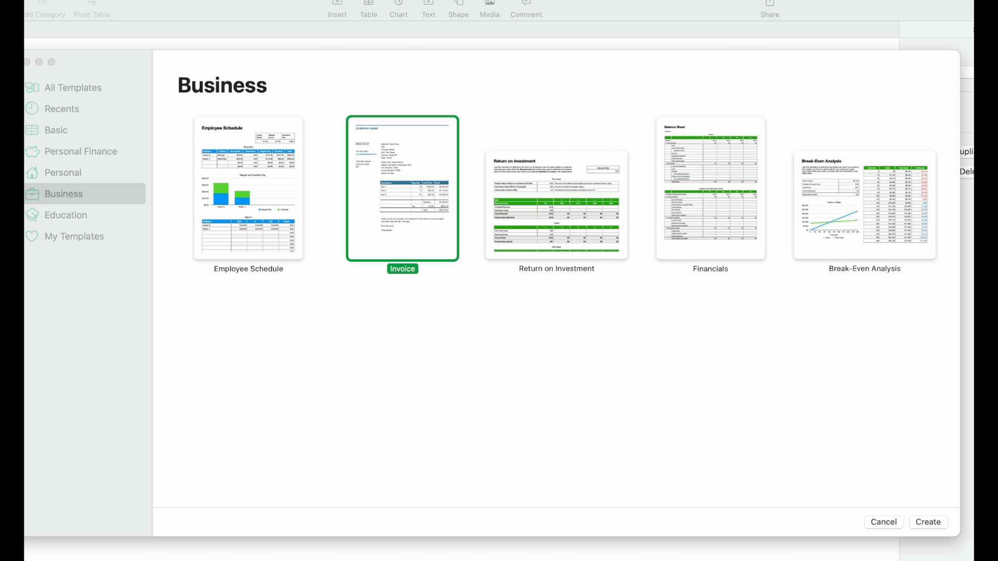
mouse_move(74, 215)
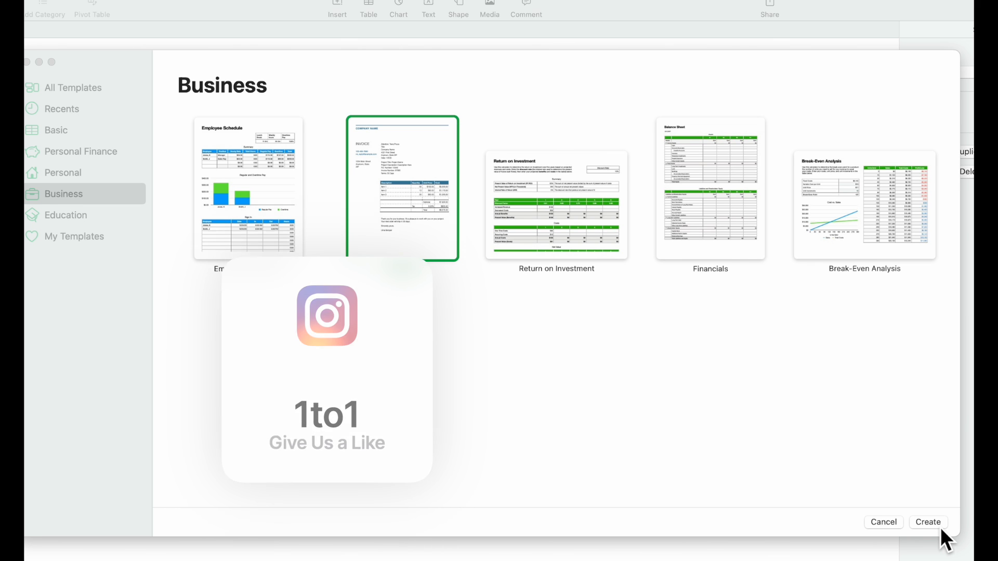
left_click(927, 522)
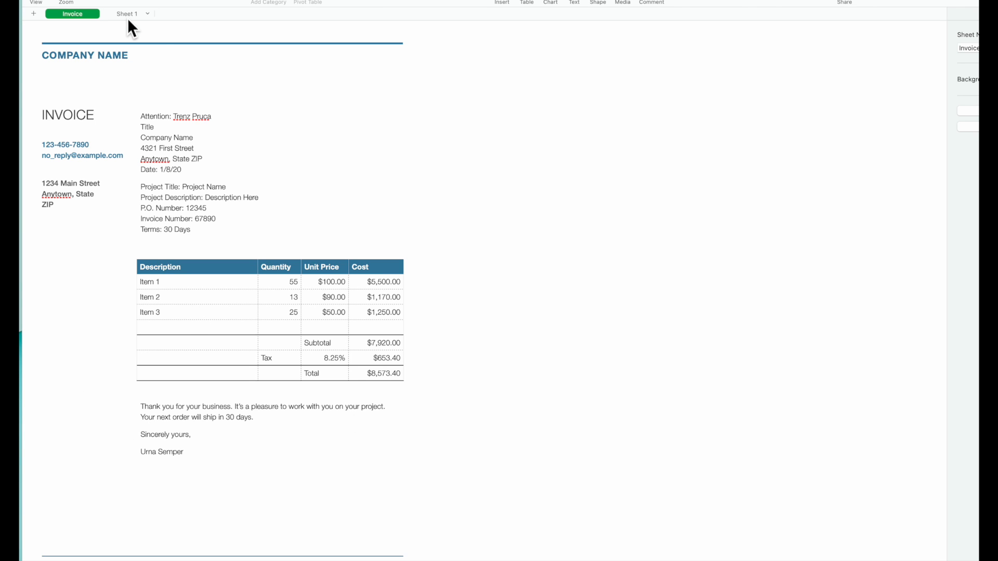
left_click(127, 14)
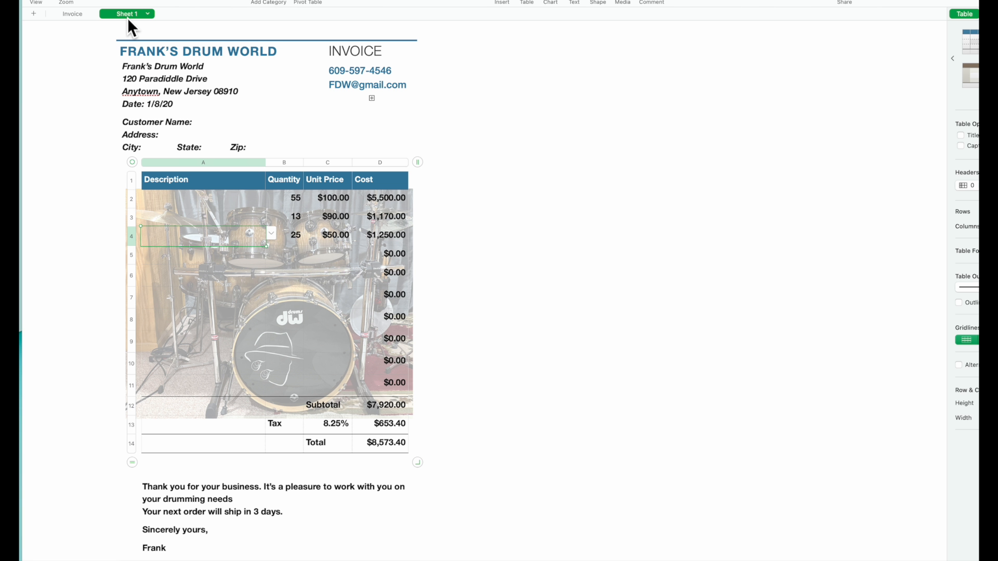
mouse_move(517, 275)
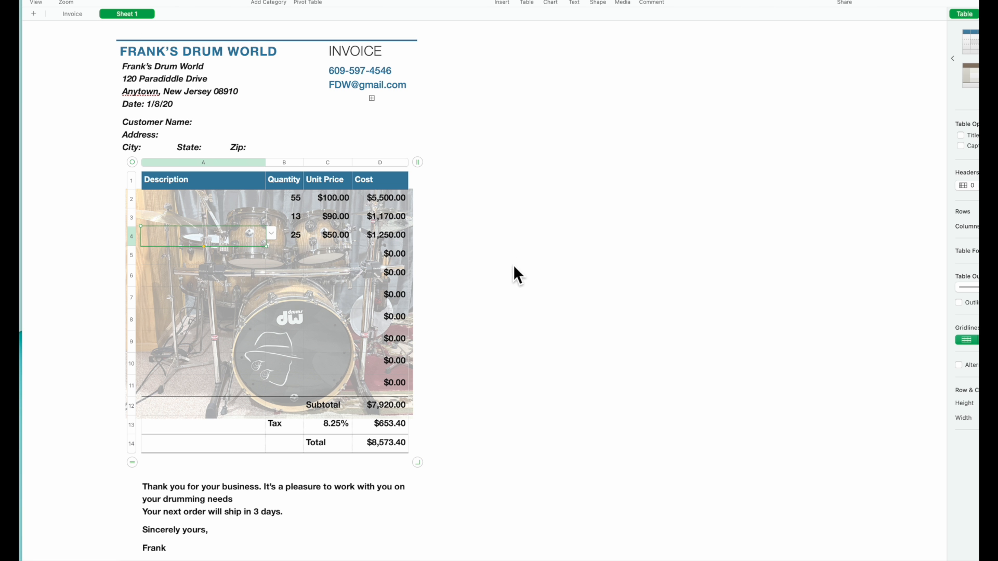
mouse_move(604, 89)
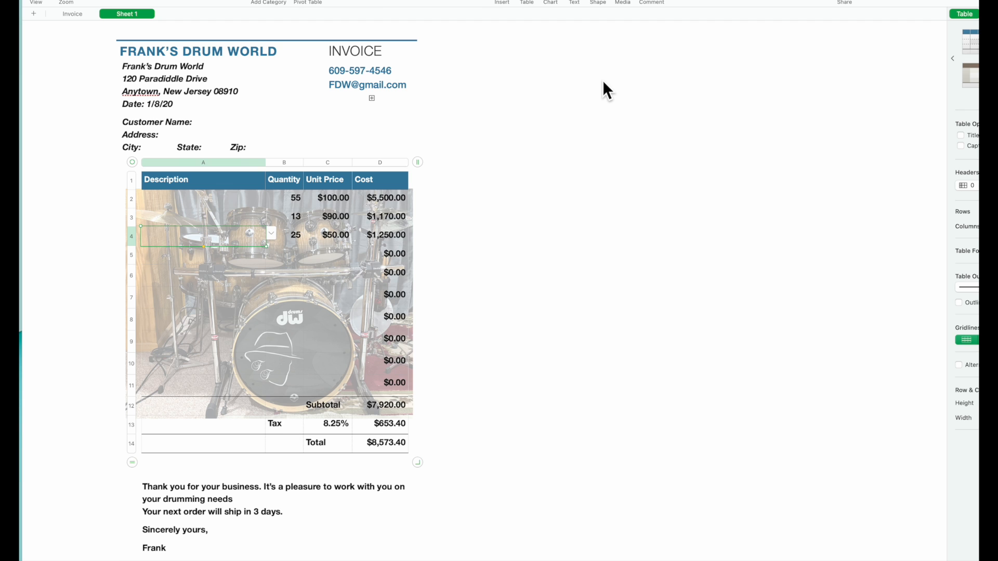
mouse_move(253, 422)
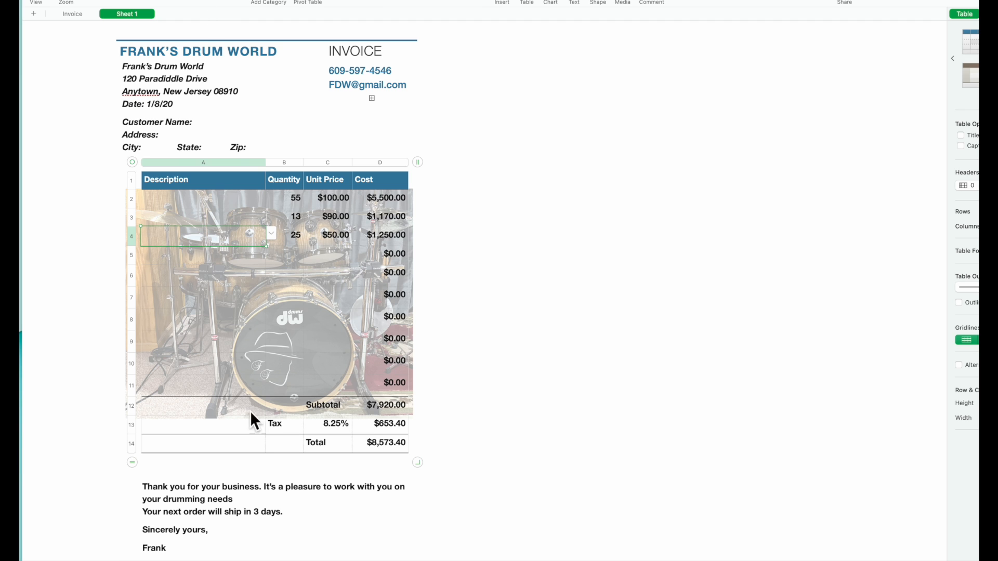
mouse_move(330, 331)
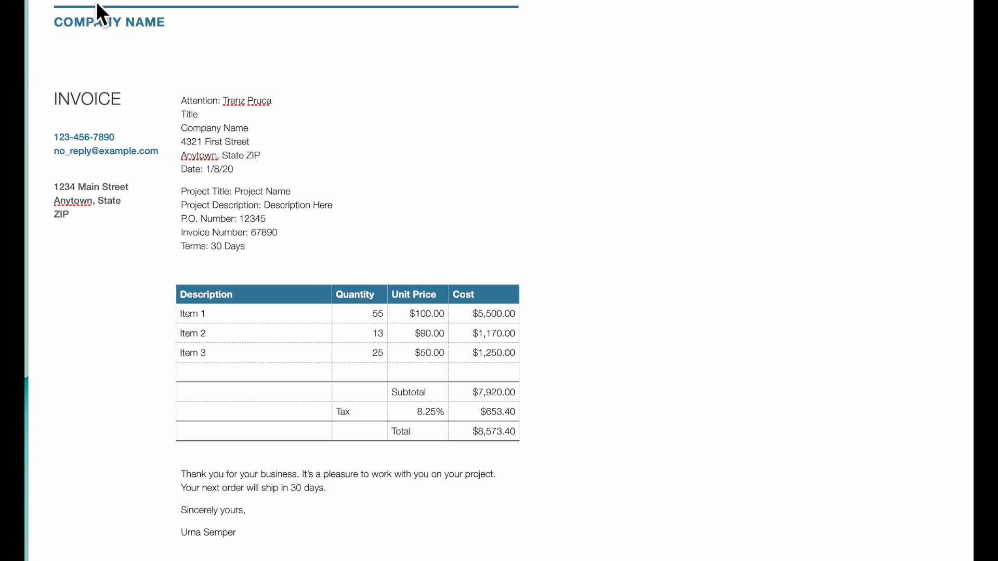
mouse_move(219, 150)
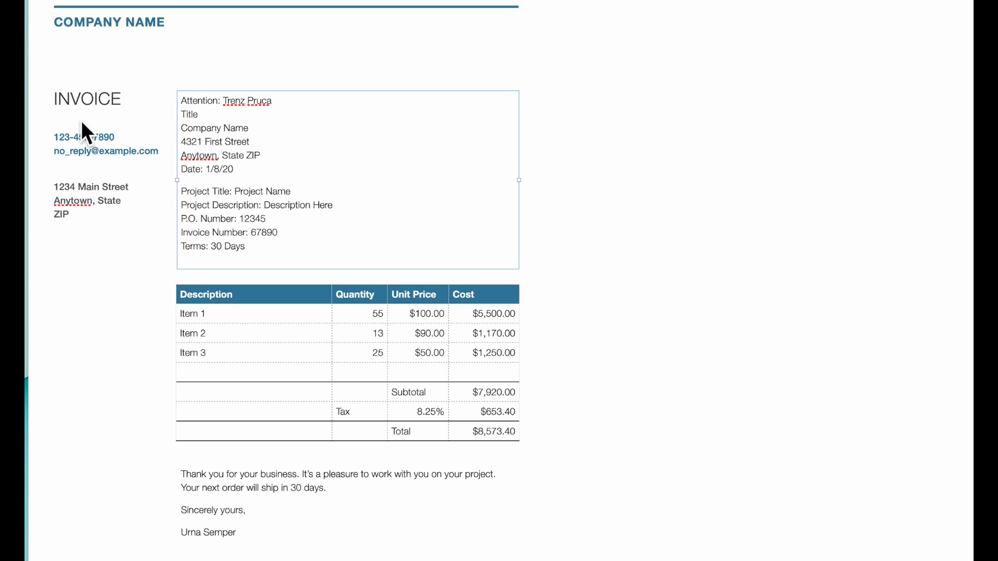
mouse_move(260, 170)
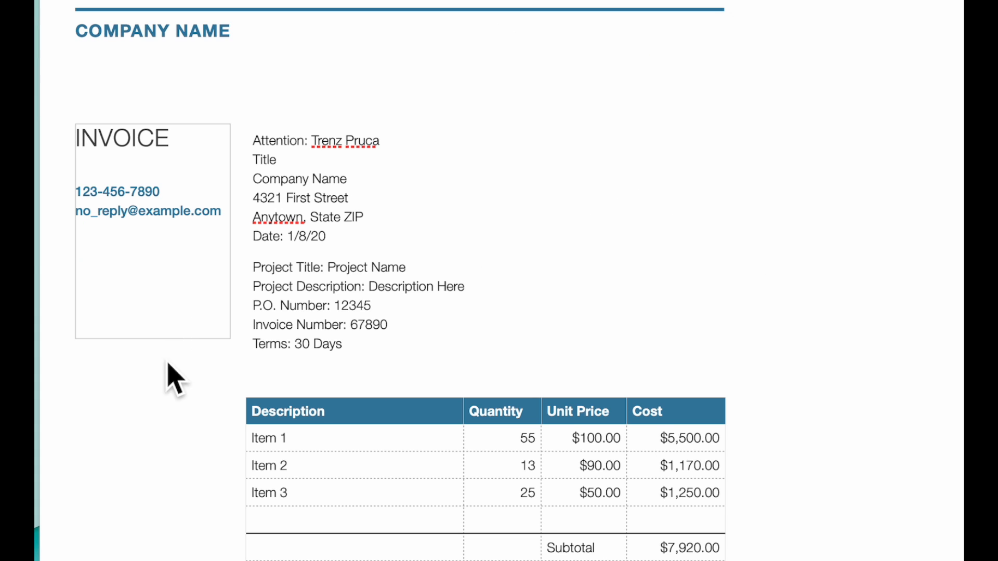
Move the INVOICE contact block to the top right and the address/project details left
left_click(152, 263)
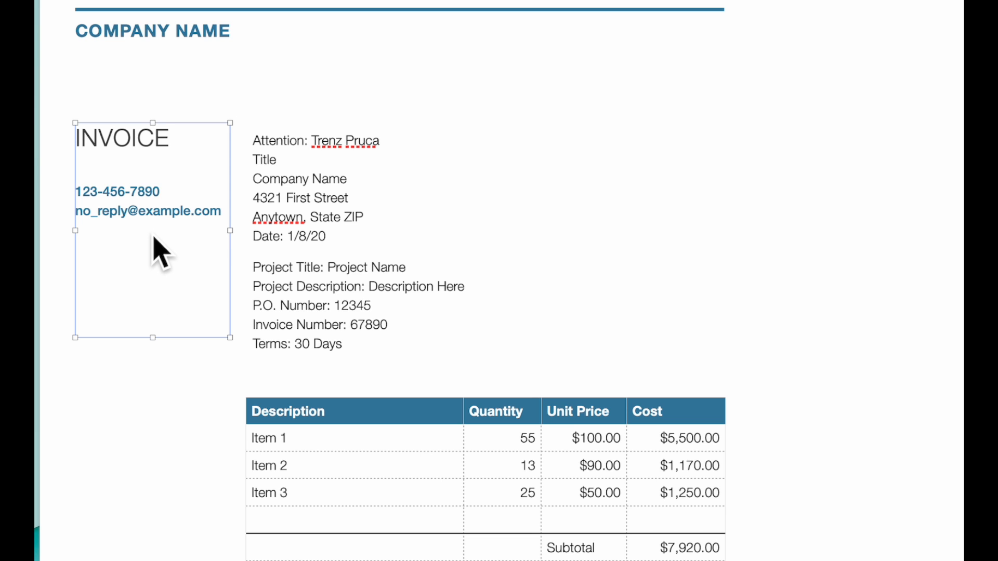
left_click_drag(152, 337, 152, 247)
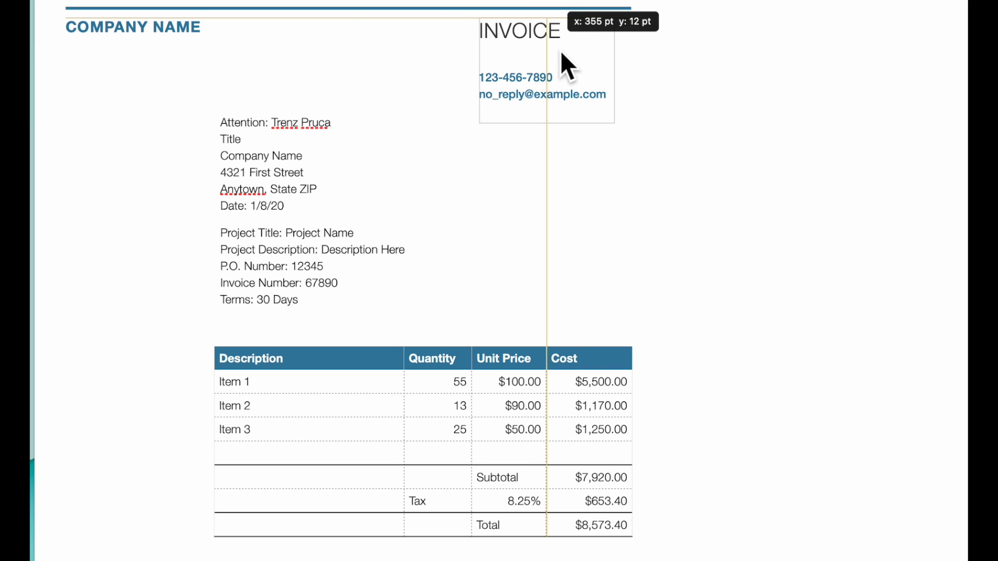
left_click(518, 30)
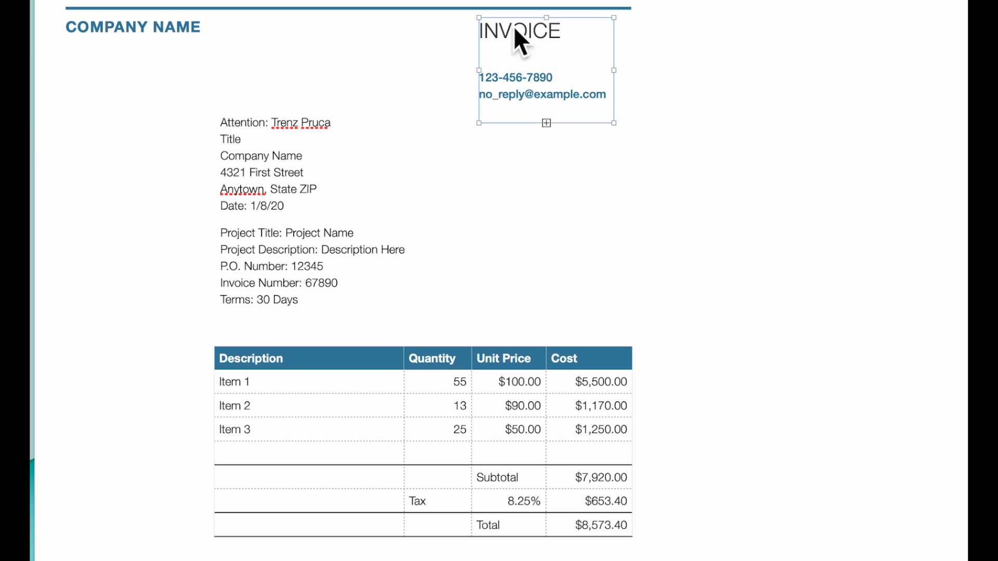
mouse_move(926, 145)
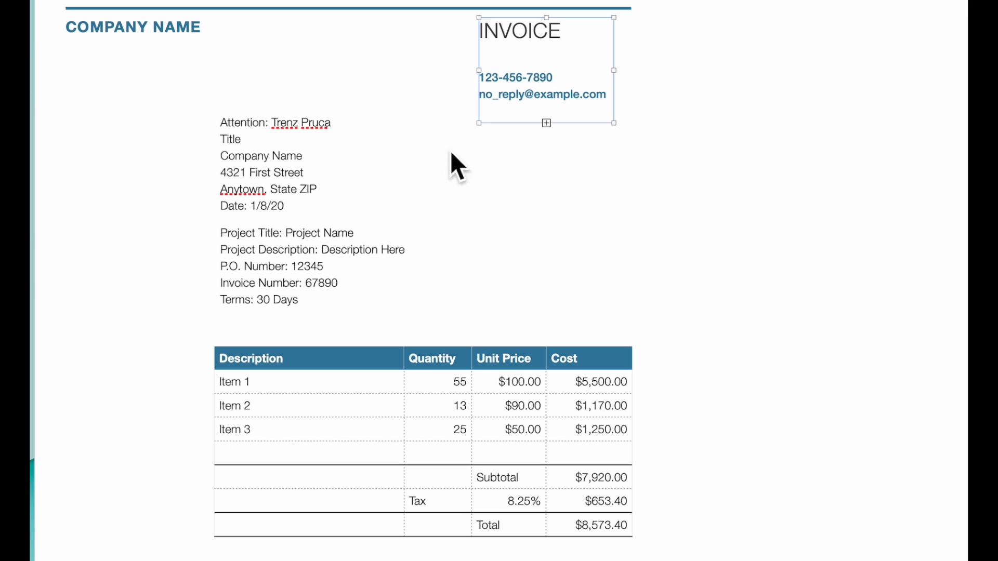
mouse_move(523, 58)
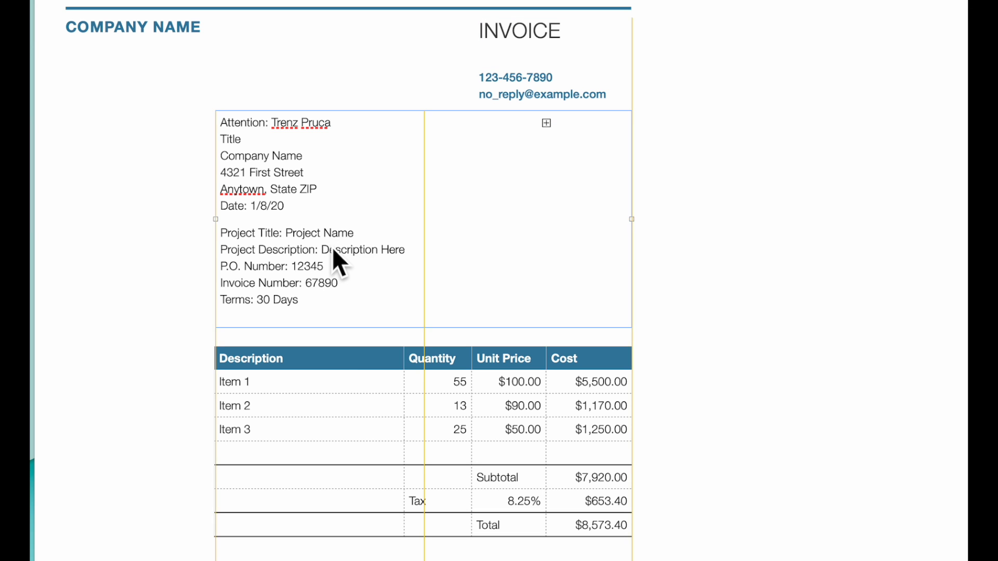
left_click_drag(338, 261, 181, 203)
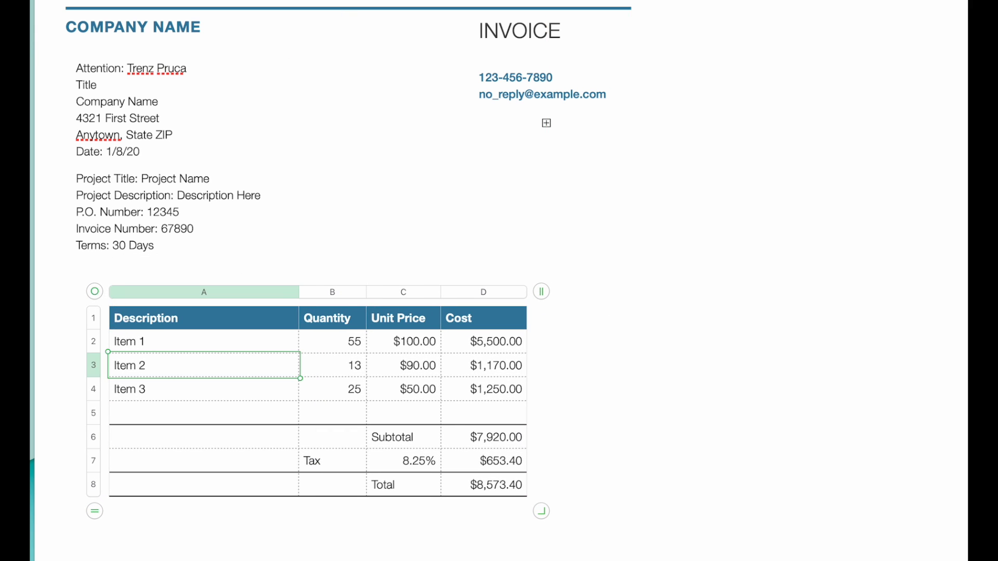
mouse_move(549, 29)
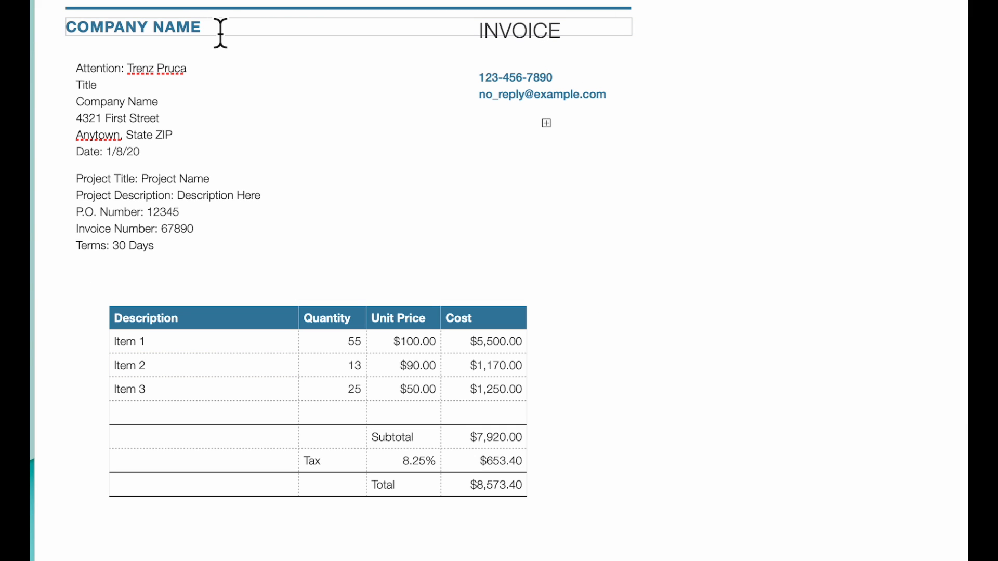
Type FRANK'S DRUM WORLD over the COMPANY NAME placeholder and select the new name
double_click(133, 26)
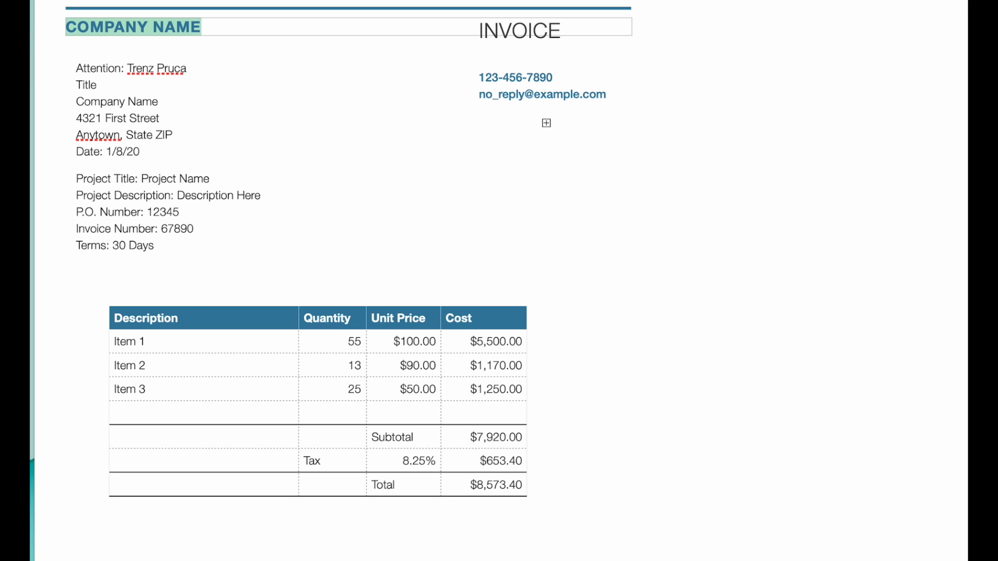
type("FRANK’S DRUM WO")
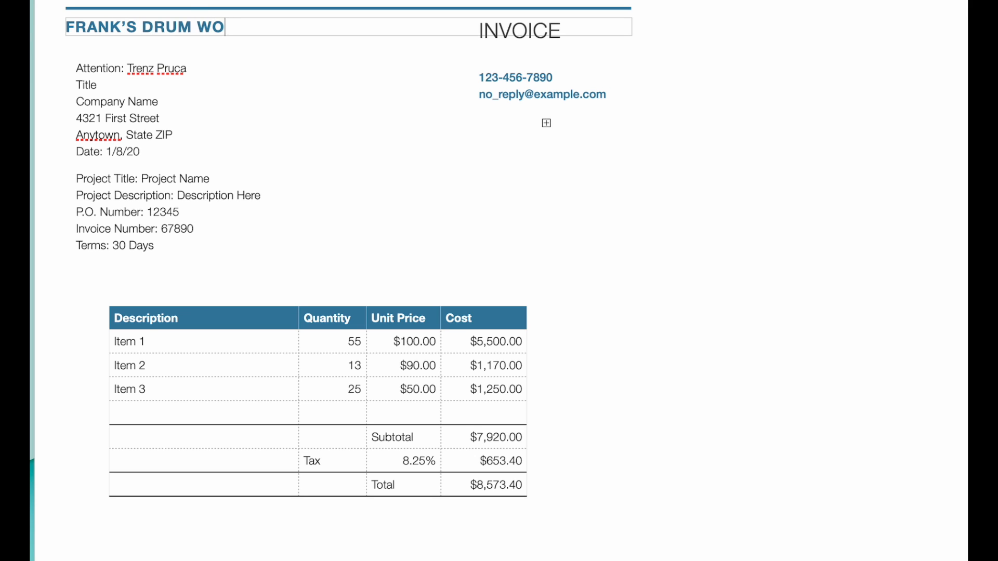
type("RLD")
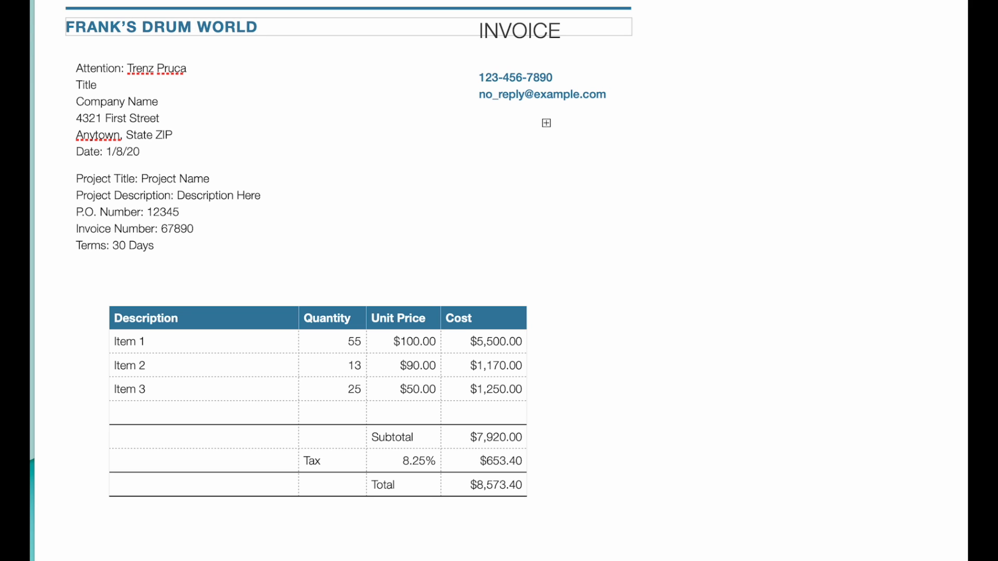
mouse_move(221, 65)
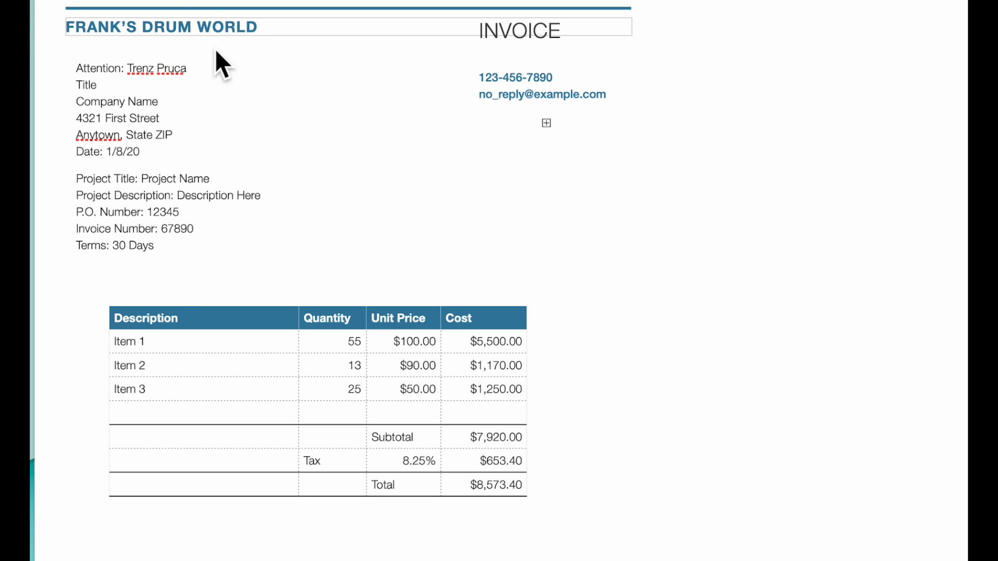
double_click(162, 26)
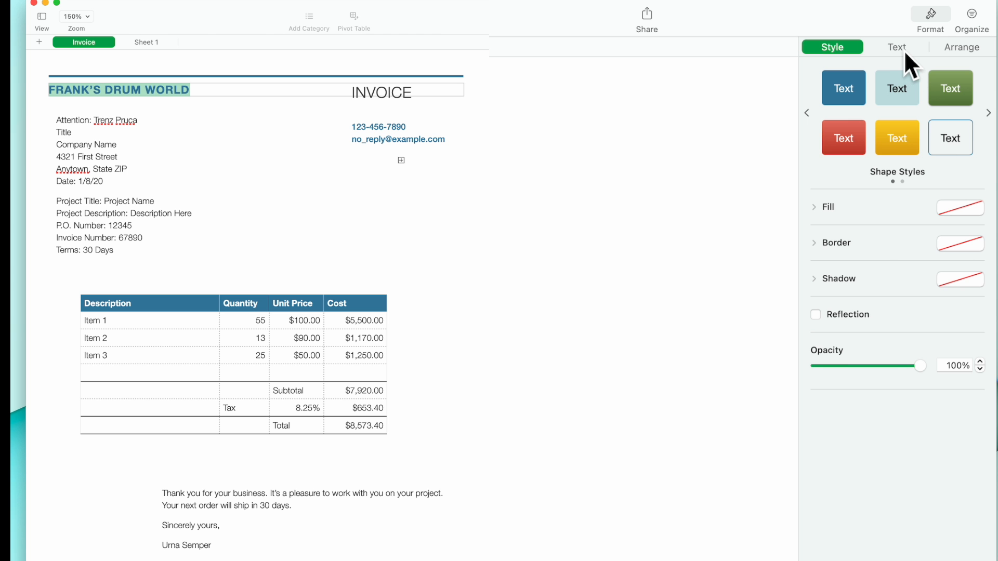
Make FRANK'S DRUM WORLD italic at 16 pt and bold the INVOICE heading
left_click(896, 46)
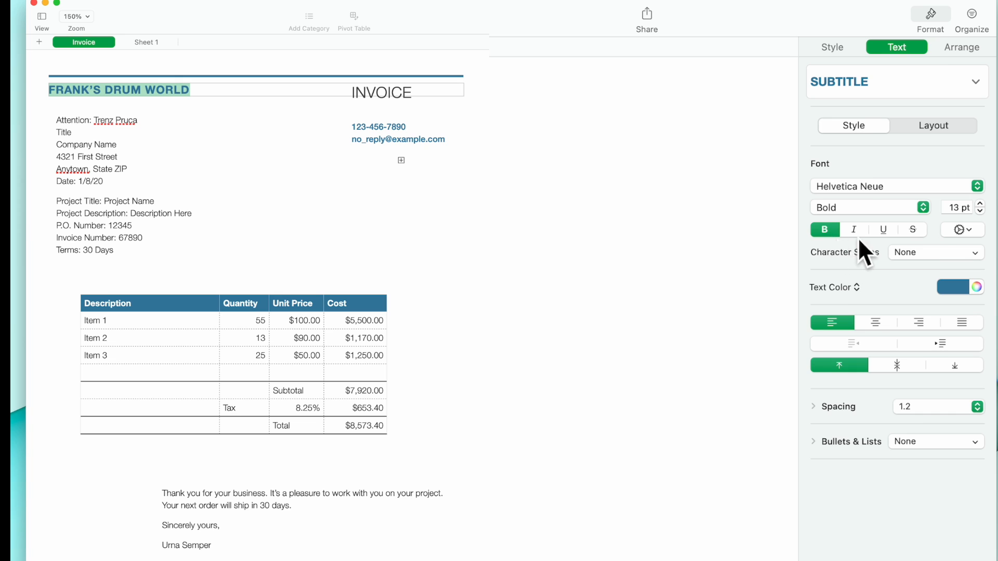
left_click(853, 229)
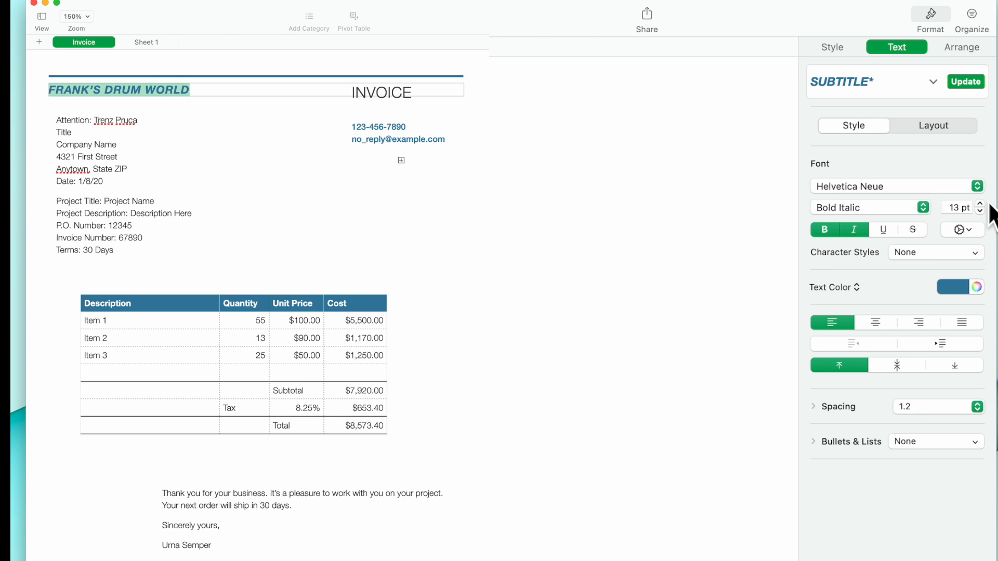
left_click(979, 203)
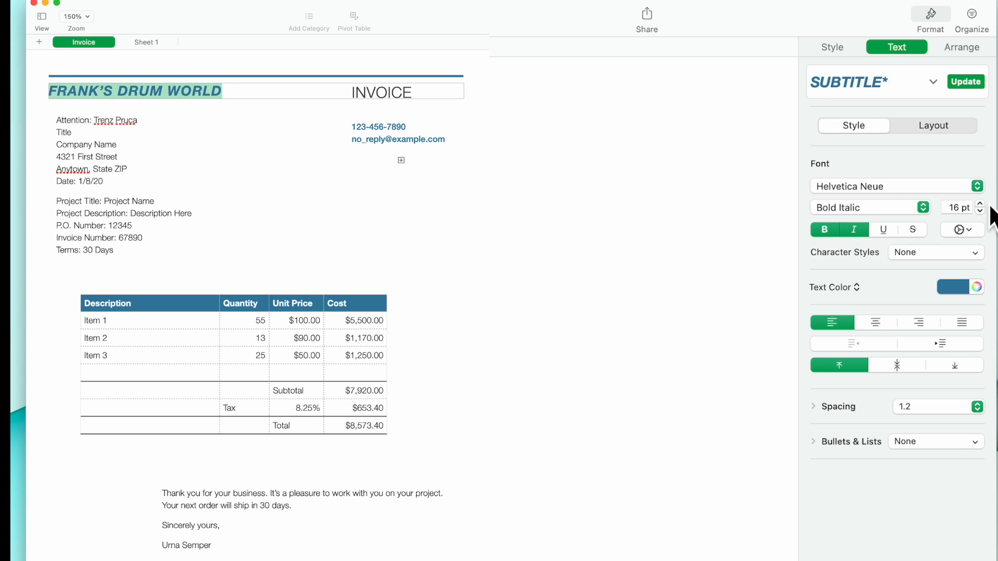
left_click(978, 203)
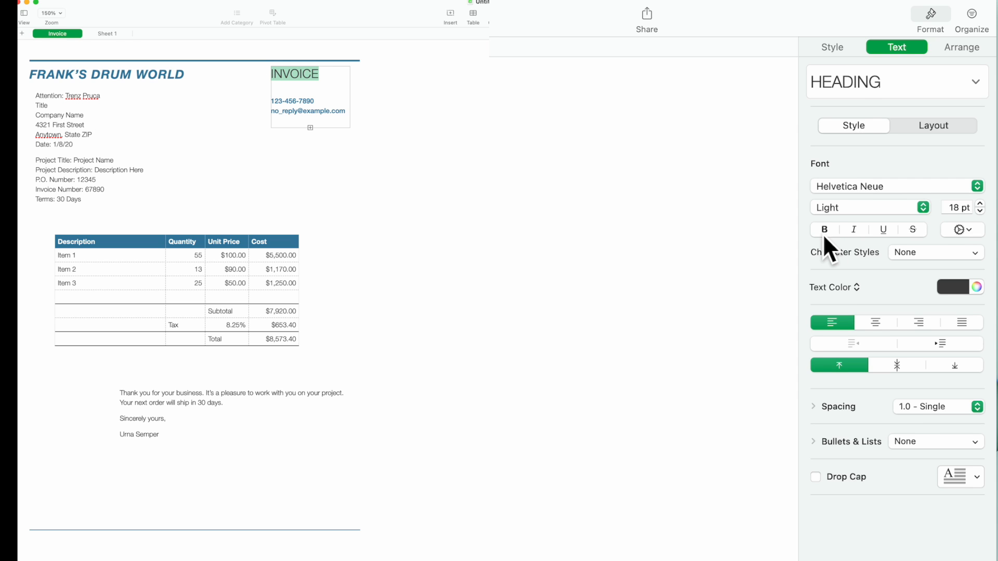
left_click(823, 229)
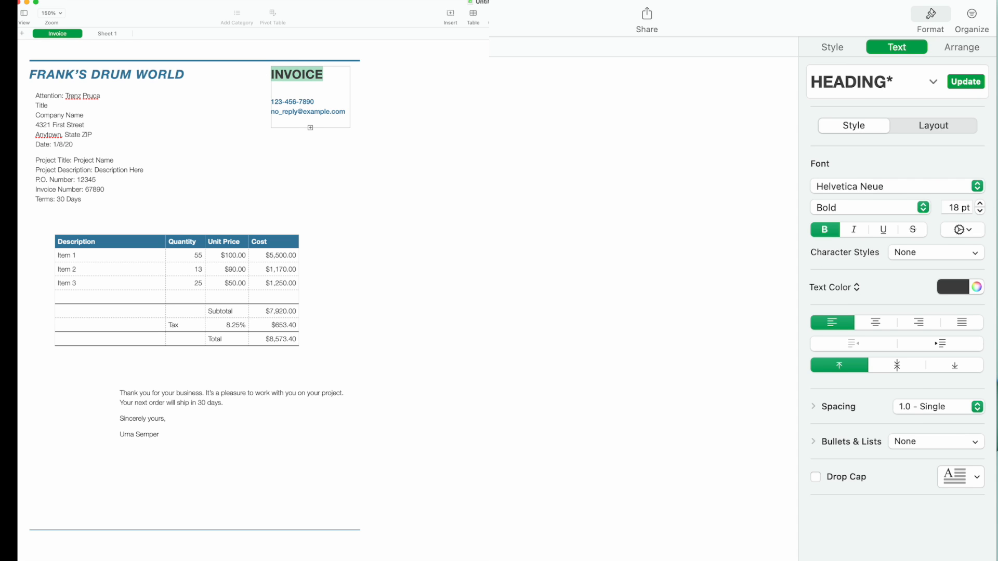
mouse_move(845, 219)
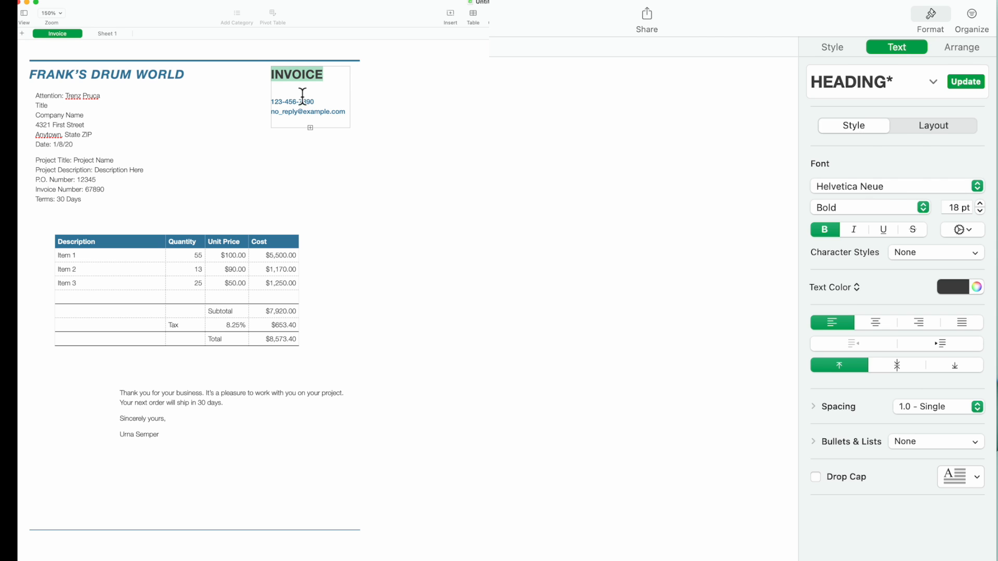
left_click(310, 96)
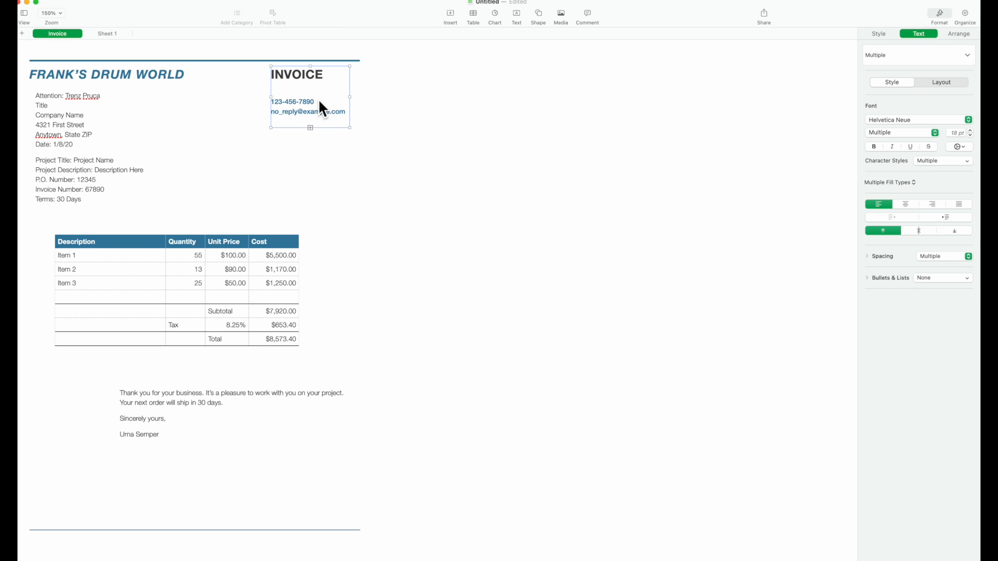
mouse_move(321, 111)
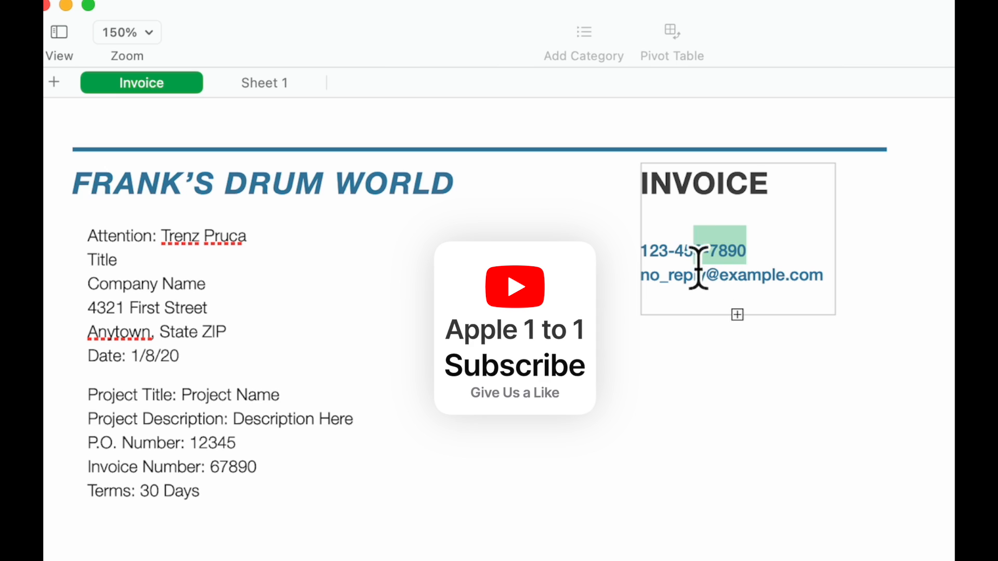
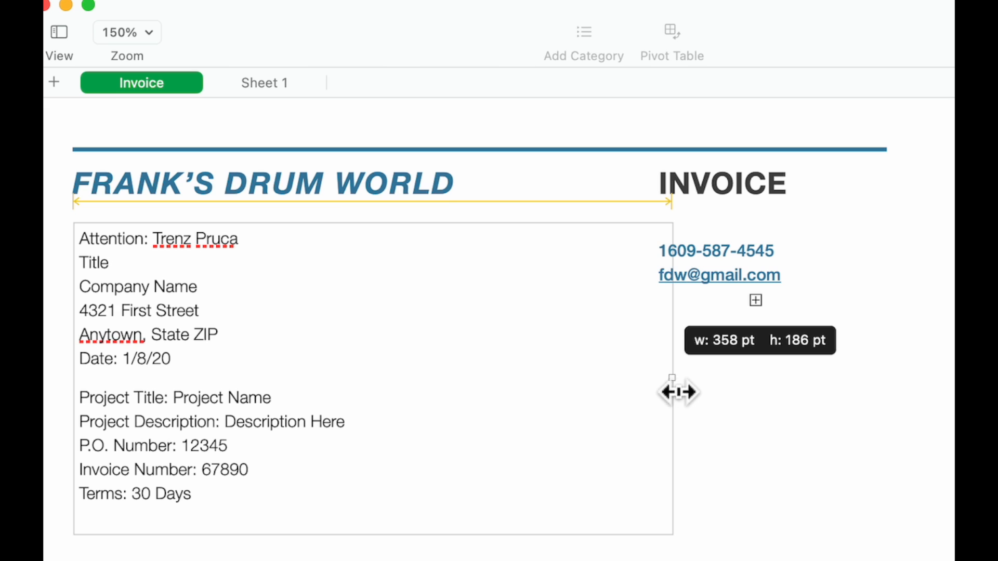
left_click_drag(672, 379, 480, 378)
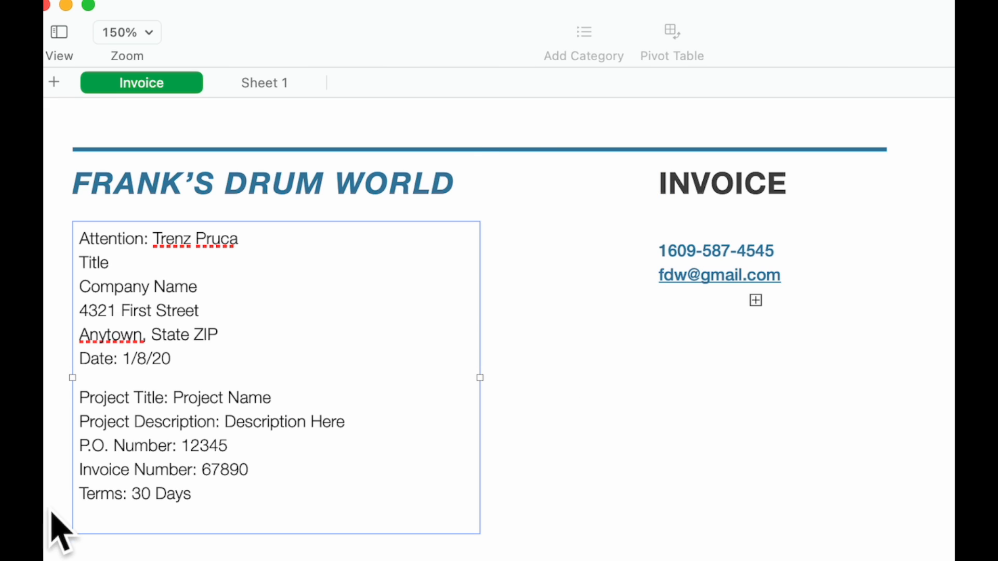
Switch to Sheet 1 to view the original drum invoice
left_click(263, 82)
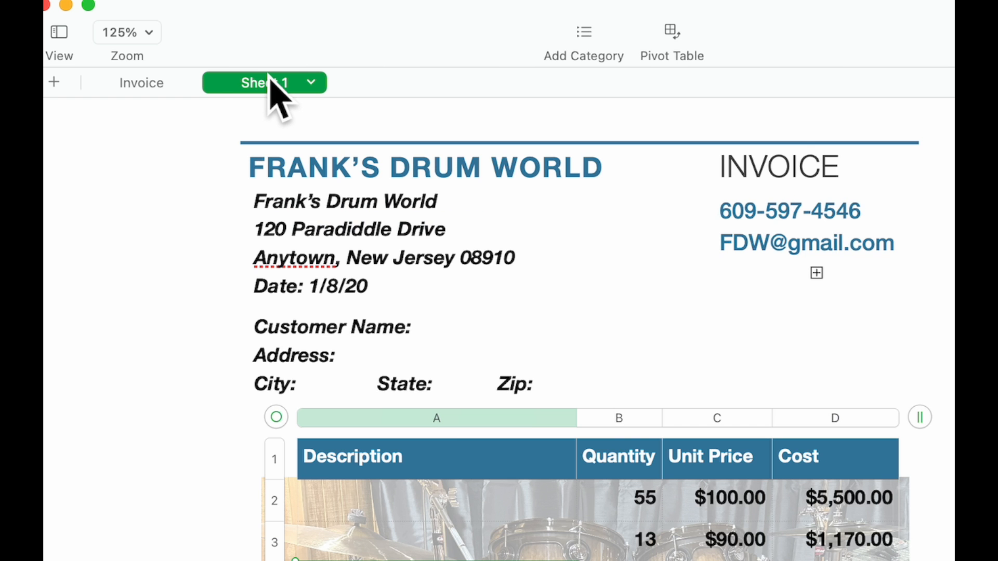
mouse_move(168, 226)
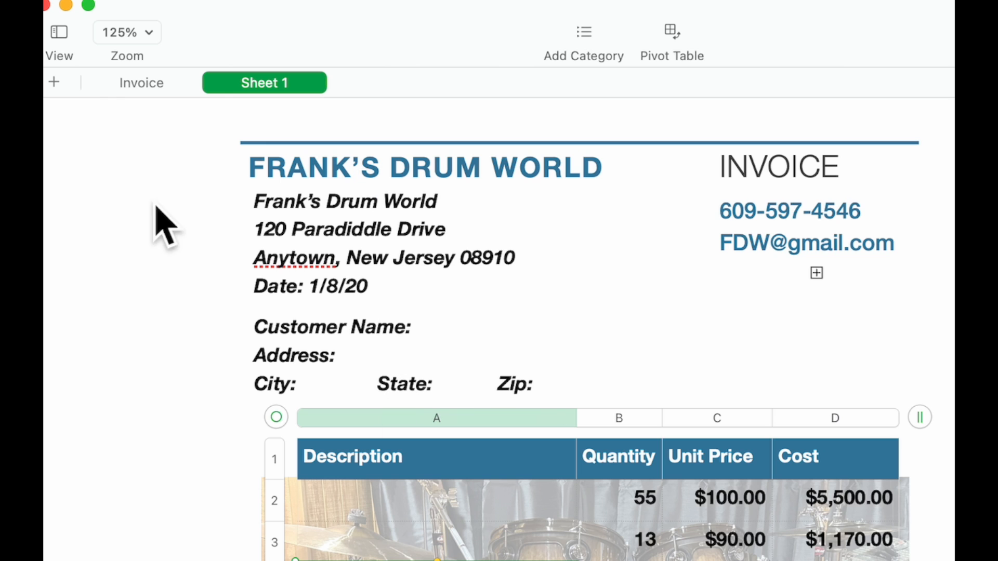
left_click(141, 82)
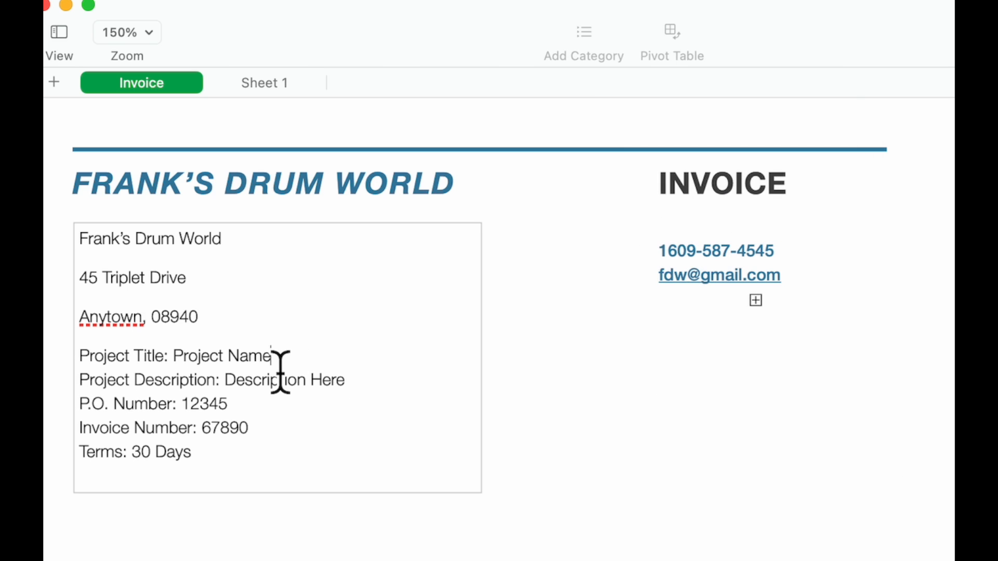
Select the Project Title line and begin typing the Customer label over it
double_click(223, 355)
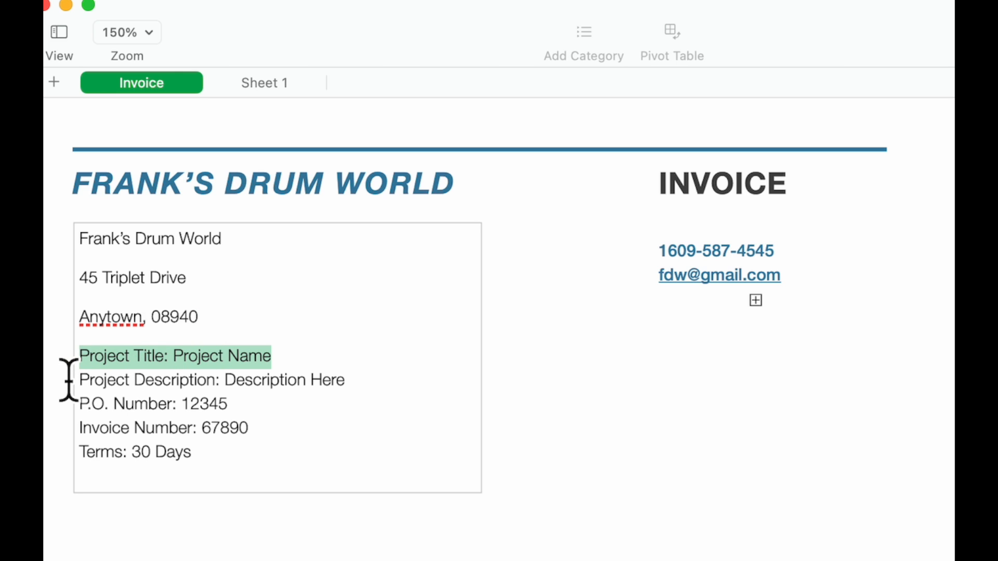
type("Custo")
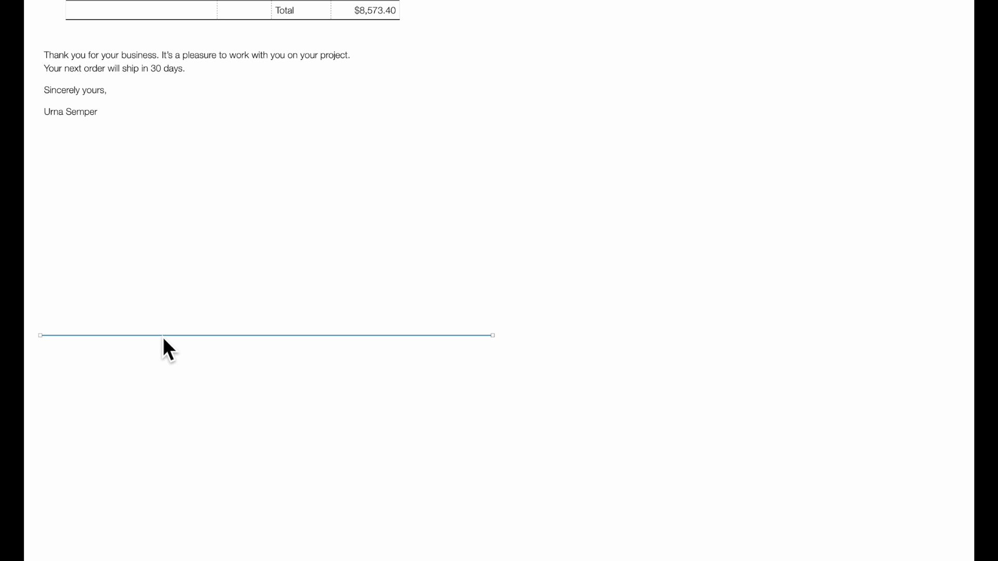
Move the thin horizontal rule up to sit beneath the closing signature lines
left_click_drag(167, 335, 162, 130)
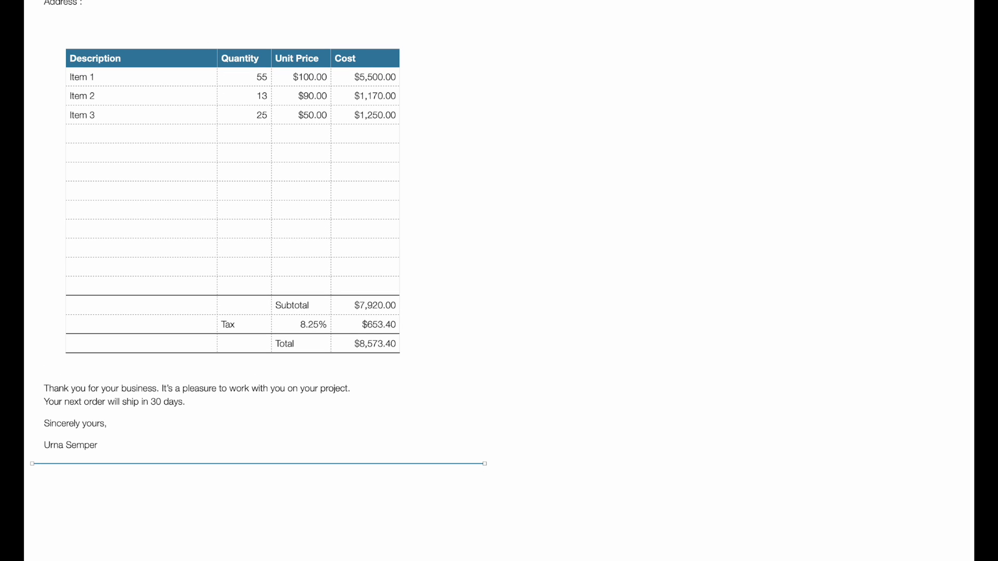
mouse_move(731, 227)
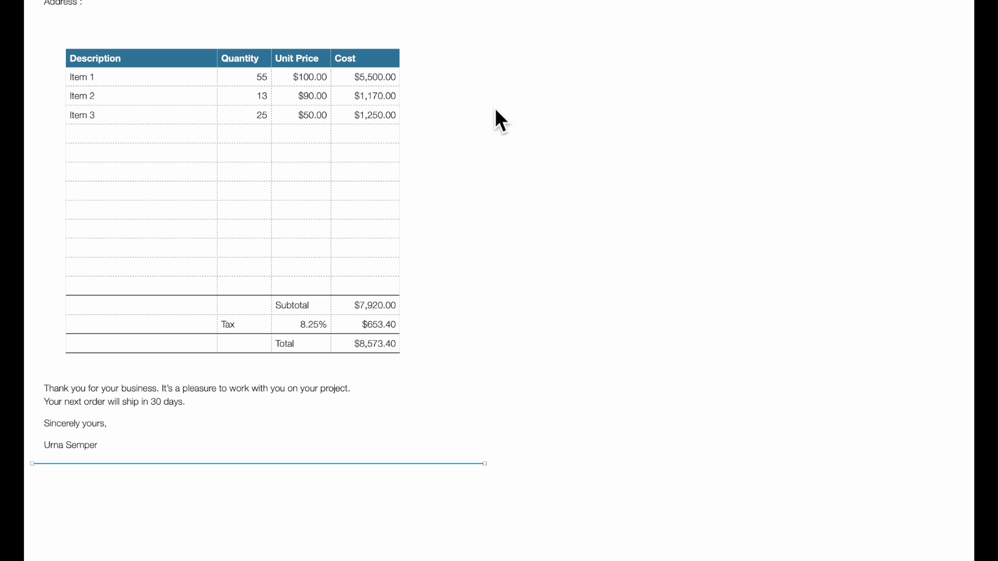
mouse_move(258, 399)
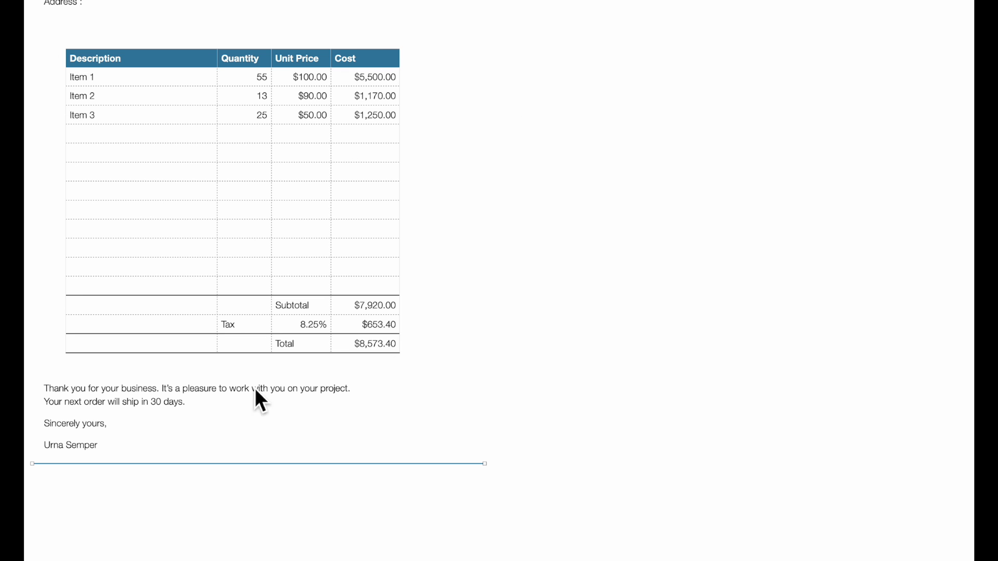
mouse_move(214, 218)
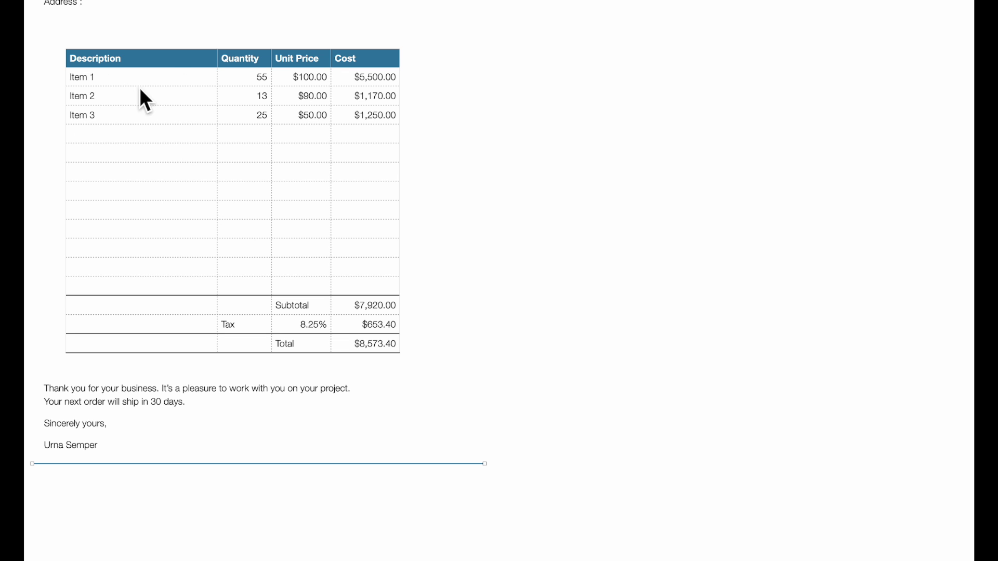
mouse_move(127, 101)
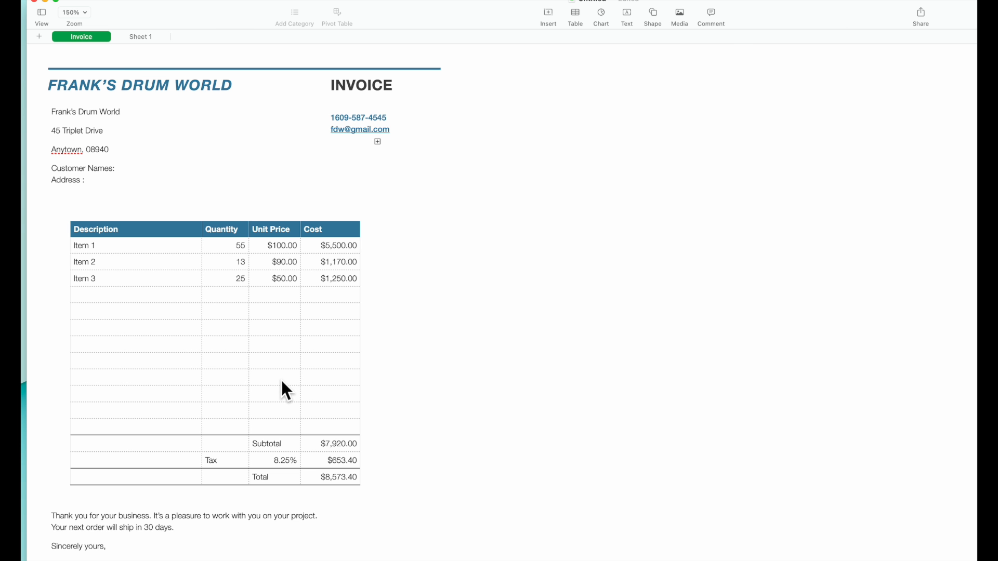
left_click(141, 37)
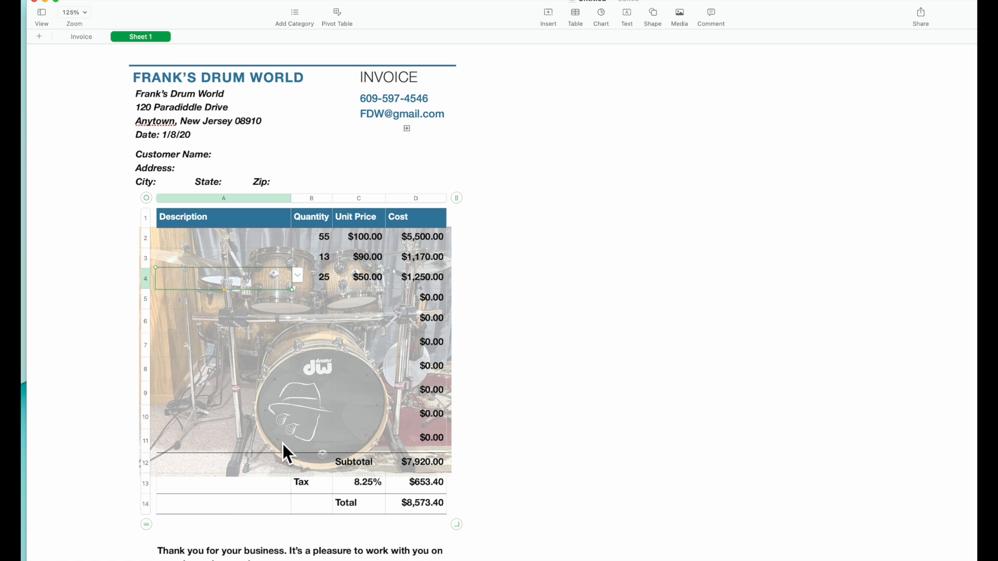
mouse_move(336, 304)
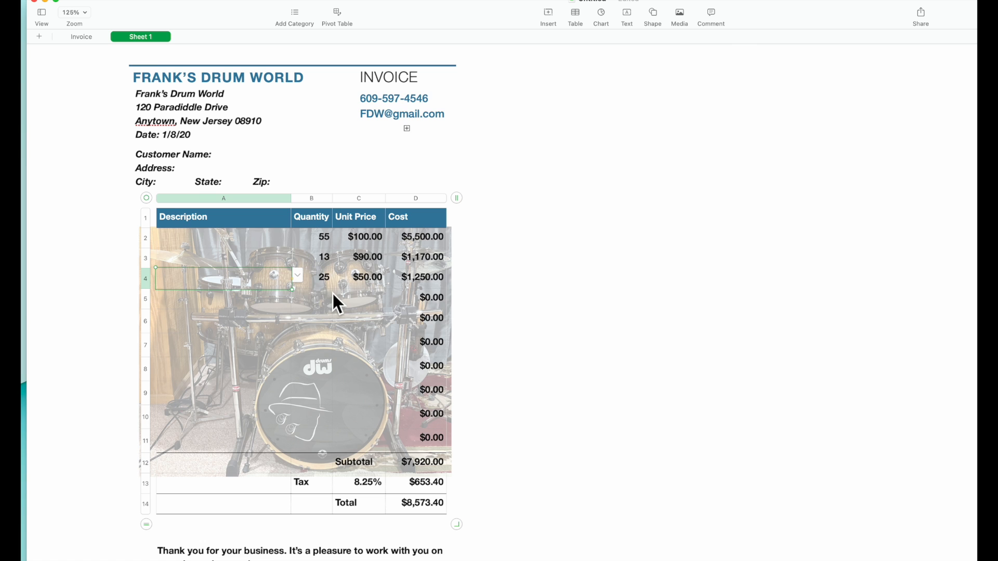
mouse_move(302, 286)
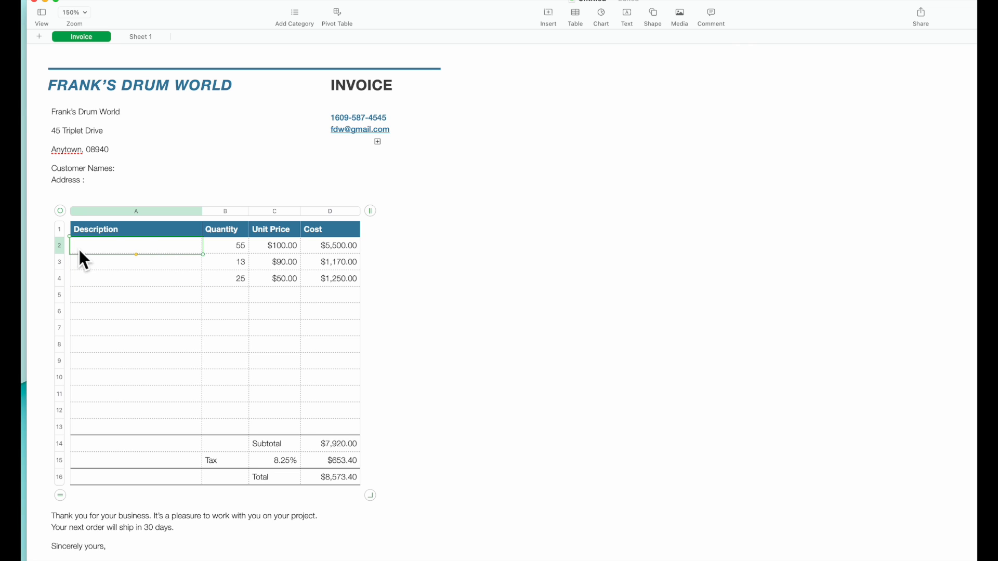
Set the selected Description cells' data format to Pop-Up Menu in the Cell format pane
left_click(806, 31)
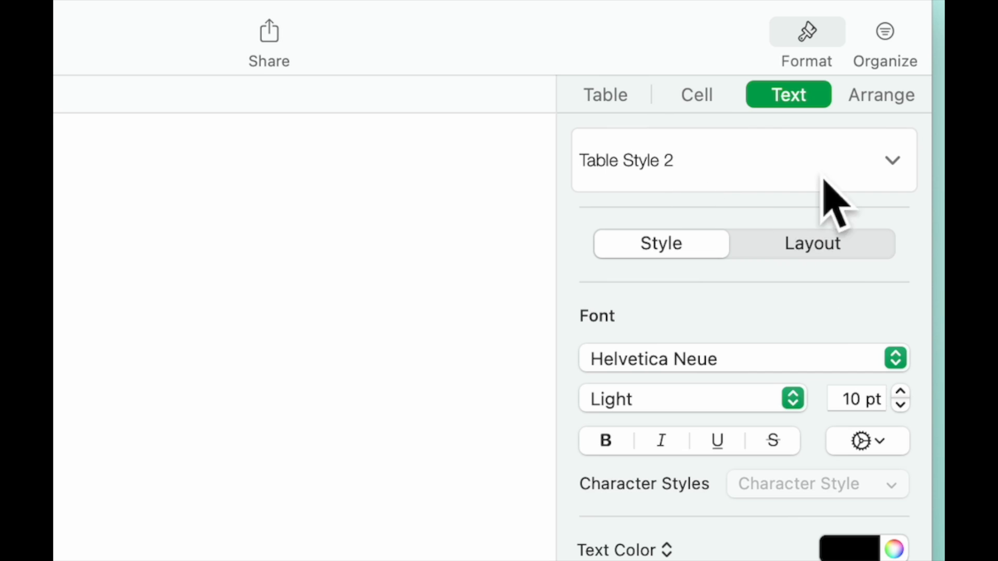
mouse_move(773, 274)
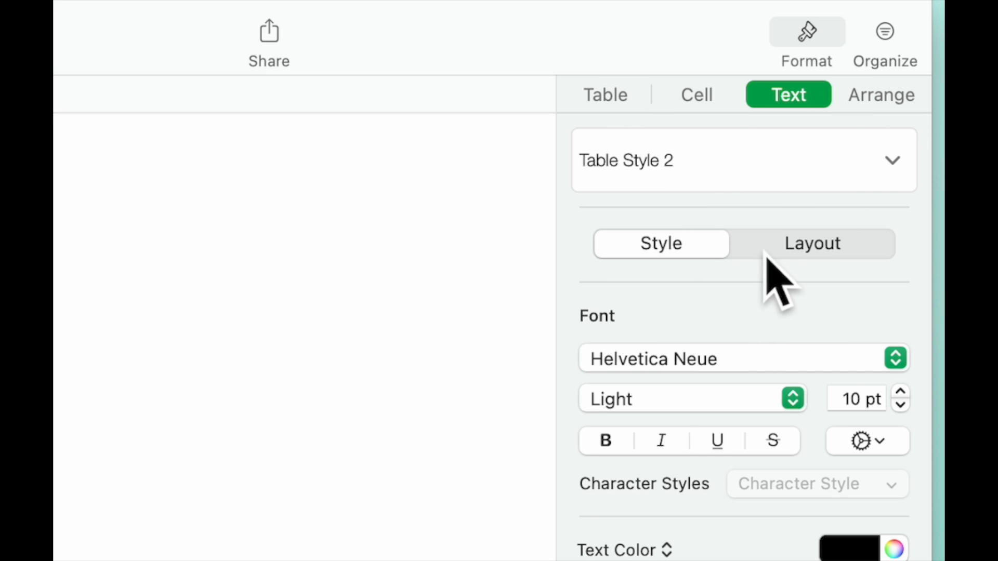
left_click(696, 94)
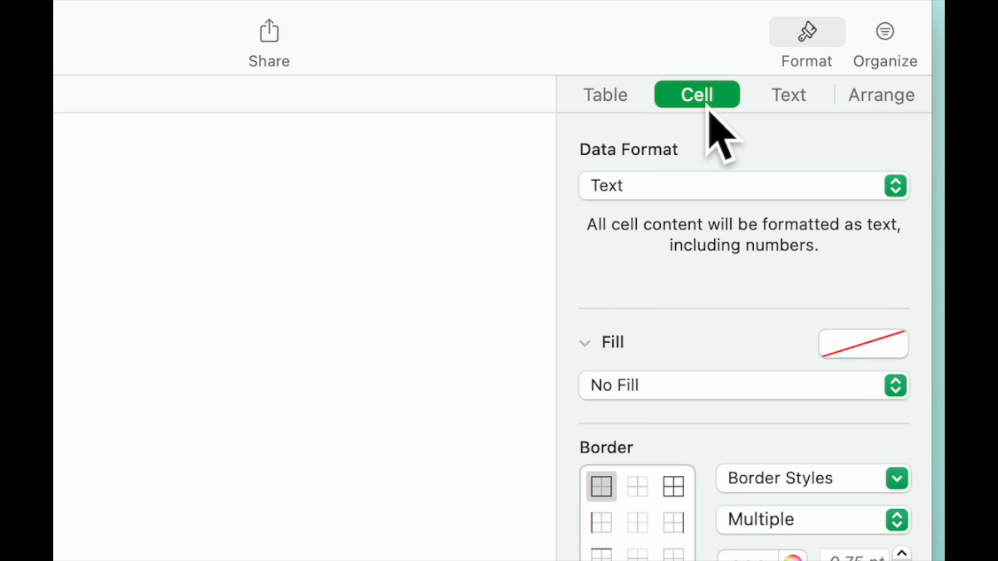
mouse_move(661, 241)
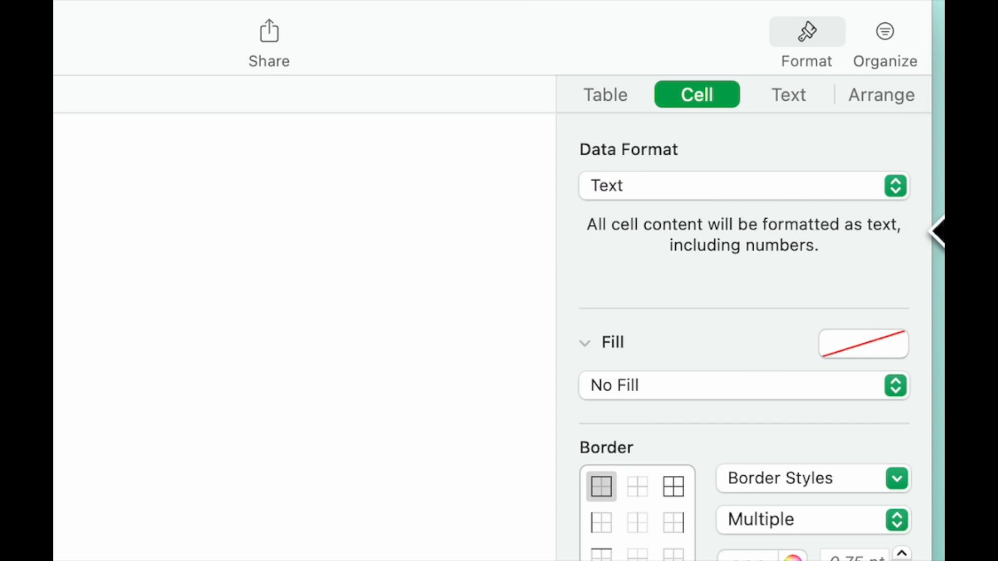
left_click(742, 184)
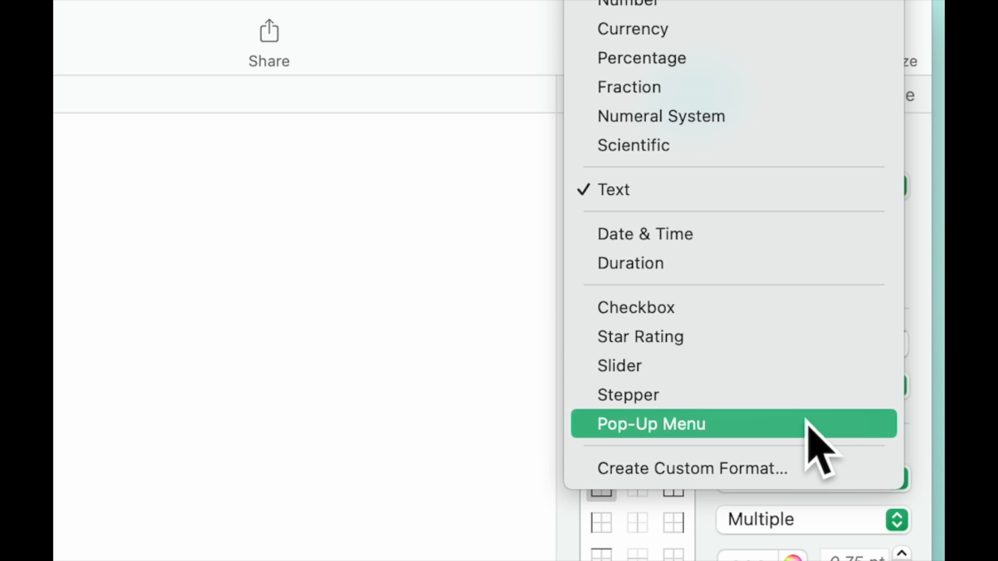
left_click(650, 424)
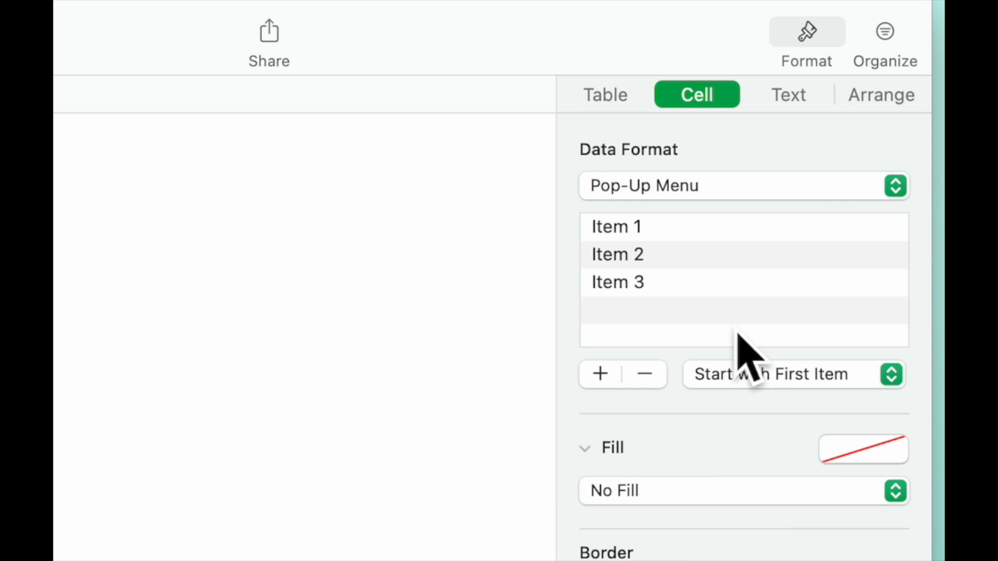
mouse_move(674, 255)
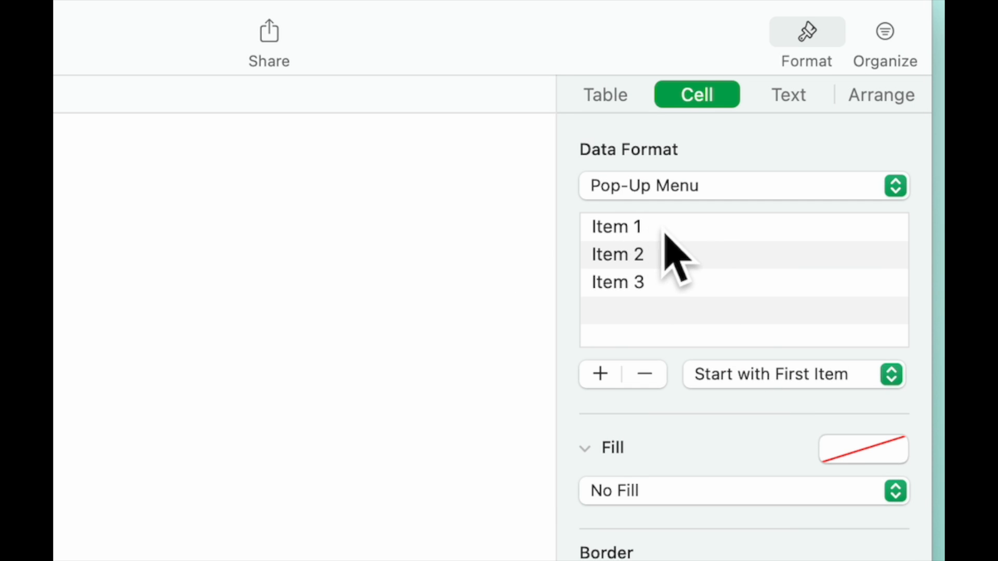
mouse_move(699, 273)
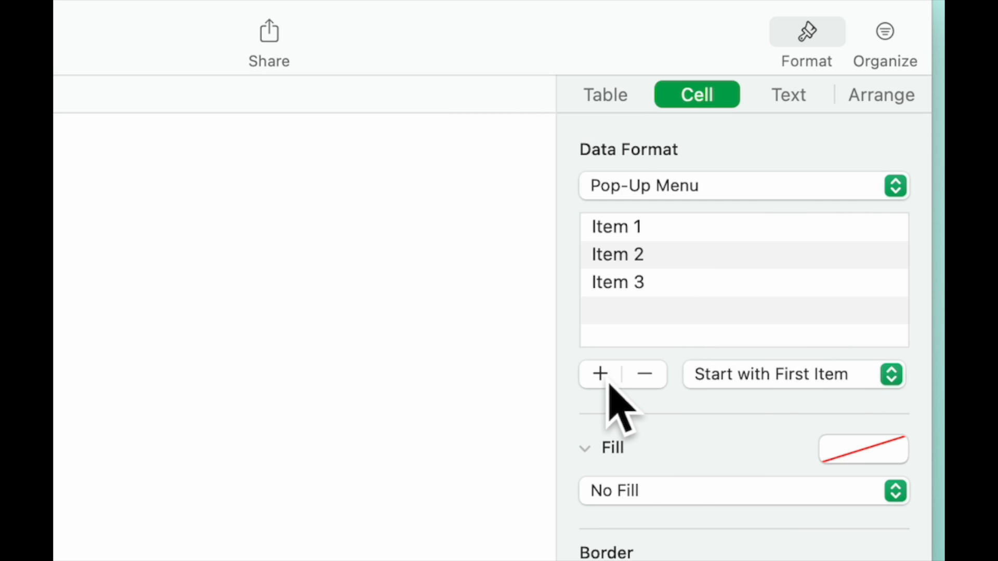
Add Ludwig Kit, DW Kit and Gretsch Kit as Description pop-up menu choices
left_click(598, 374)
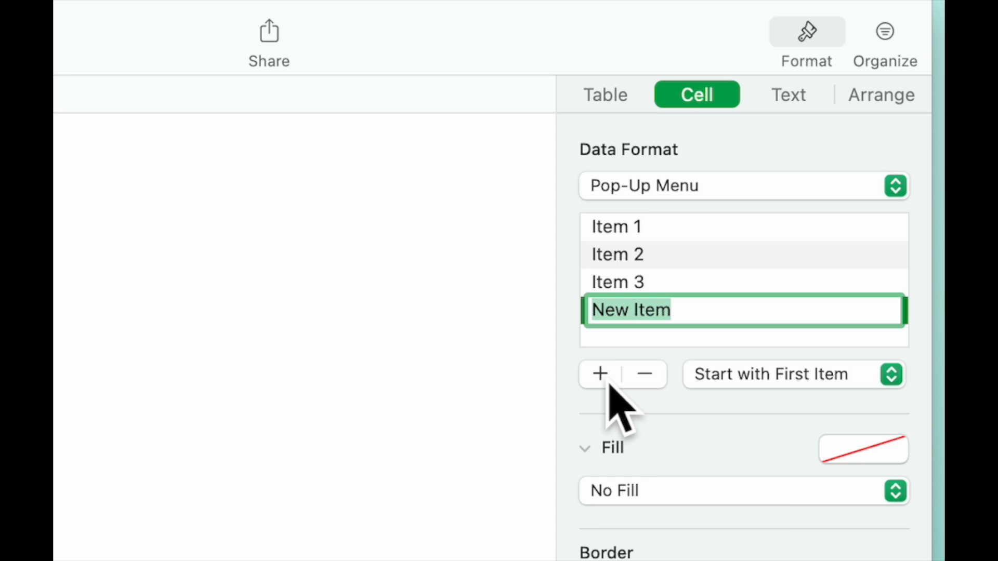
type("L")
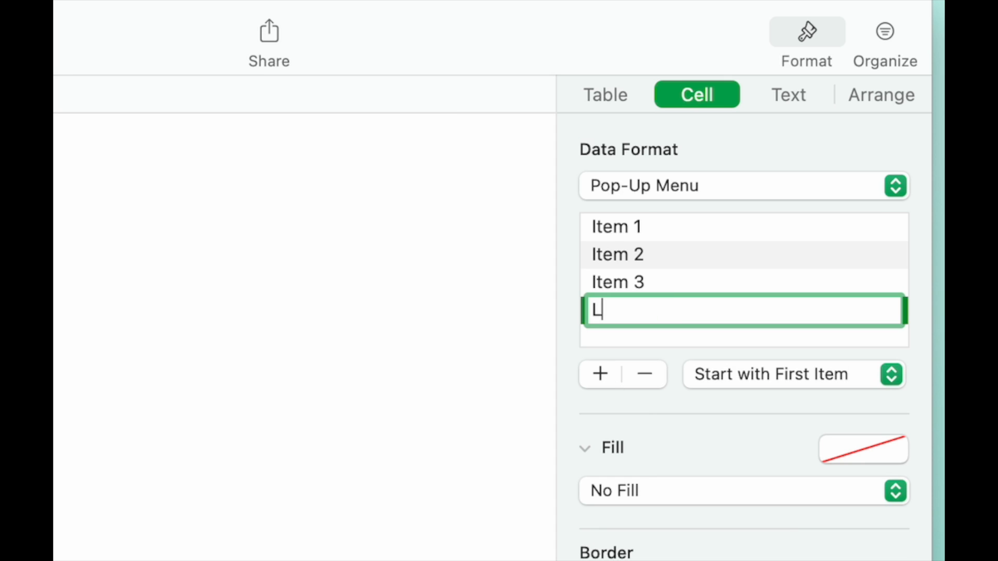
type("ud")
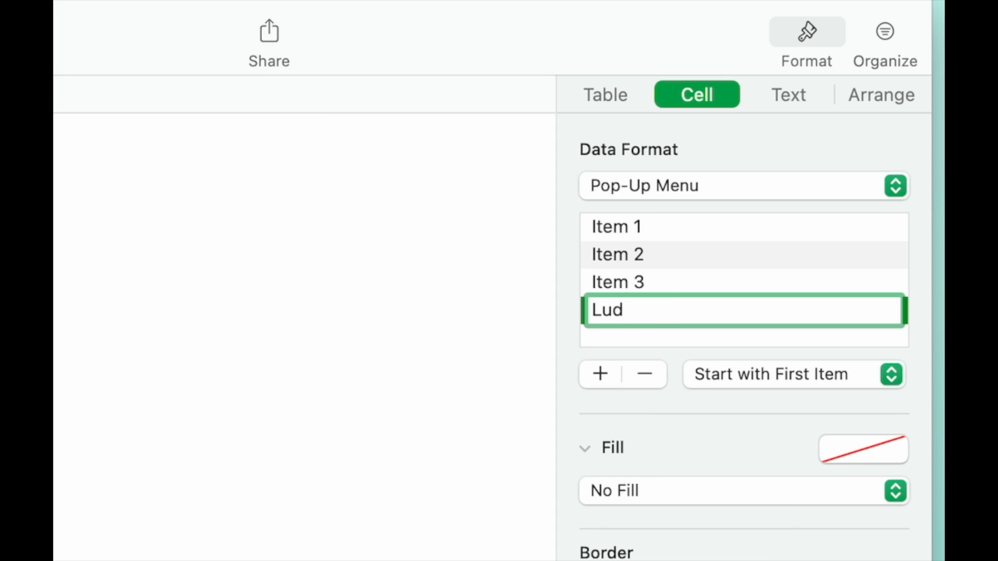
type("wig Kit")
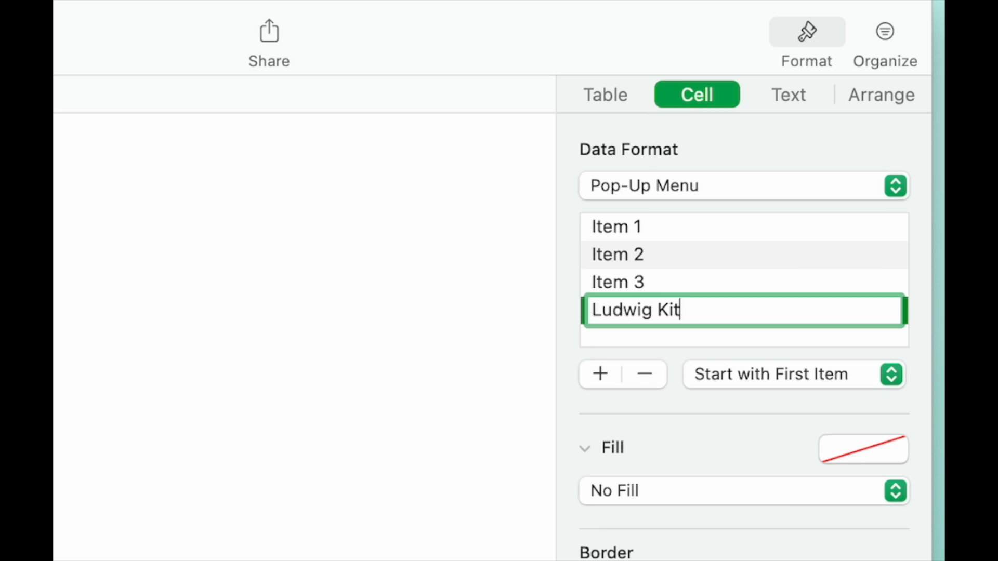
mouse_move(603, 375)
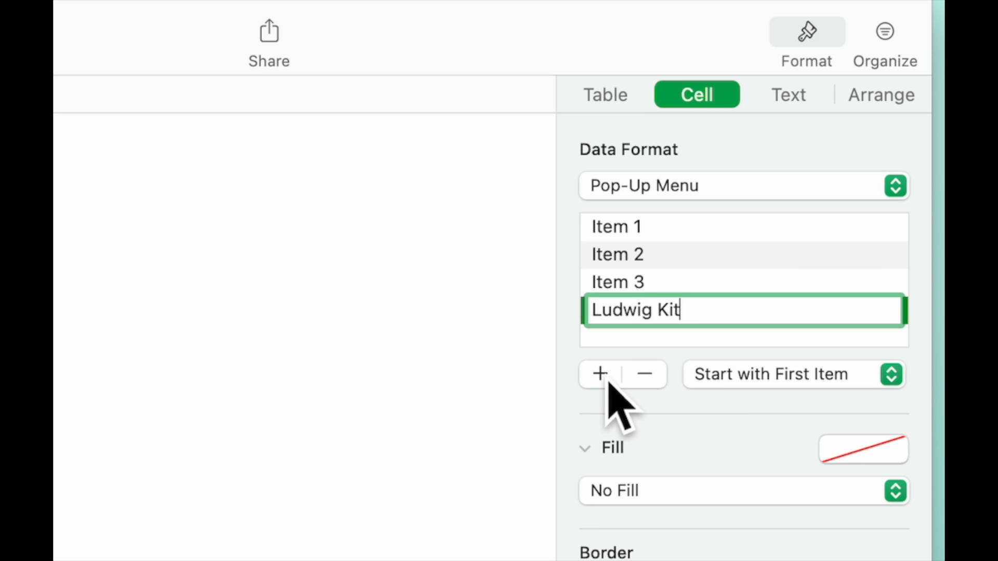
left_click(599, 373)
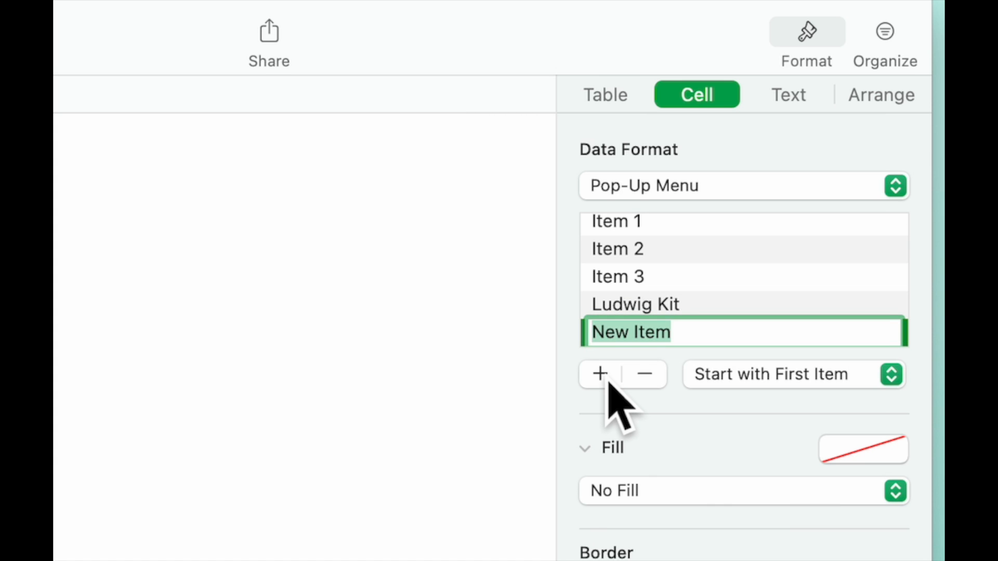
type("DW Ki")
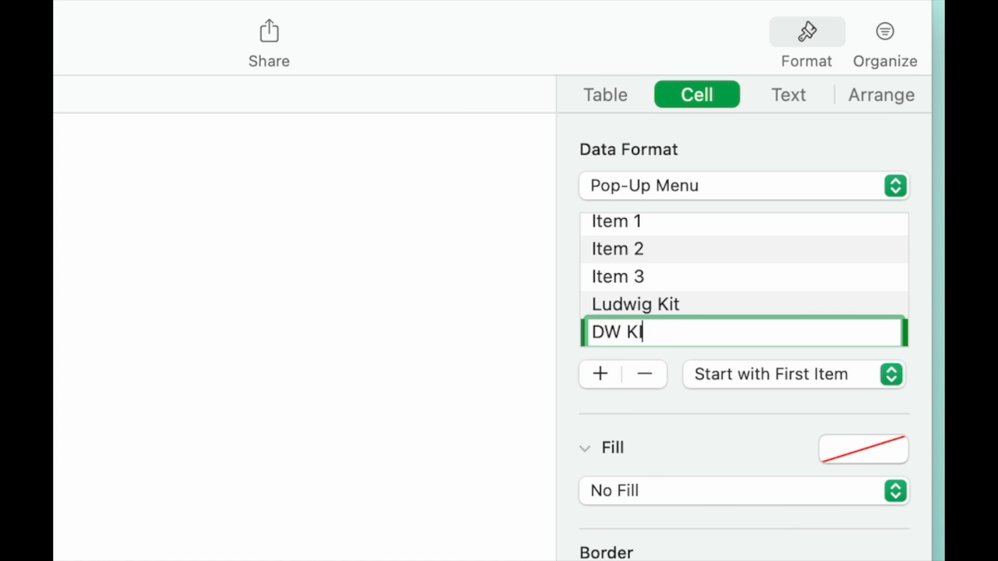
type("t")
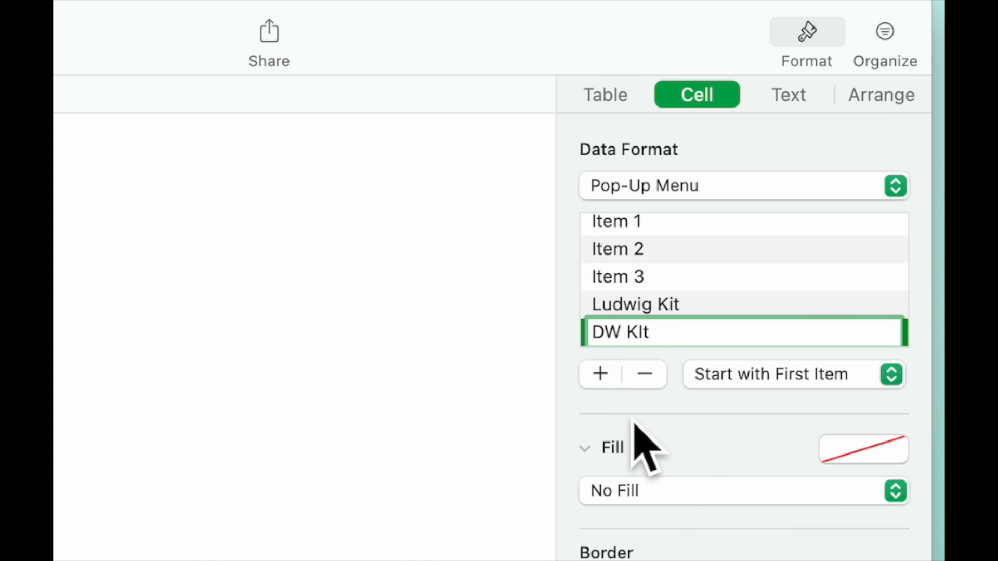
left_click(599, 374)
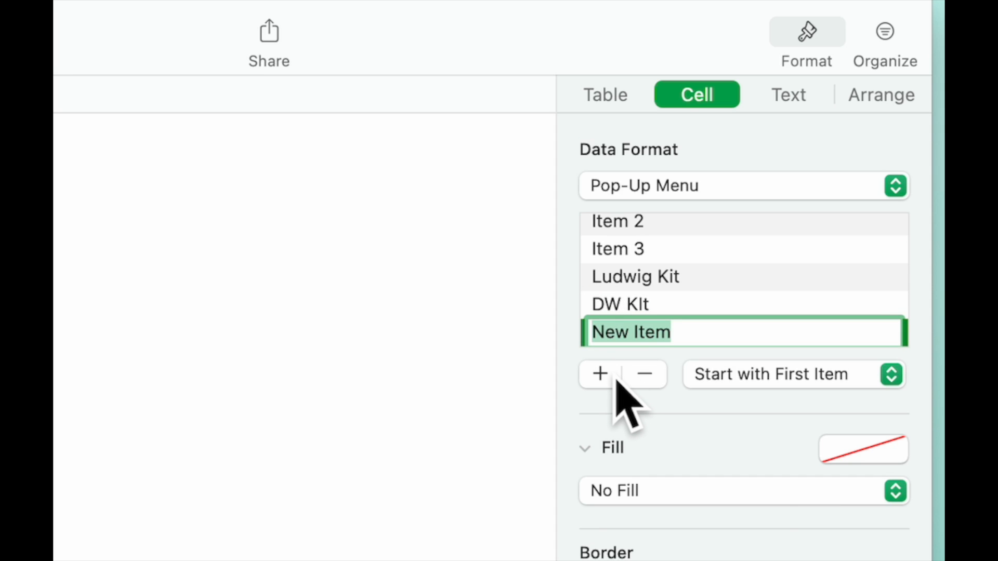
type("Gr")
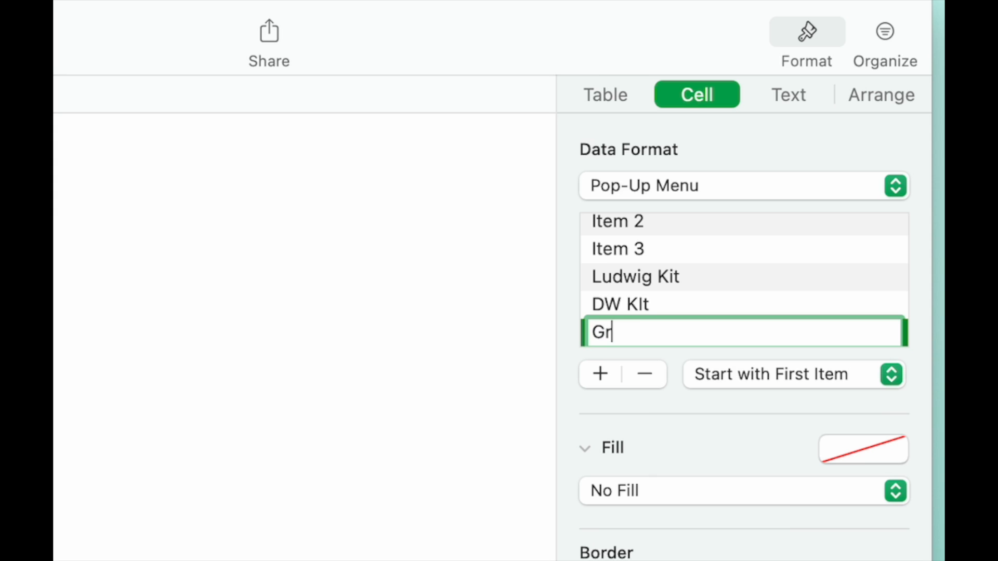
type("etsc")
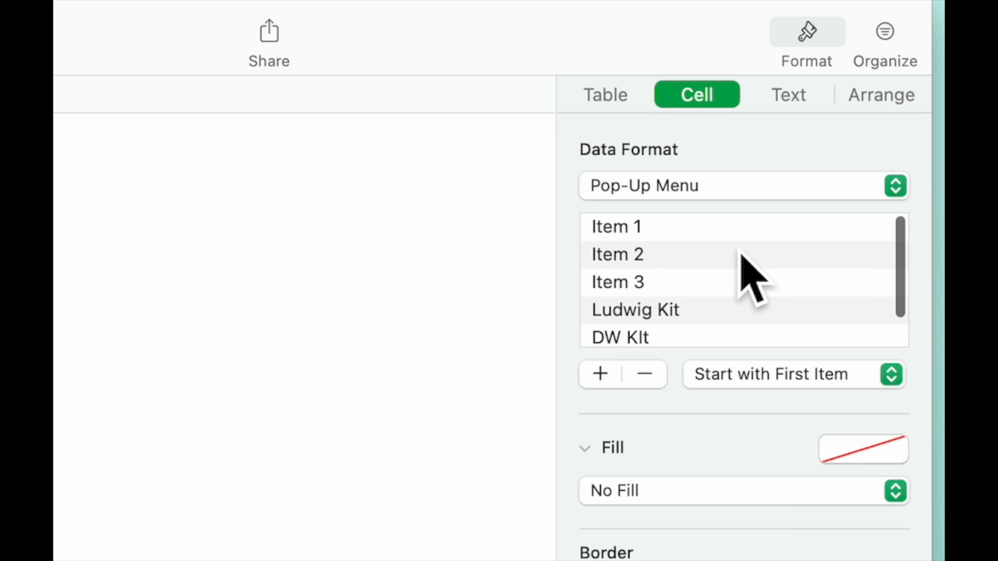
Delete the Item 1–3 placeholders so only the three kits remain, and set Start with Blank
left_click(616, 227)
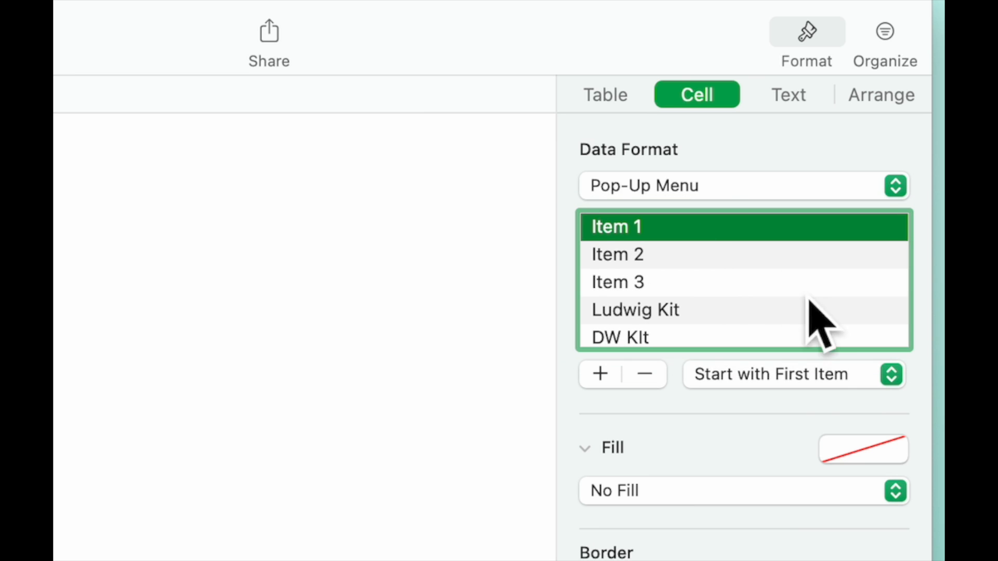
left_click(643, 374)
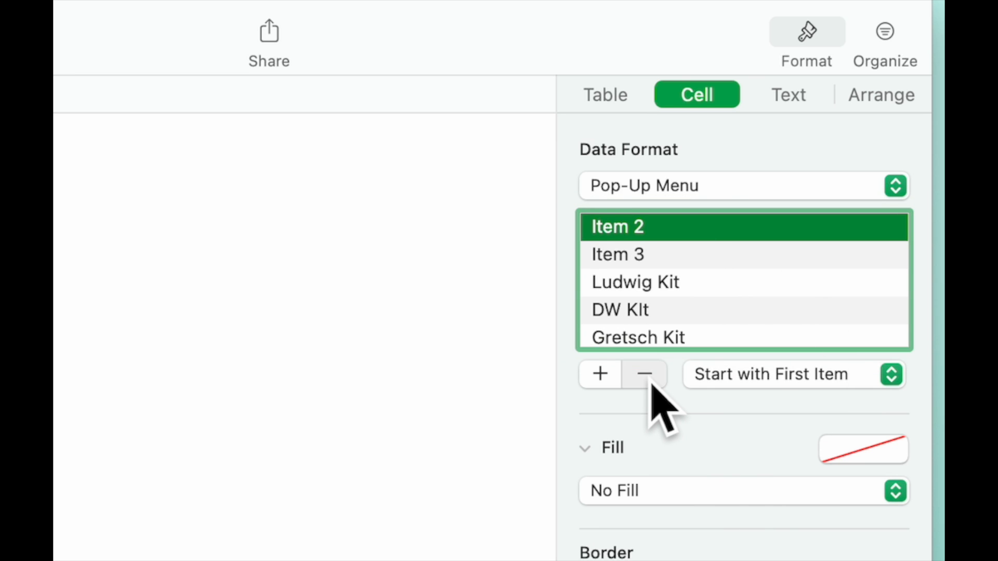
left_click(643, 374)
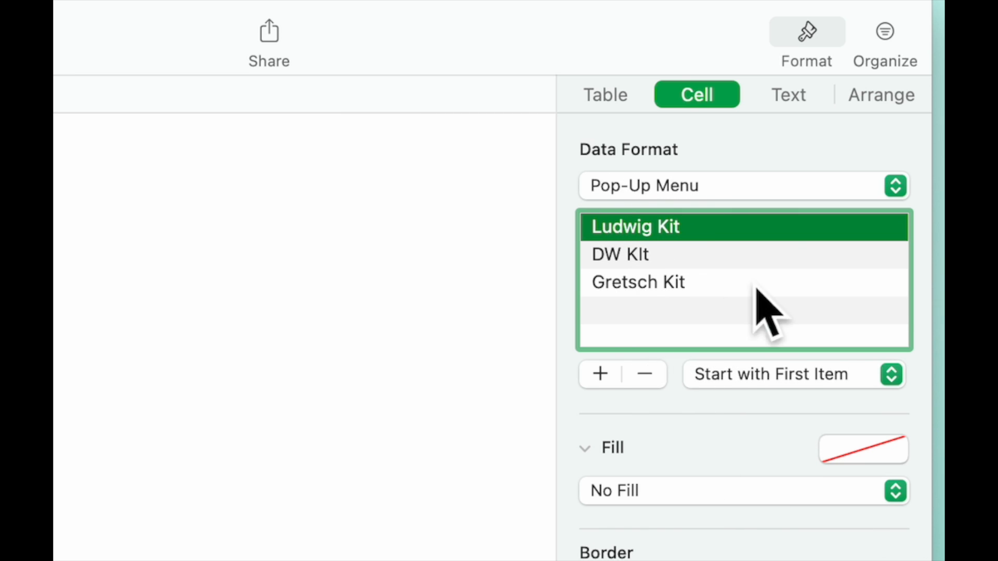
mouse_move(814, 401)
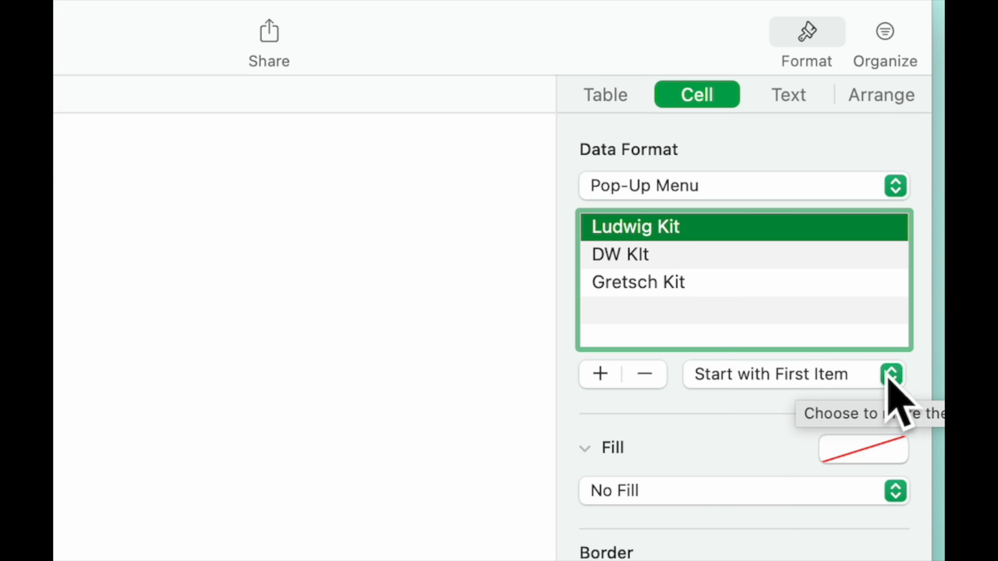
left_click(890, 374)
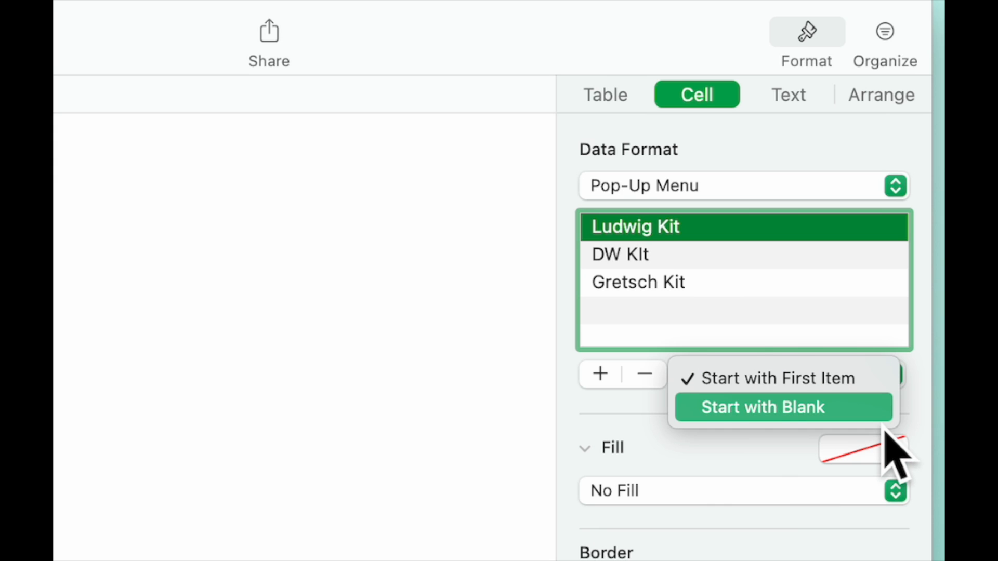
left_click(763, 407)
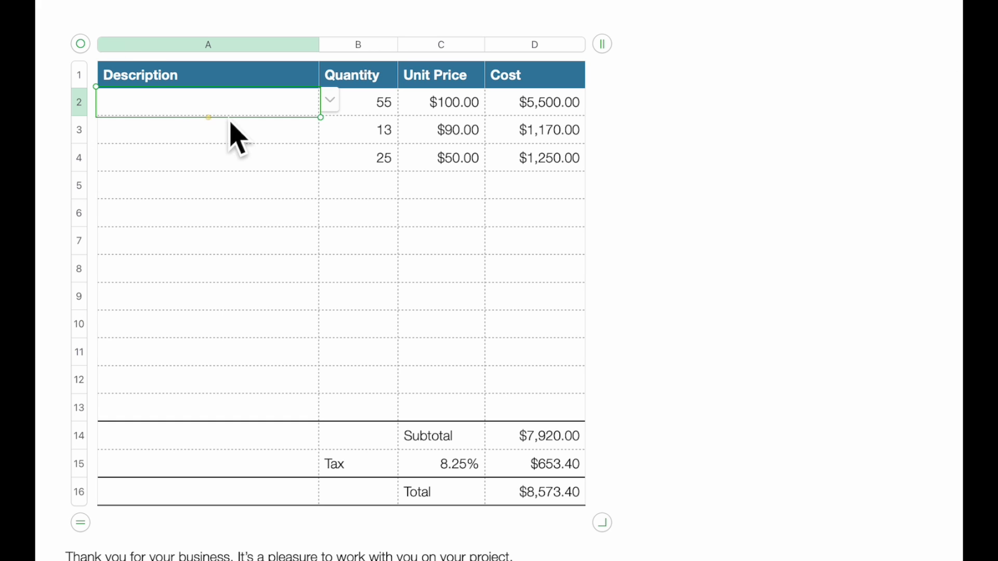
mouse_move(173, 143)
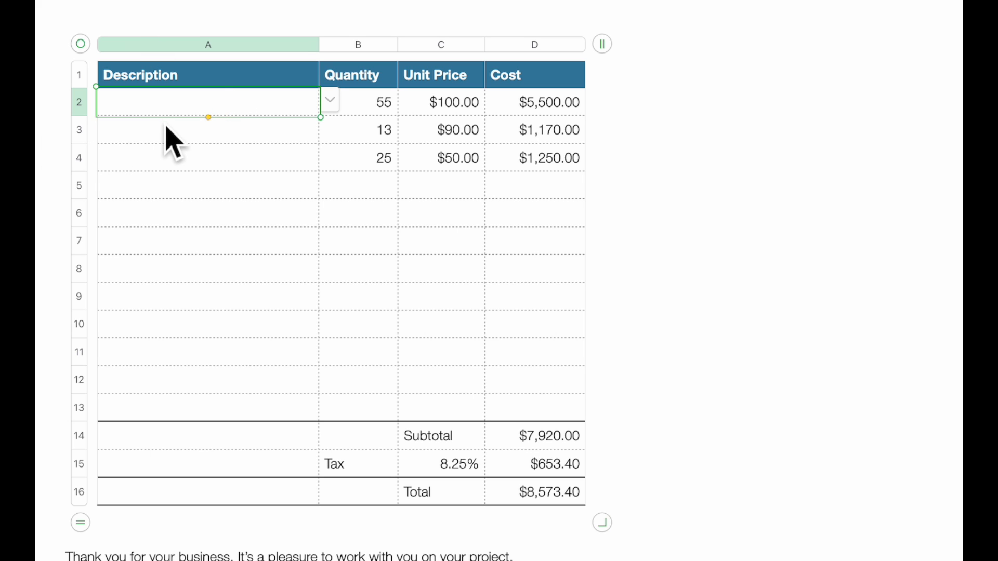
mouse_move(355, 122)
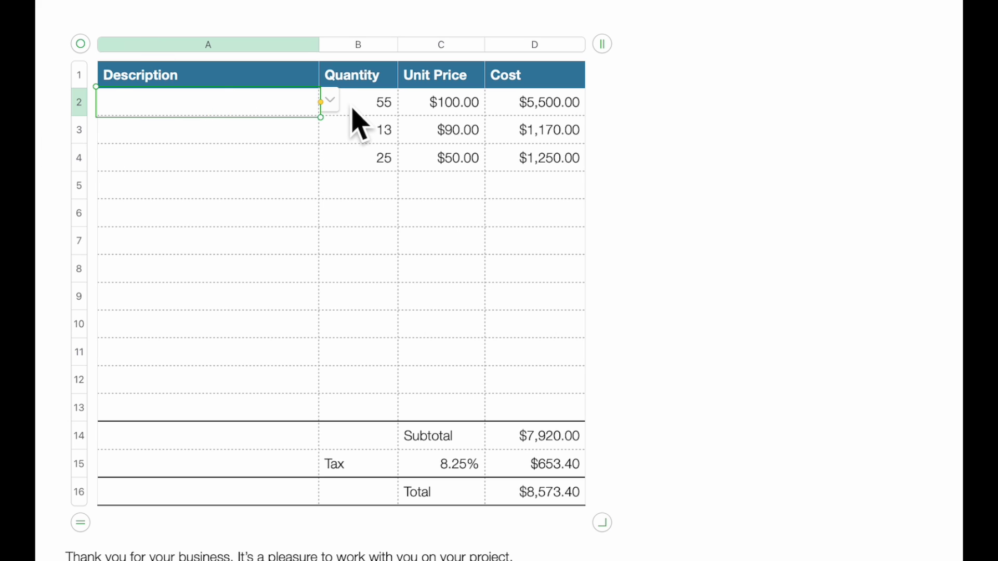
mouse_move(349, 124)
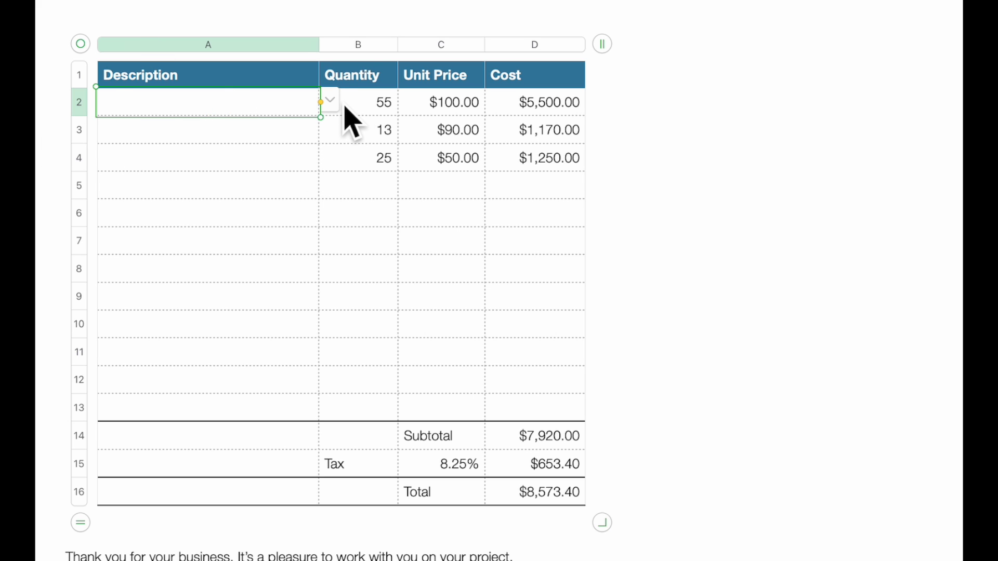
Set cell A2 to DW Kit (quantity 1, $1,500.00) and check the tax formula in D15
left_click(329, 102)
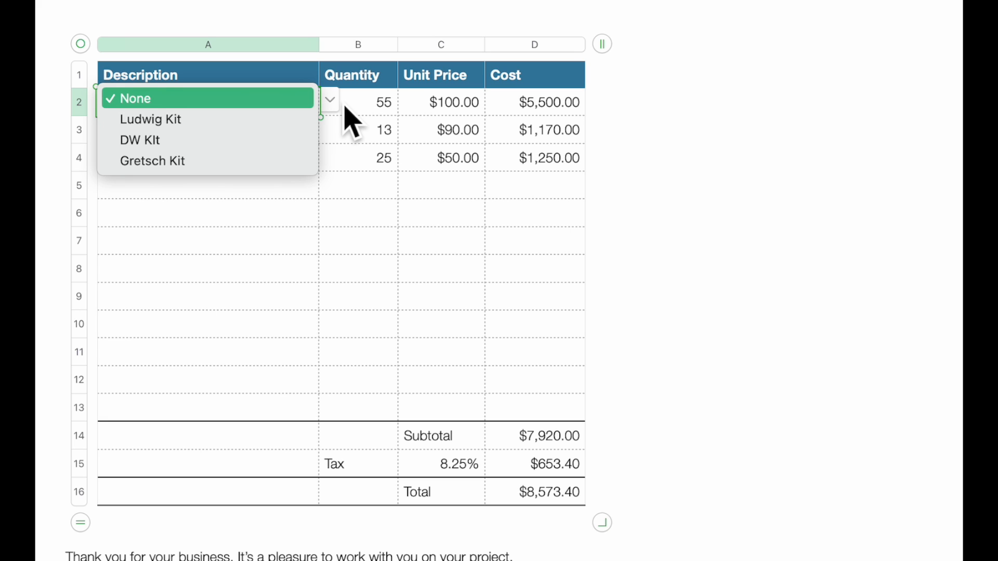
mouse_move(140, 140)
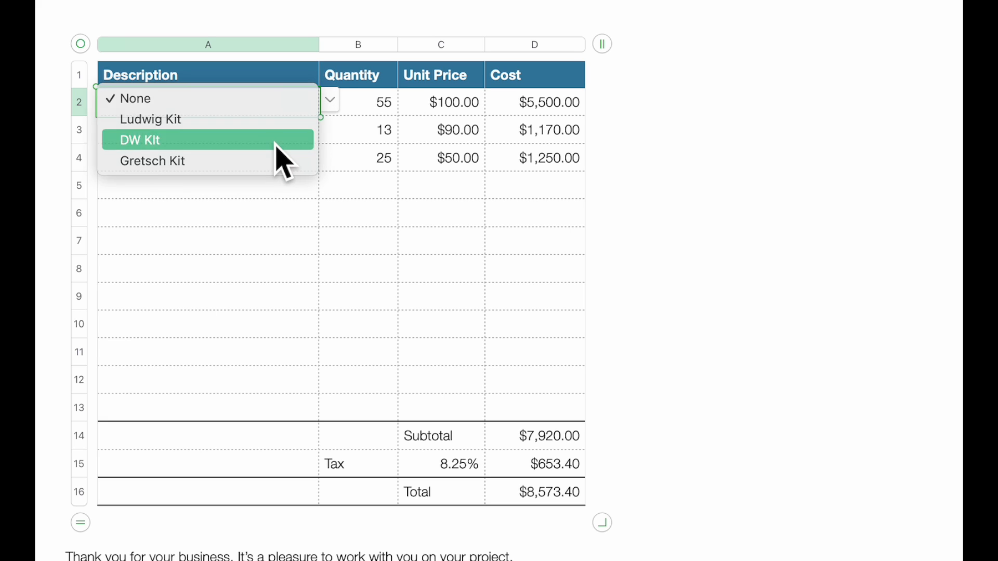
left_click(140, 139)
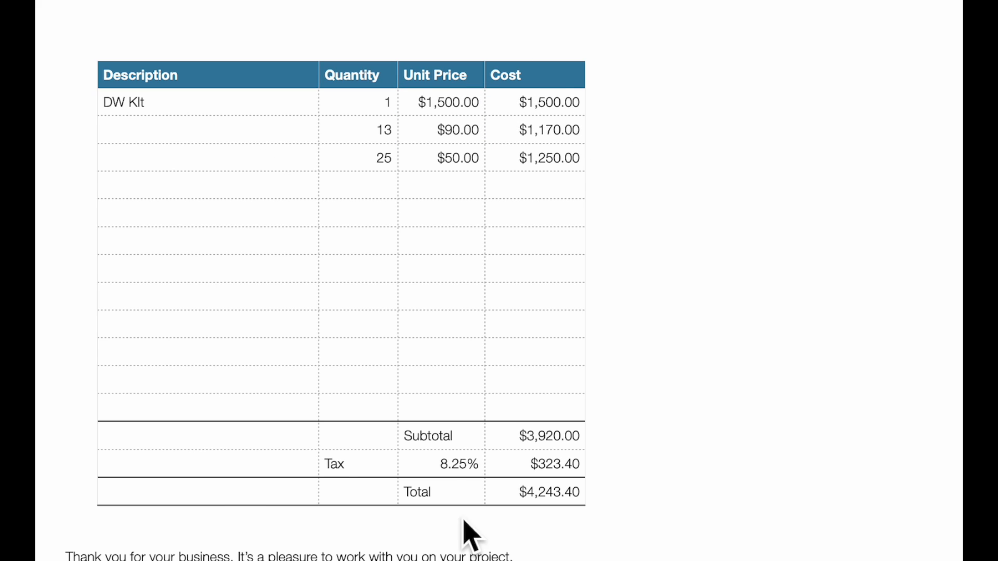
mouse_move(519, 474)
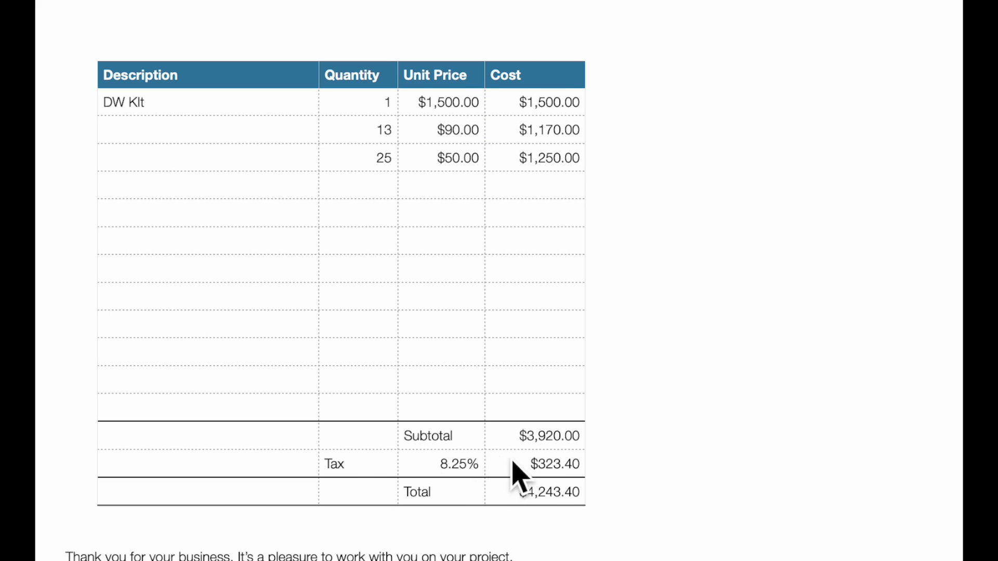
mouse_move(456, 487)
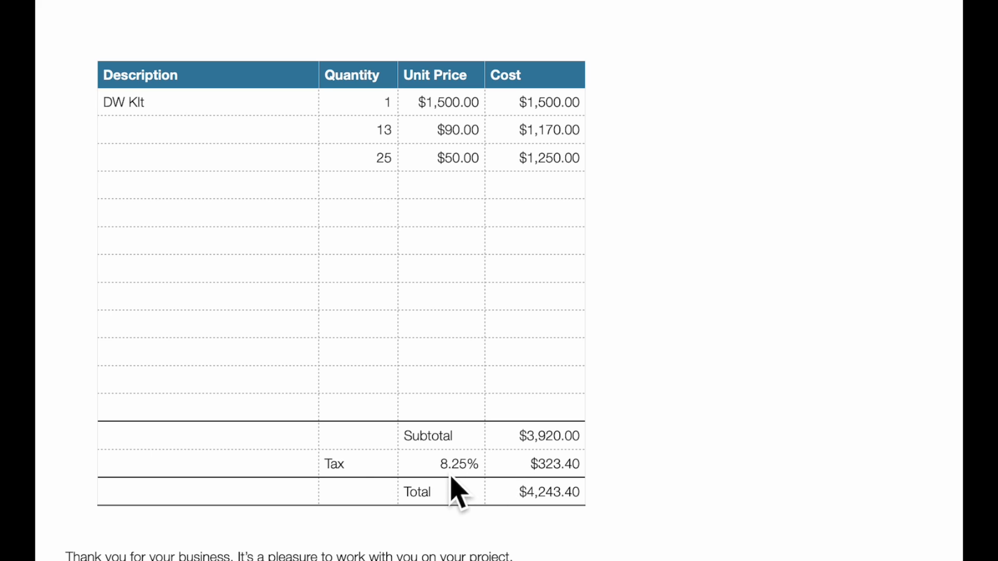
mouse_move(343, 493)
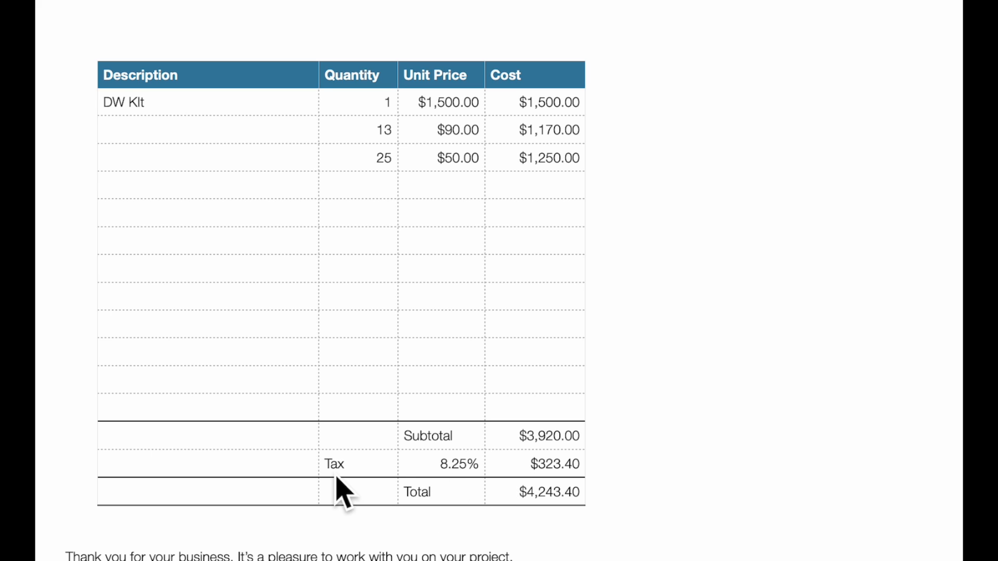
left_click(534, 463)
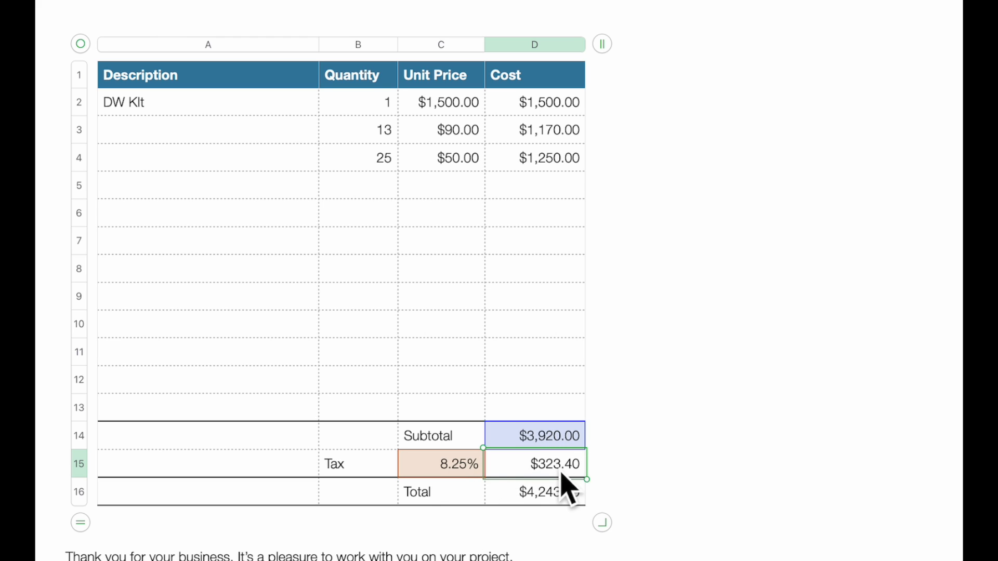
mouse_move(582, 552)
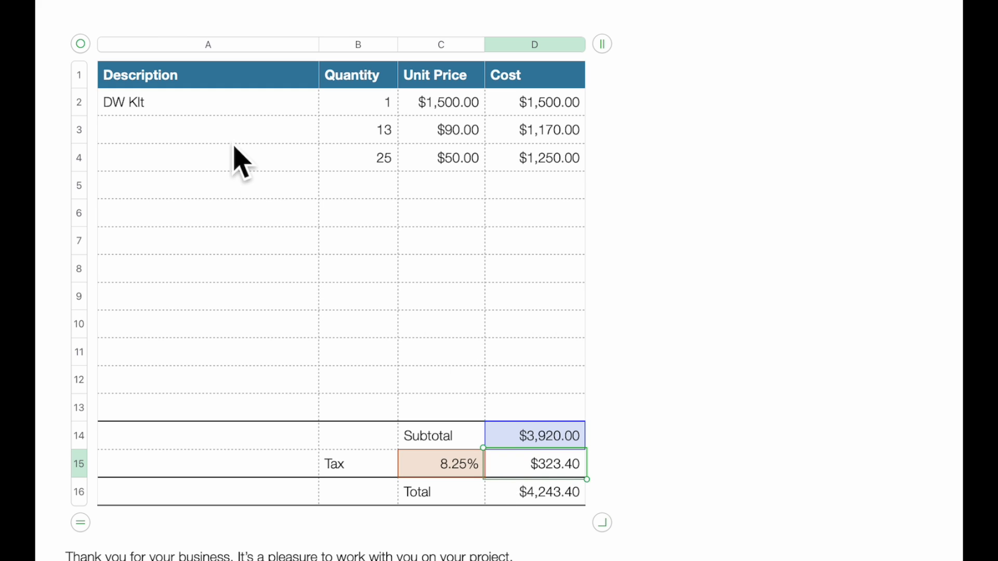
mouse_move(239, 379)
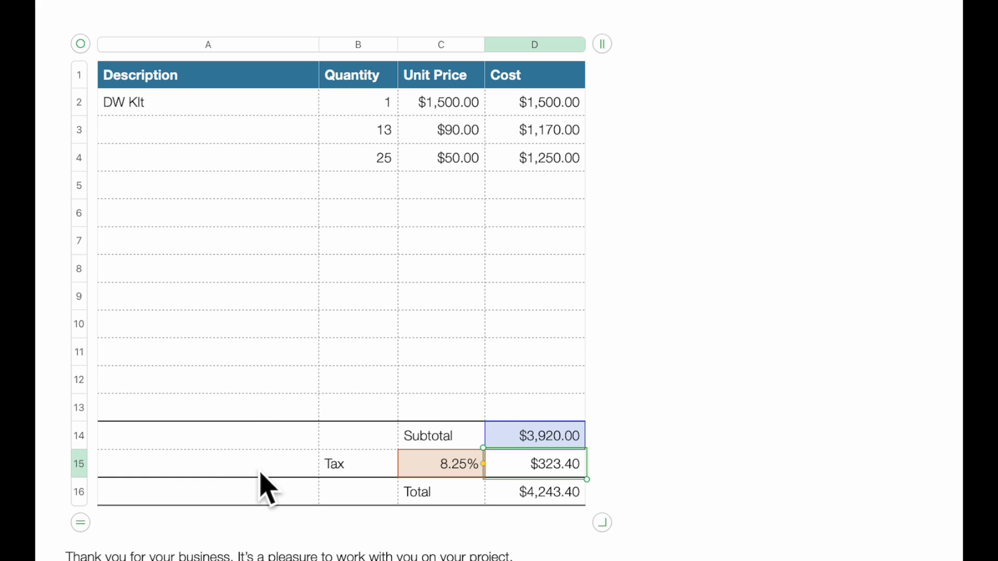
Copy the DW Kit pop-up cell from A2 down through row 13
left_click(208, 268)
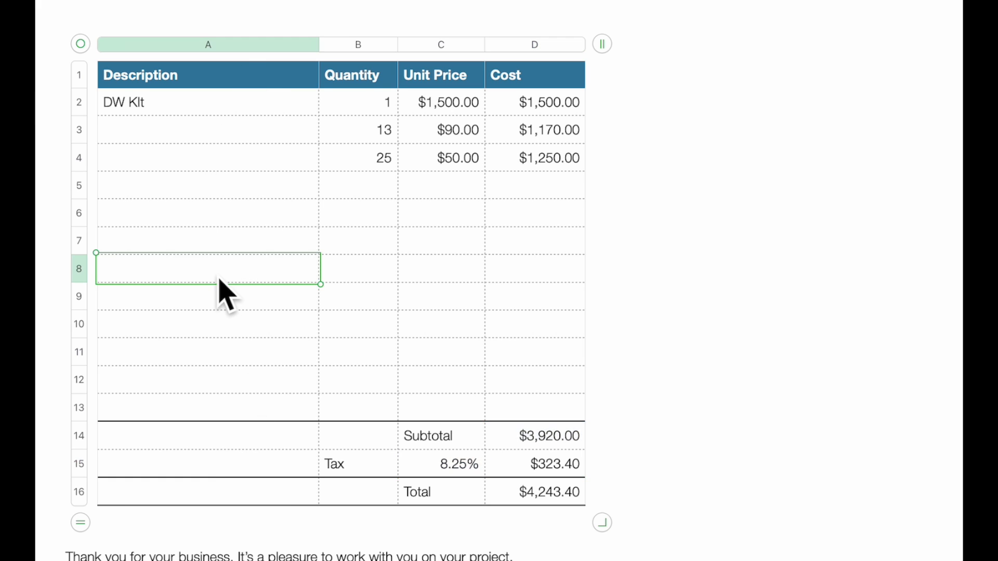
left_click(207, 102)
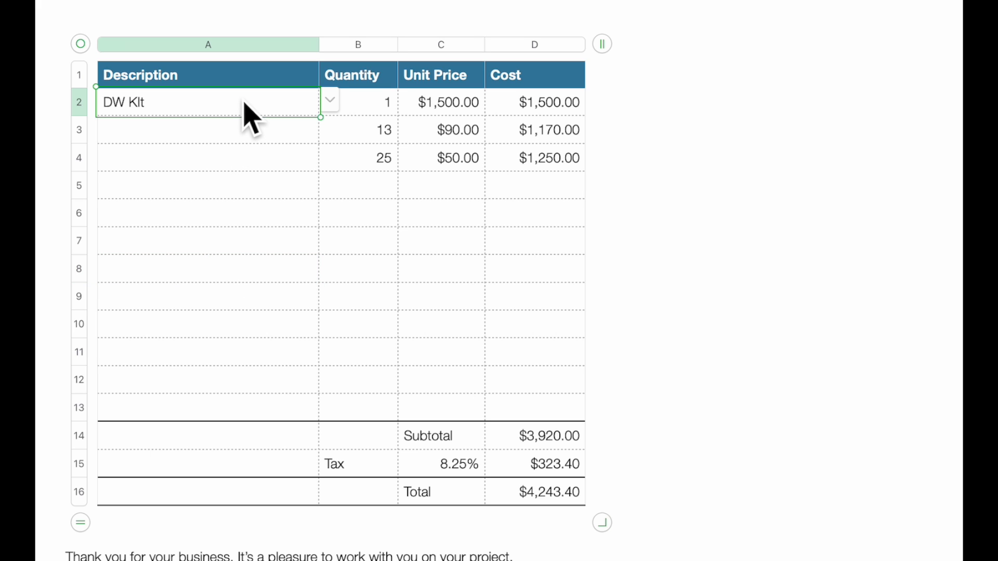
left_click(208, 129)
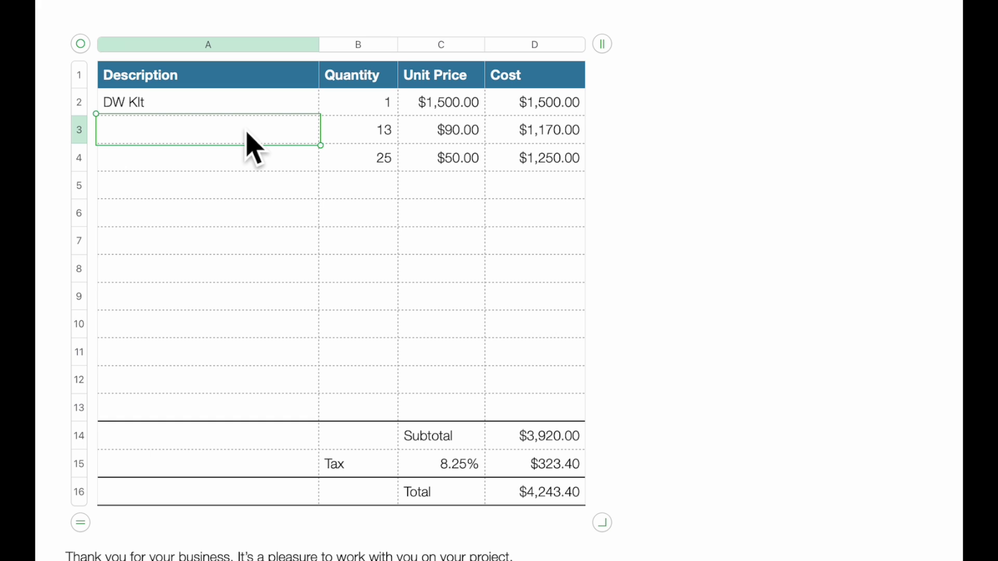
left_click_drag(320, 145, 320, 395)
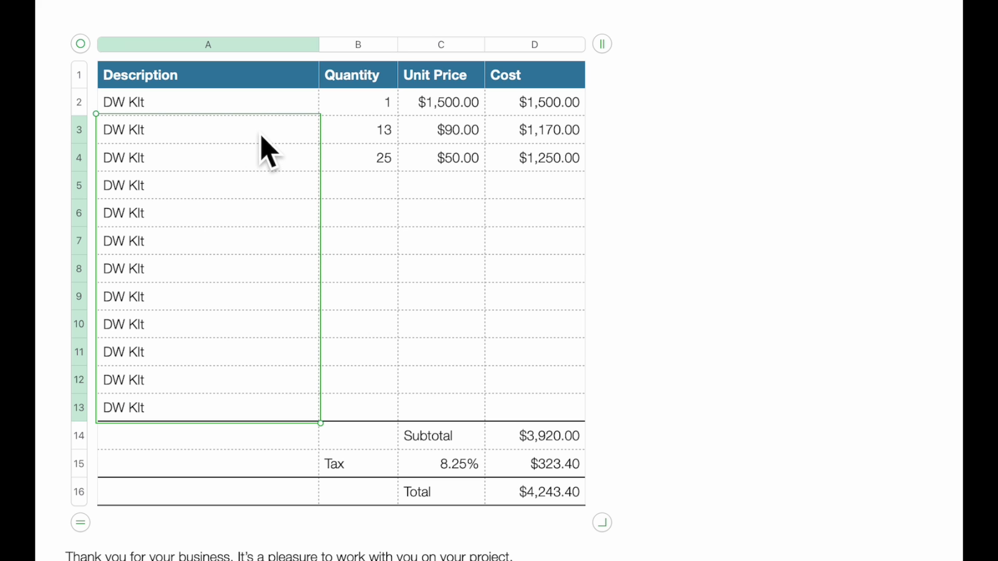
Clear the choices in A3 and A4 and set A5 to Gretsch Kit
left_click(330, 129)
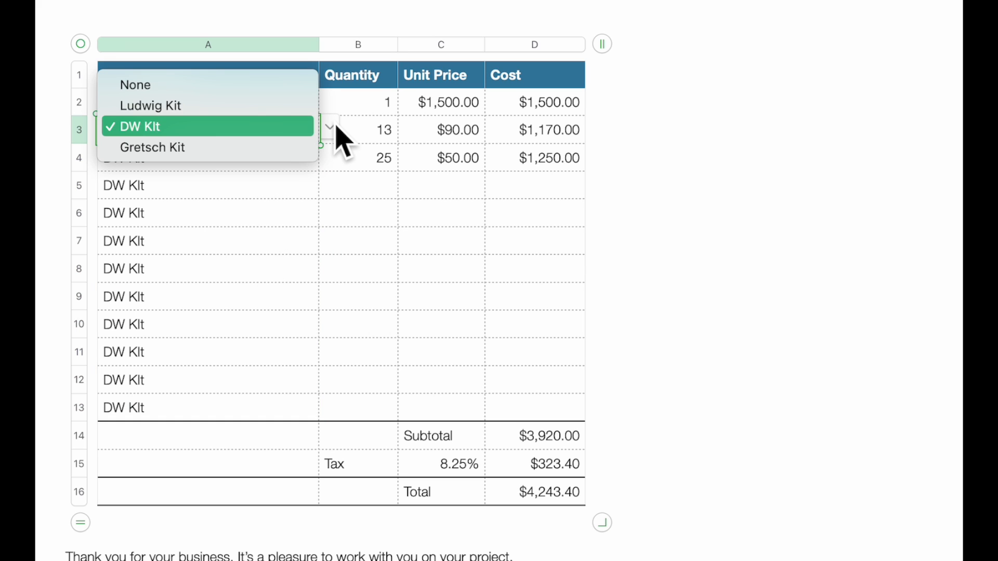
left_click(136, 85)
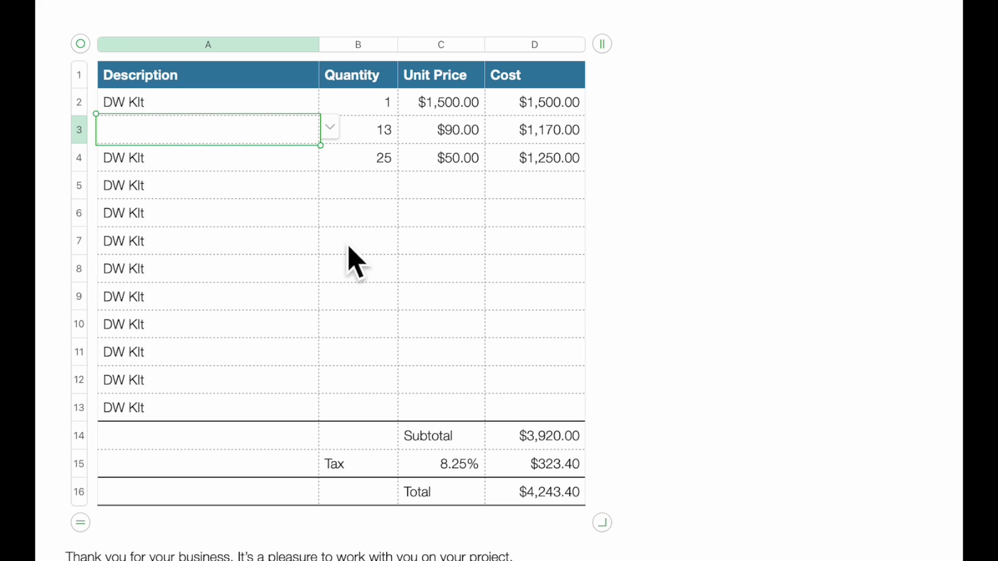
left_click(357, 157)
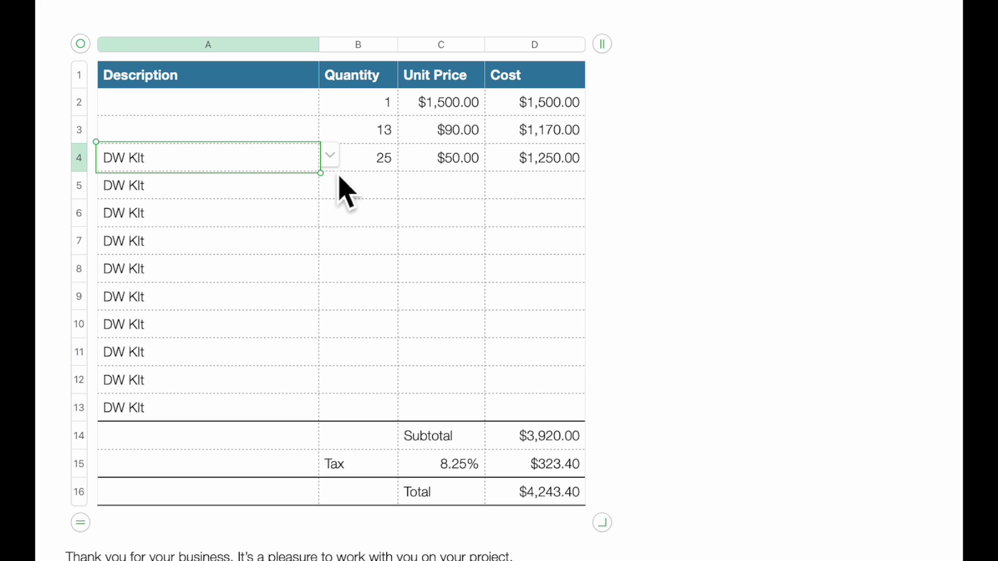
left_click(329, 157)
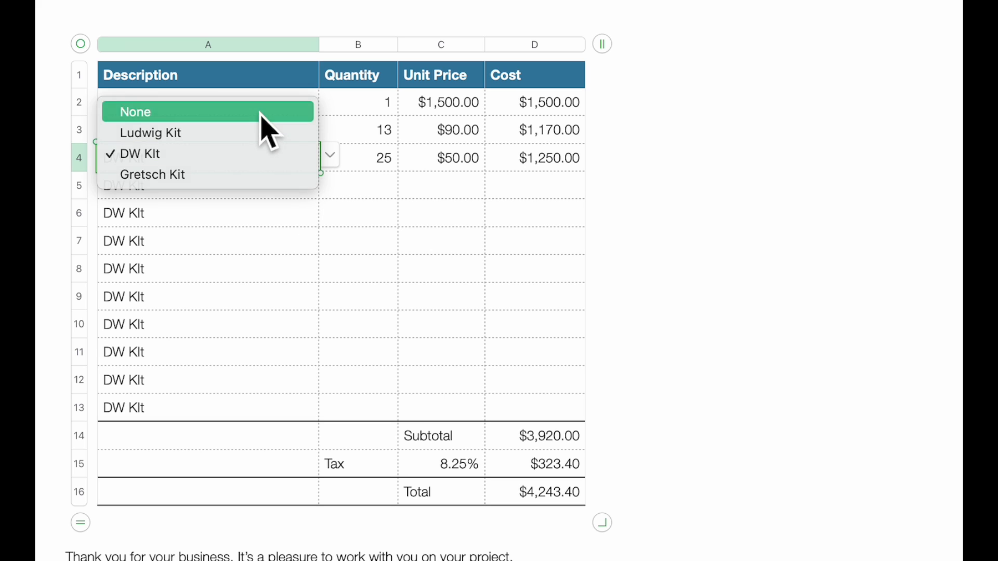
left_click(135, 112)
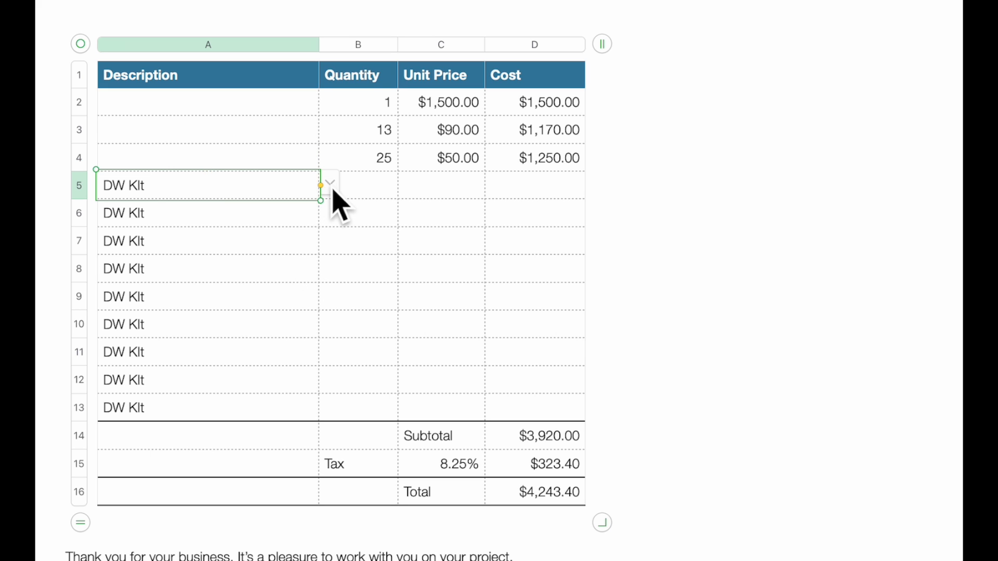
left_click(329, 185)
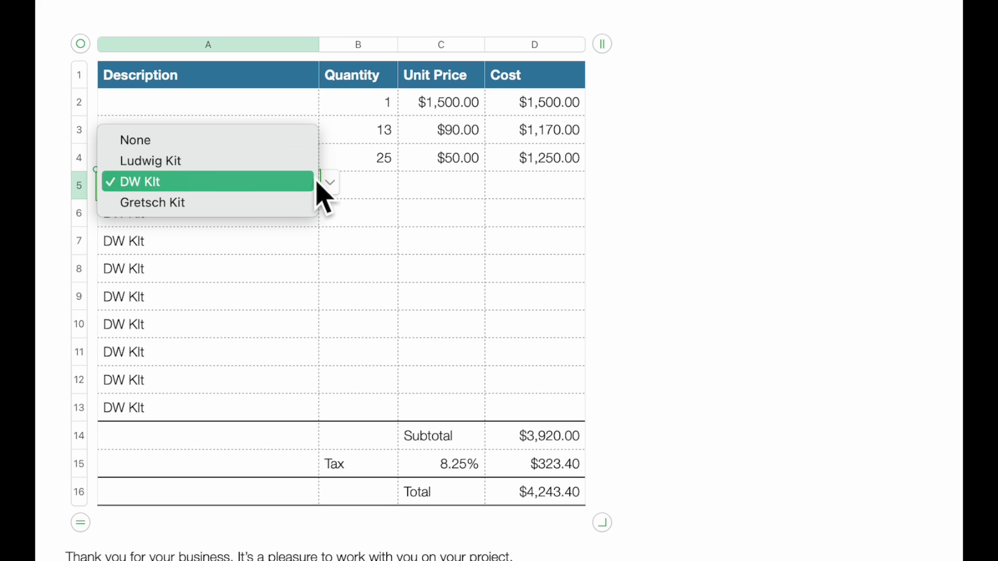
left_click(153, 202)
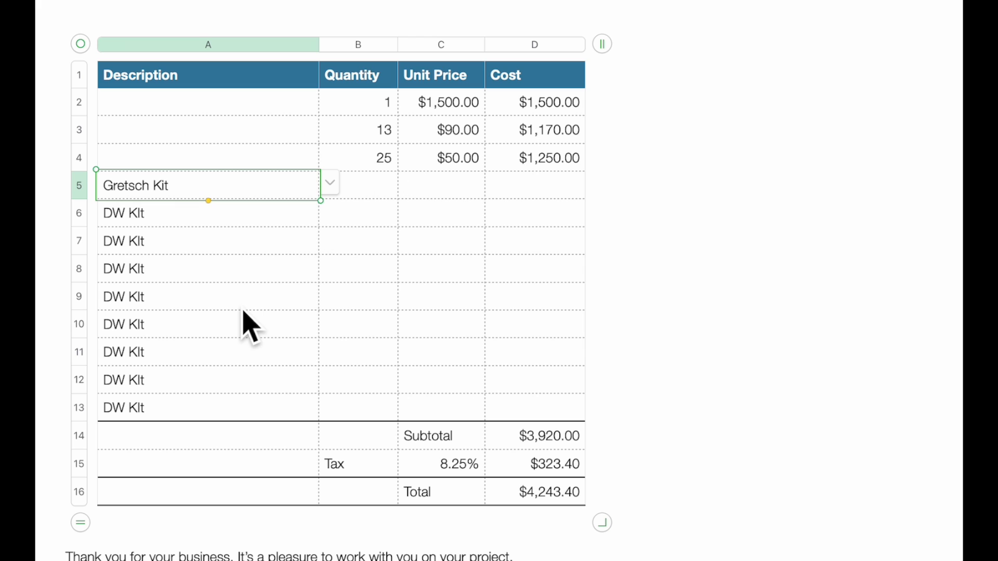
mouse_move(247, 316)
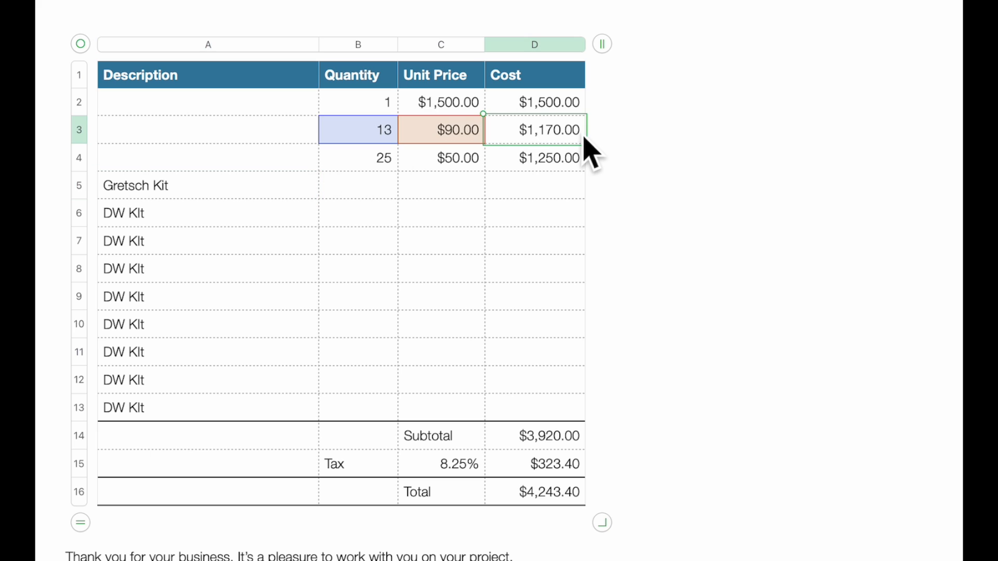
mouse_move(363, 153)
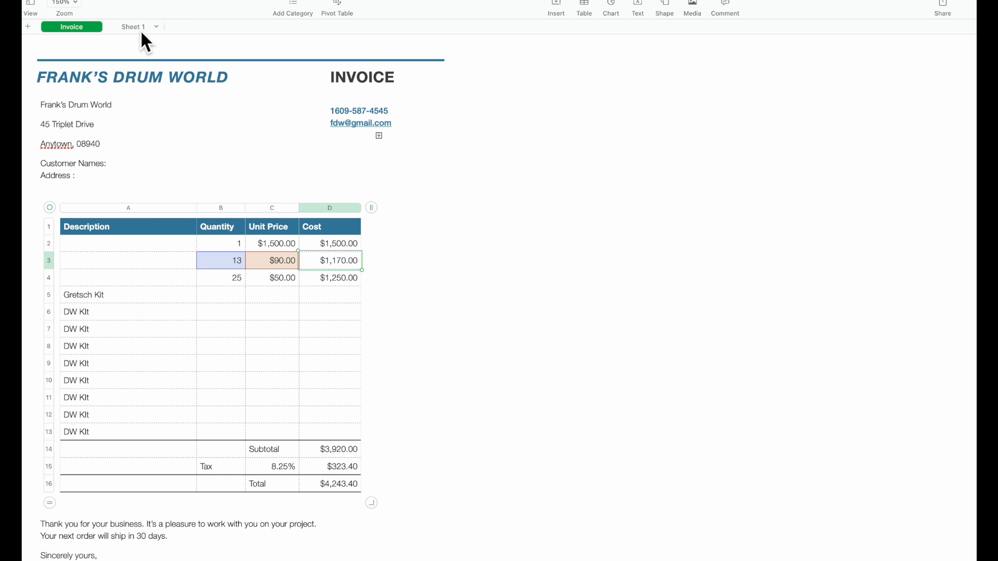
left_click(133, 27)
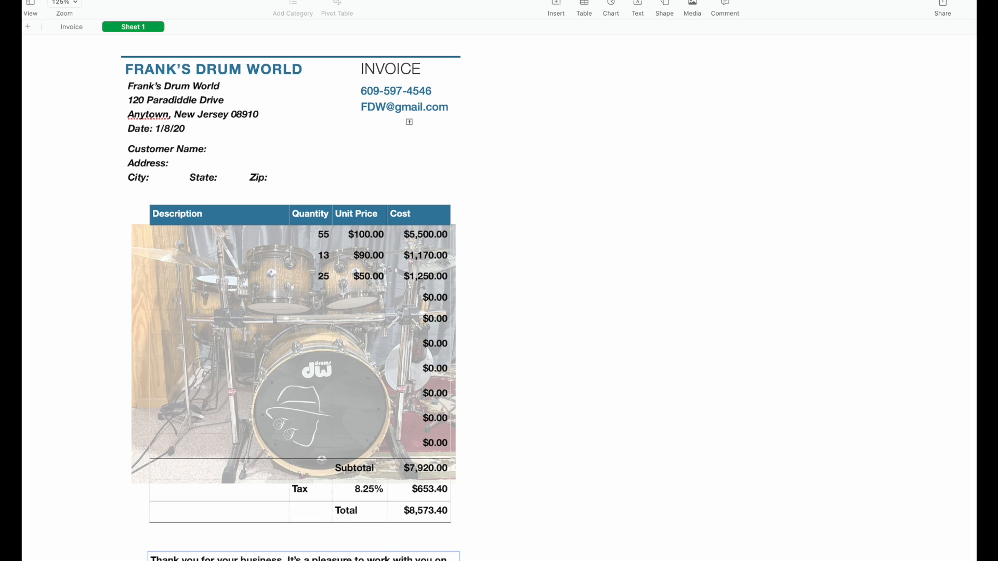
mouse_move(291, 320)
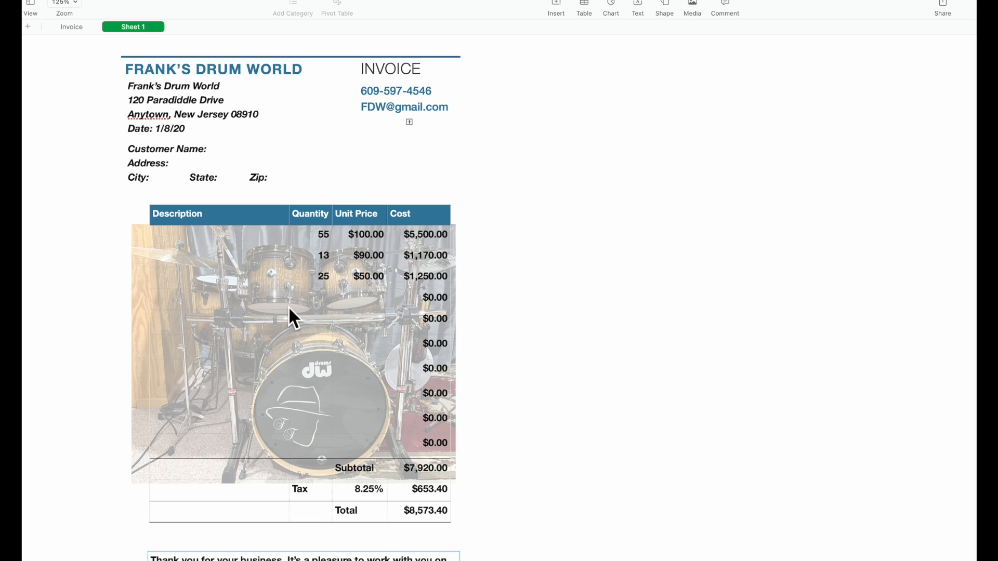
mouse_move(181, 311)
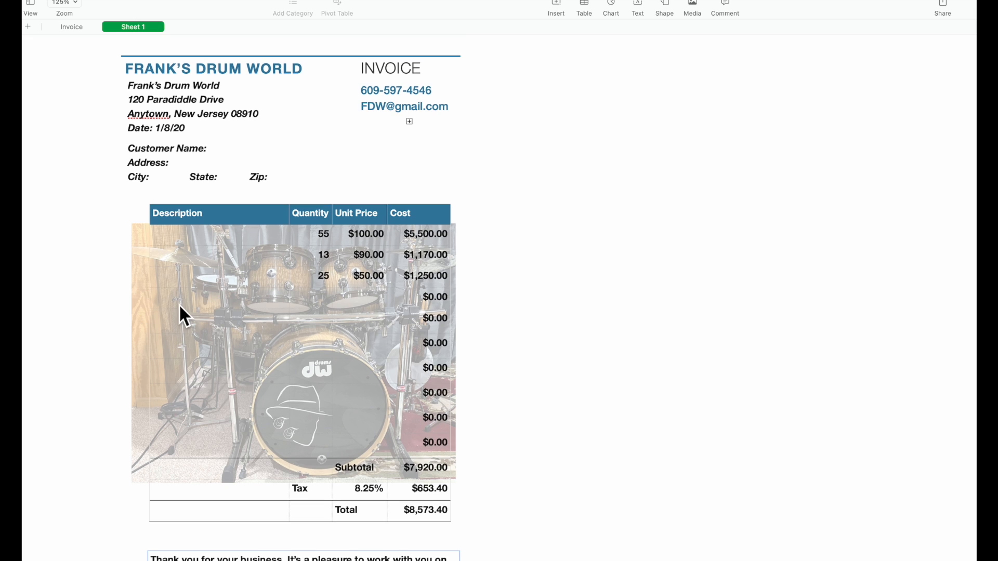
mouse_move(113, 68)
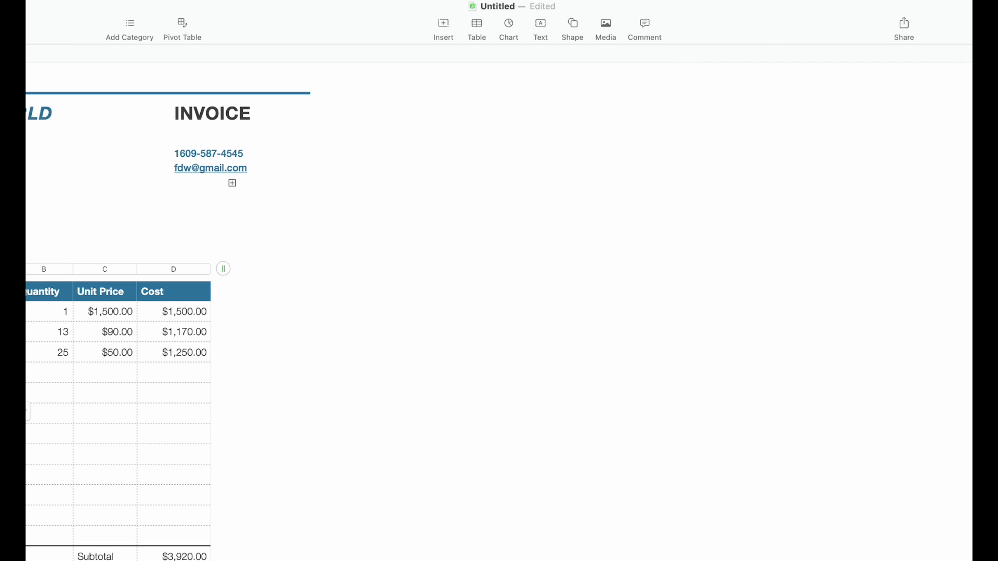
mouse_move(607, 61)
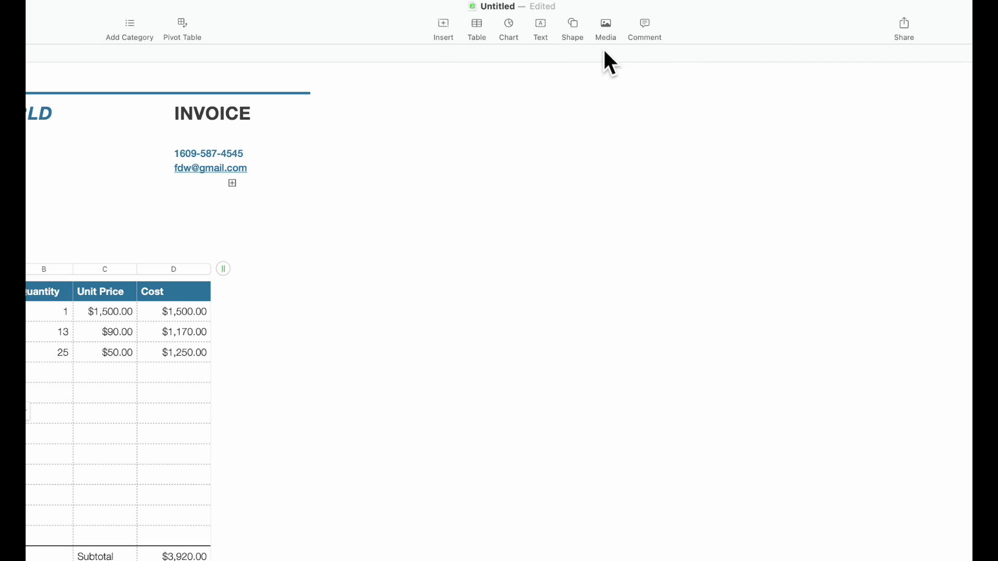
Insert the red Gretsch drum-kit photo from a drum album via Media > Photos
left_click(604, 23)
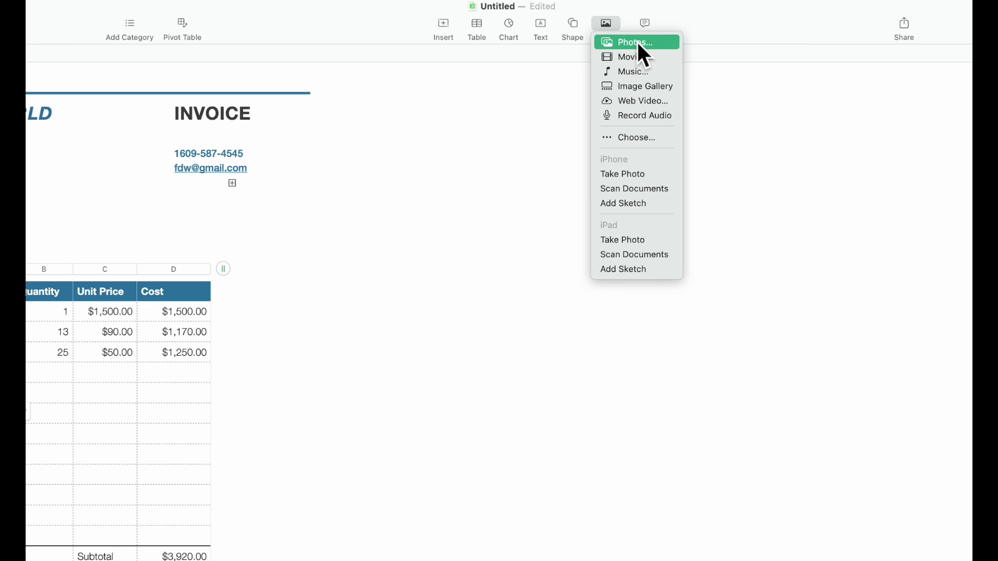
left_click(634, 42)
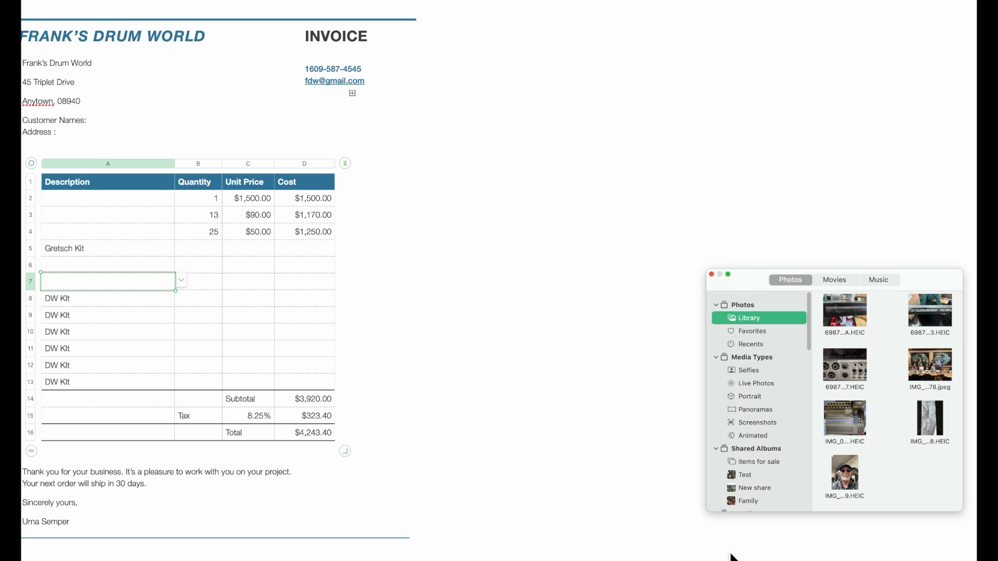
mouse_move(753, 332)
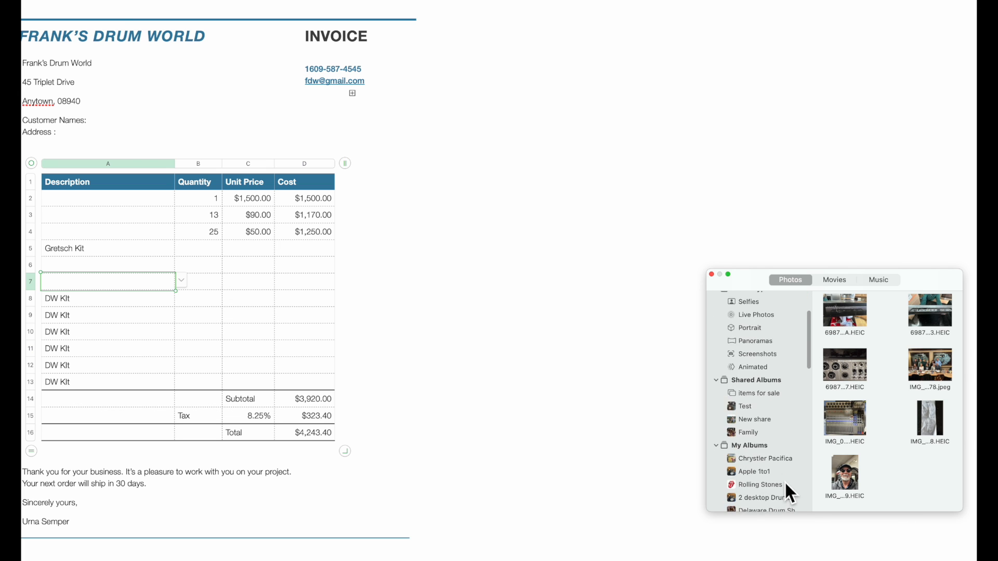
scroll("down", 3)
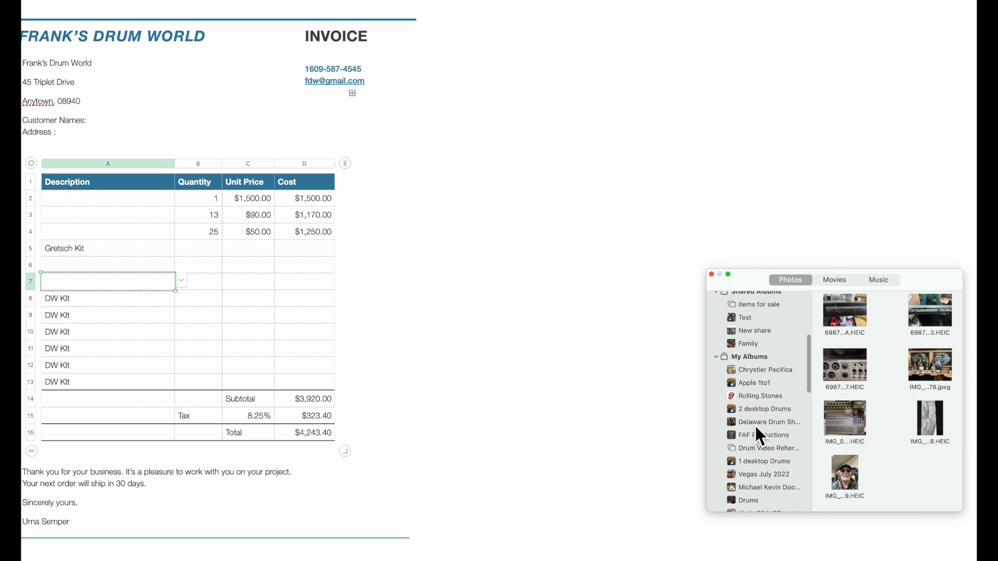
left_click(754, 382)
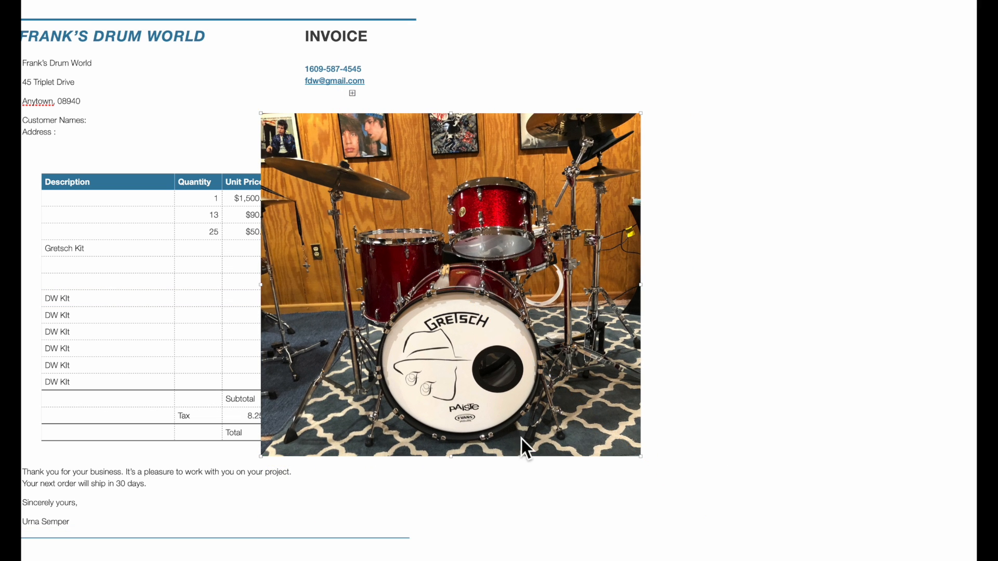
Move the drum photo to the table top, shrink it to about 361 pt wide, and align it left
left_click_drag(522, 445, 463, 365)
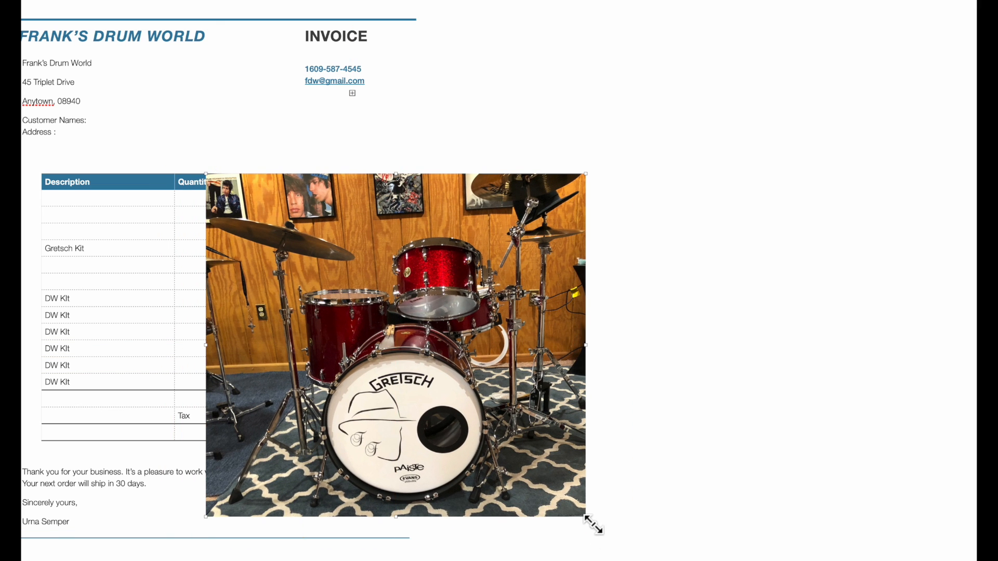
left_click_drag(586, 517, 573, 493)
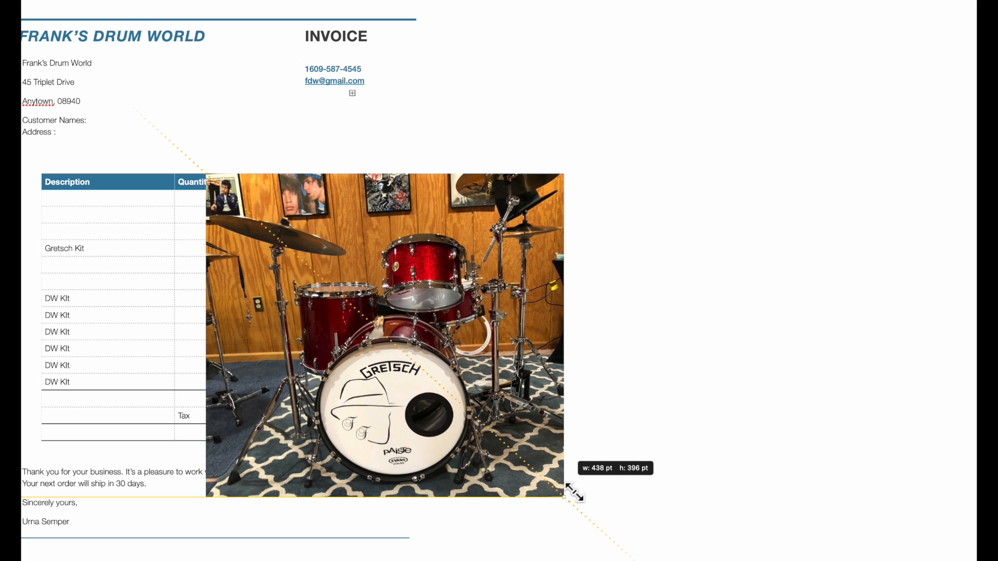
left_click_drag(574, 495, 544, 488)
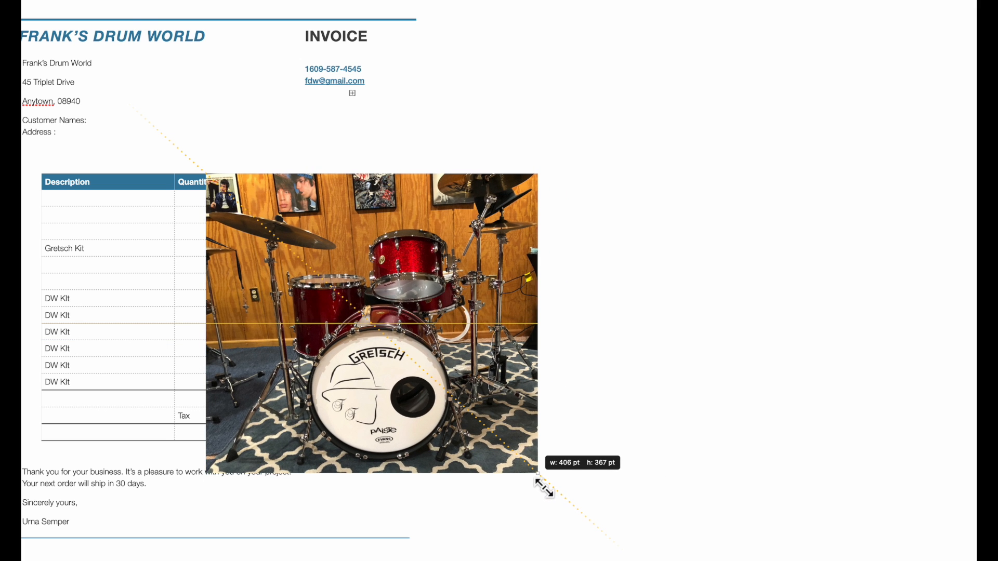
left_click_drag(544, 488, 538, 476)
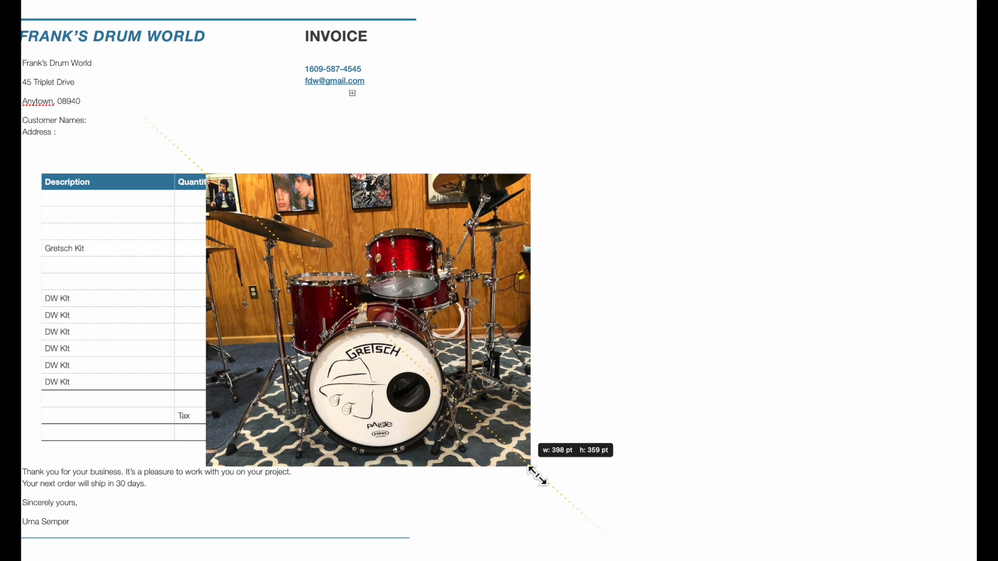
left_click_drag(540, 461, 537, 469)
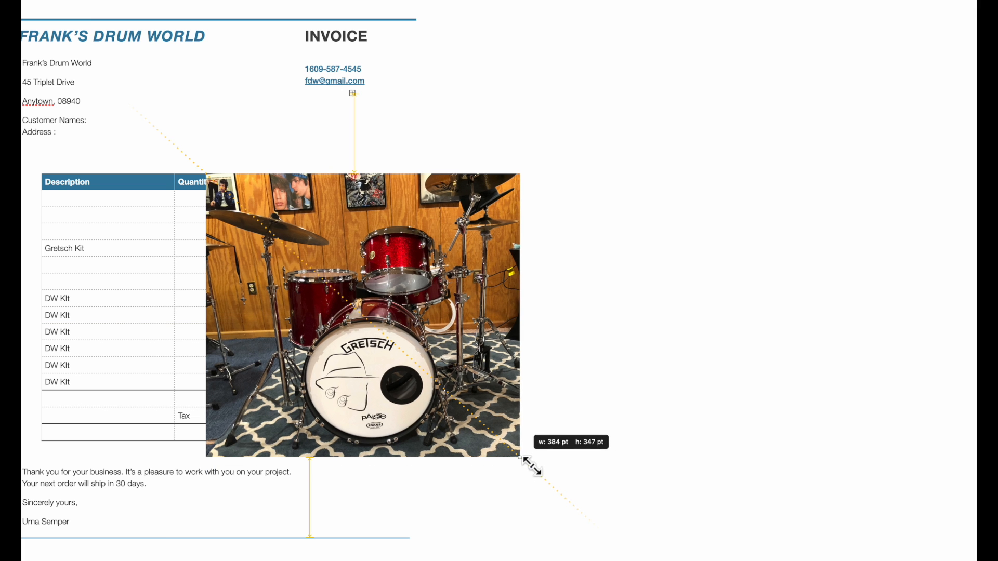
left_click_drag(535, 452, 504, 438)
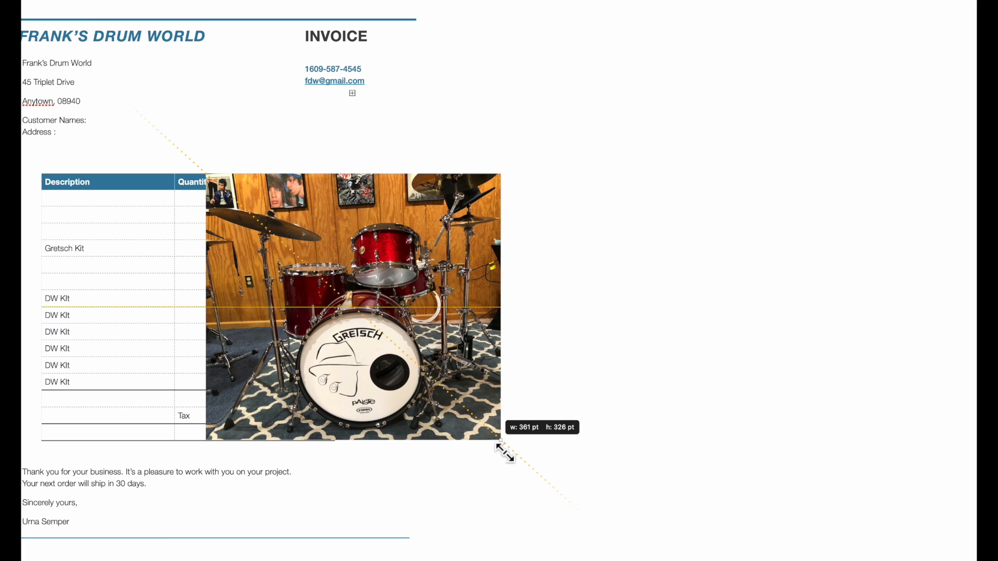
left_click_drag(502, 449, 487, 439)
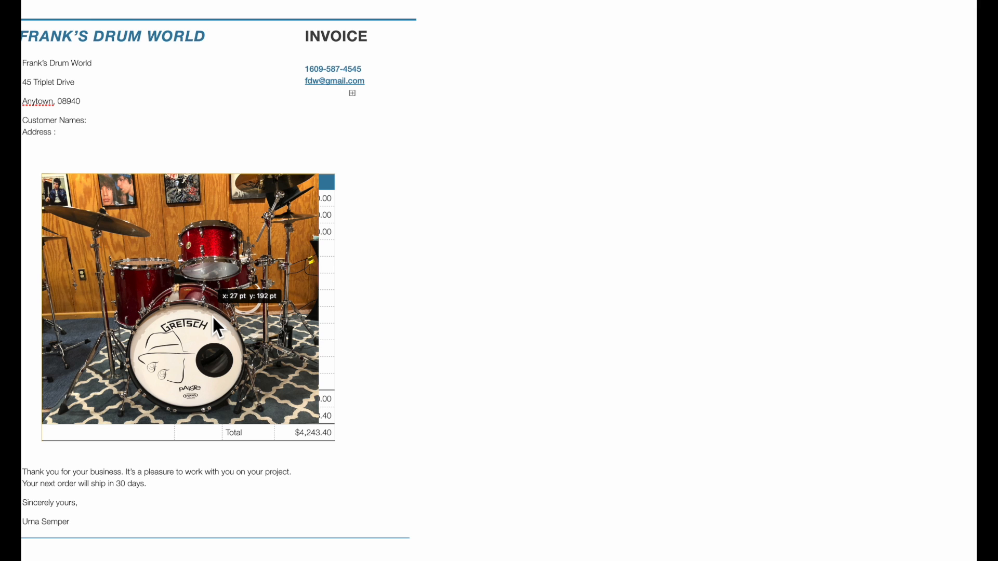
mouse_move(327, 304)
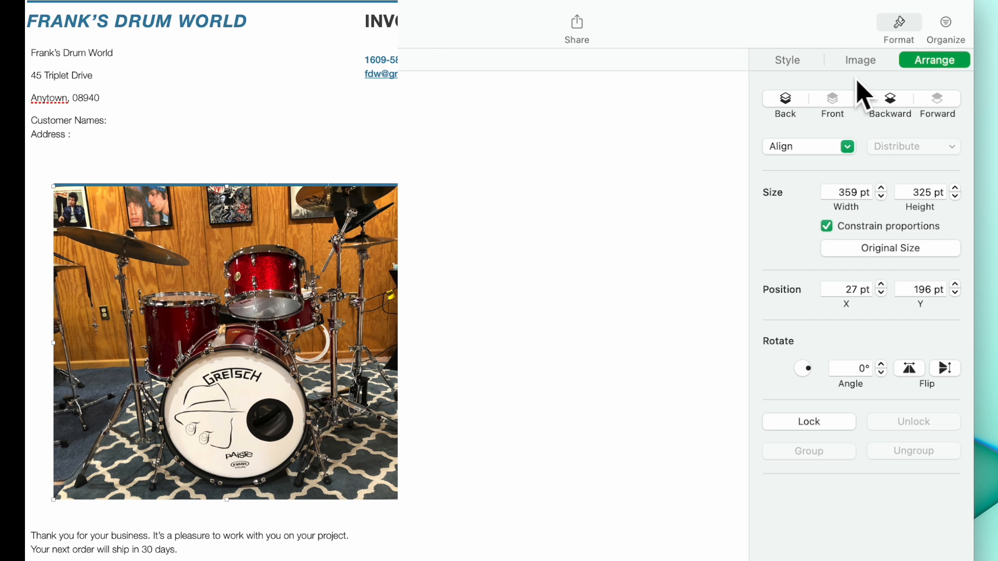
Send the drum photo behind the invoice table and set its opacity to 17%
left_click(784, 99)
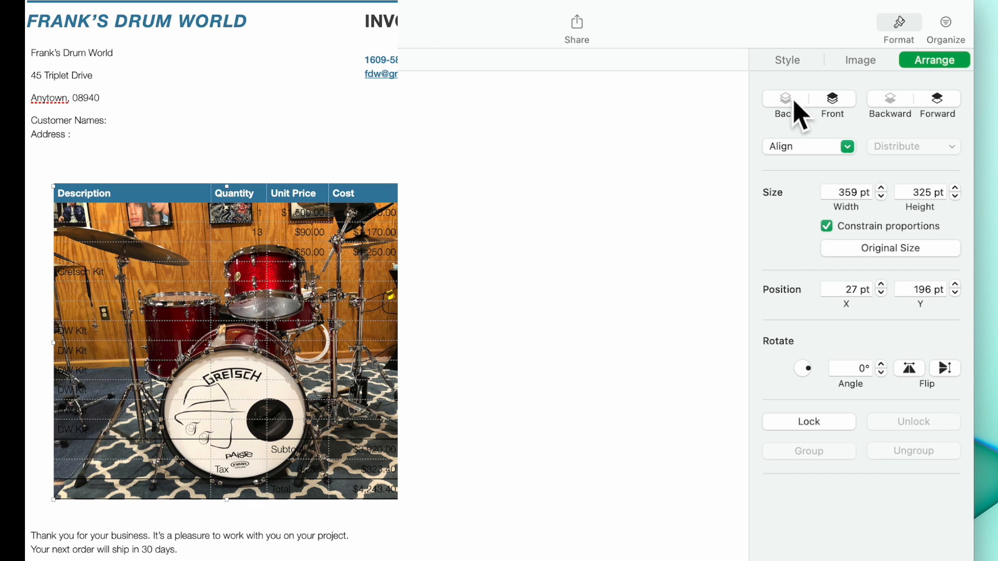
left_click(859, 60)
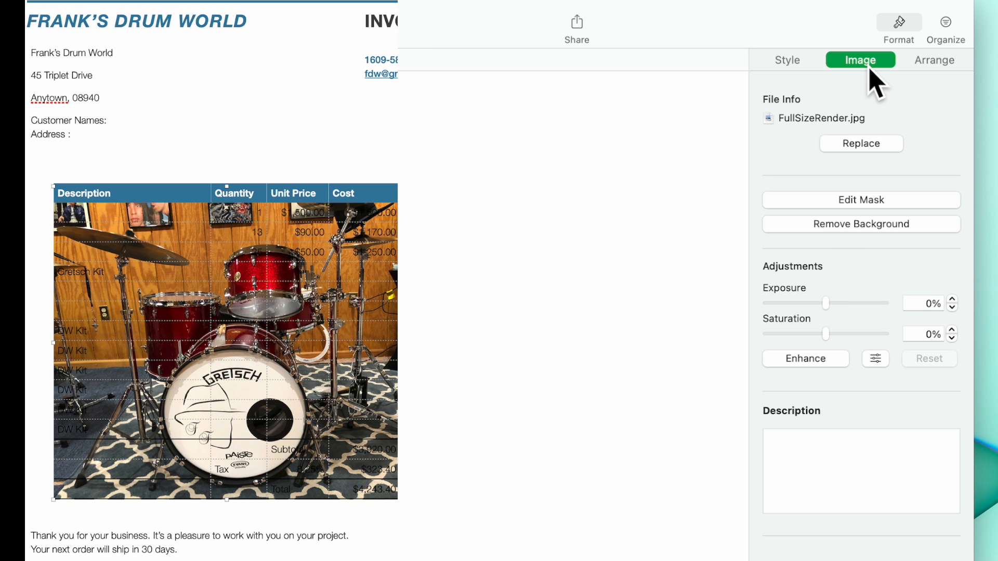
left_click(788, 60)
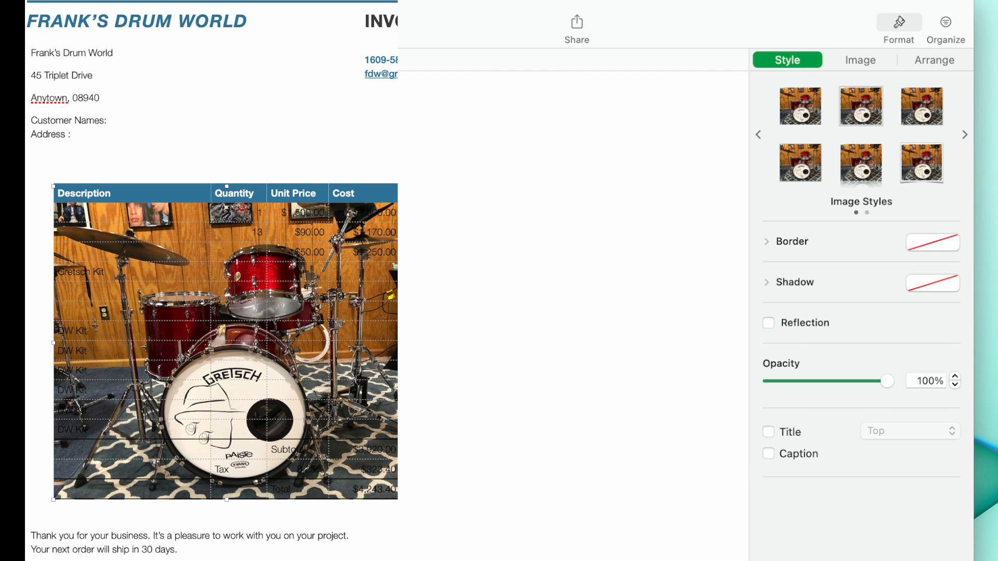
mouse_move(920, 411)
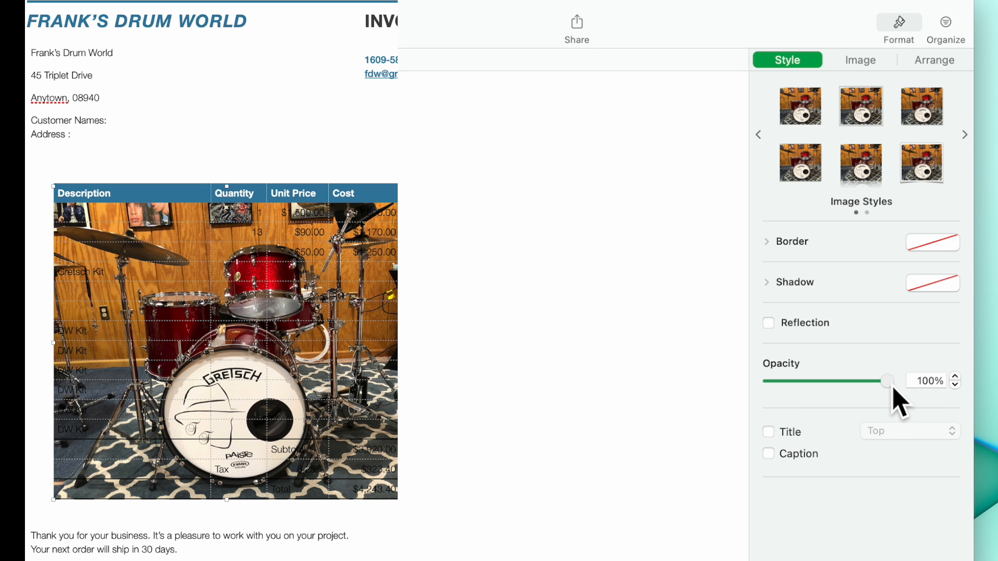
left_click_drag(888, 380, 818, 380)
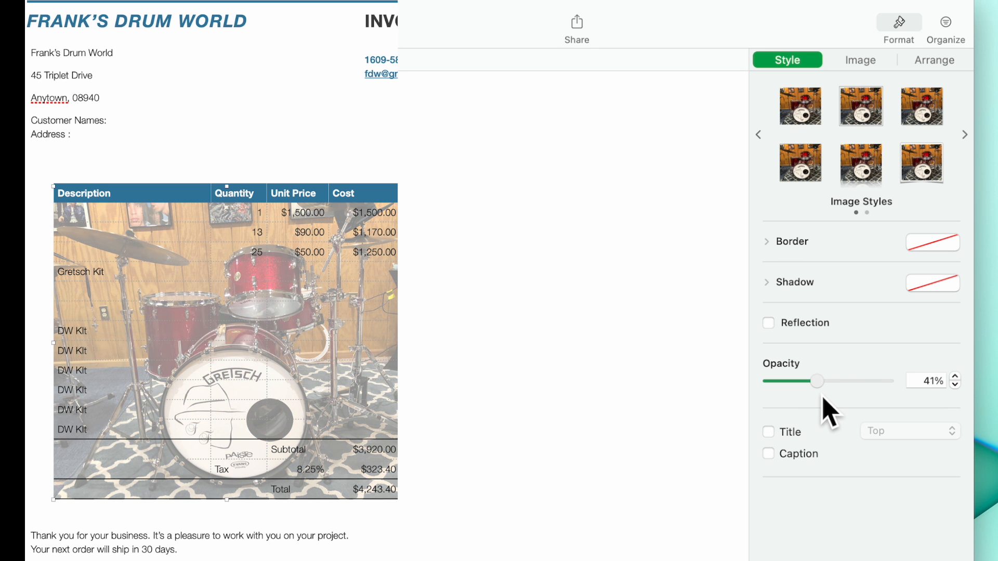
left_click_drag(817, 381, 805, 381)
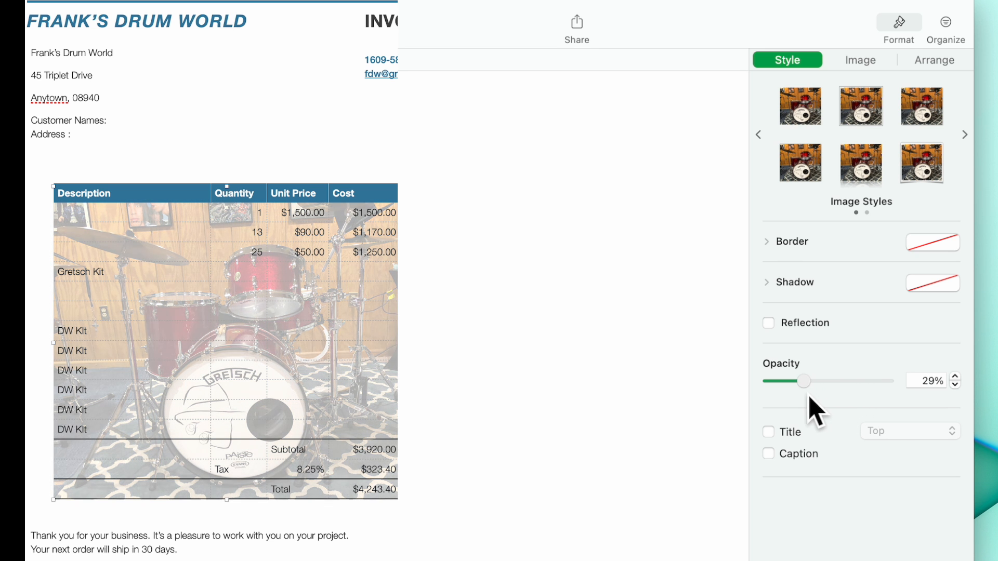
left_click_drag(806, 381, 789, 381)
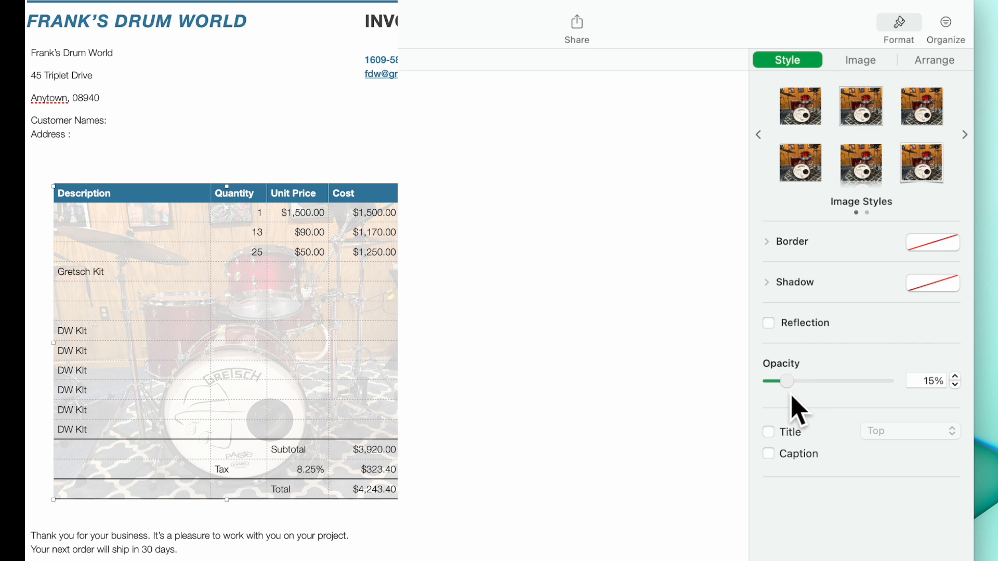
left_click_drag(789, 381, 809, 381)
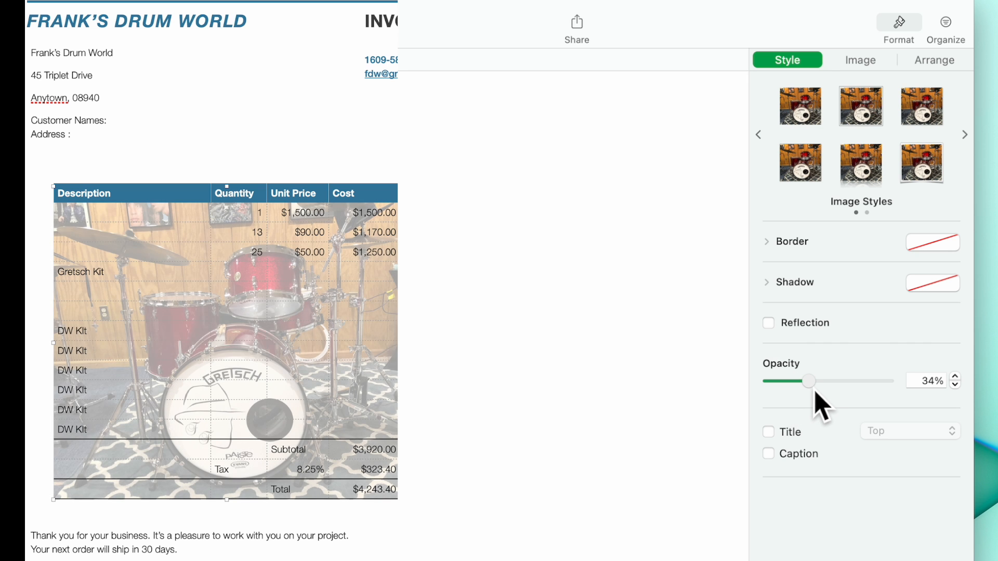
left_click_drag(809, 380, 792, 380)
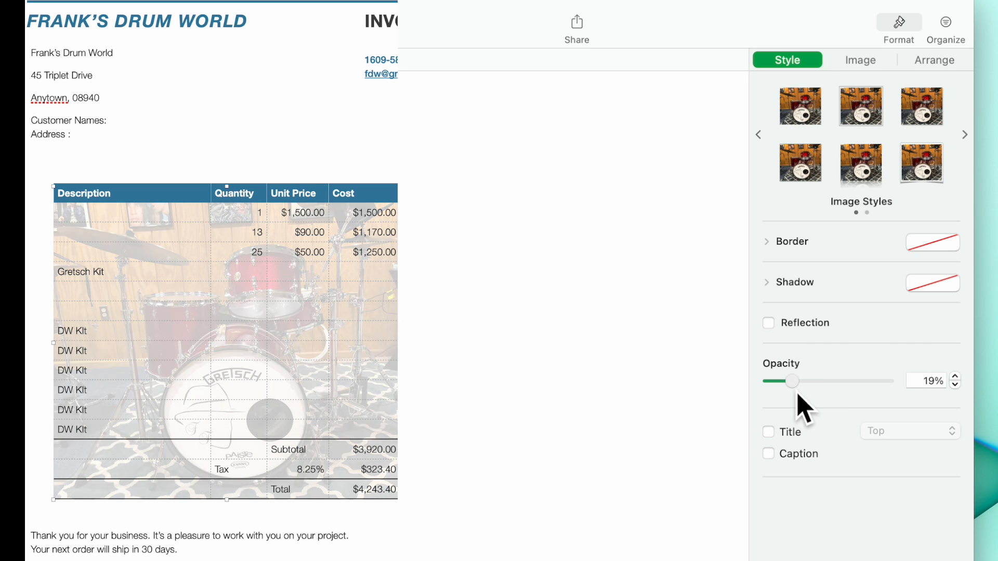
left_click_drag(791, 380, 790, 380)
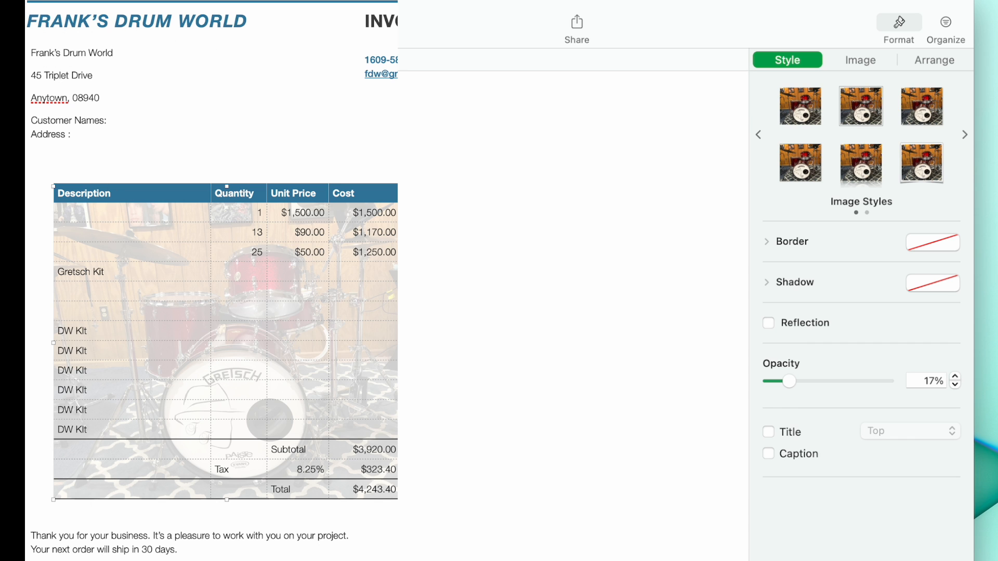
mouse_move(200, 405)
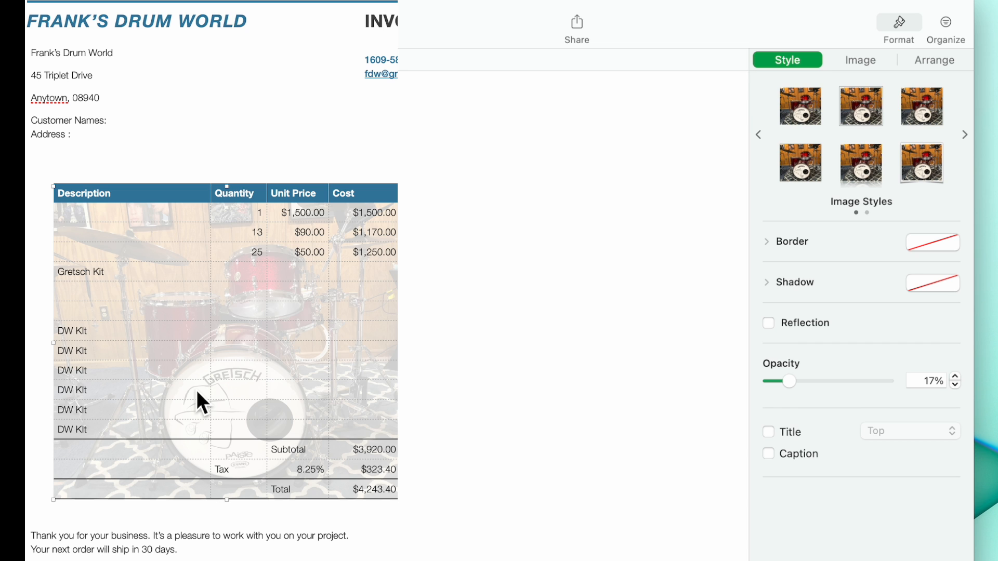
mouse_move(263, 134)
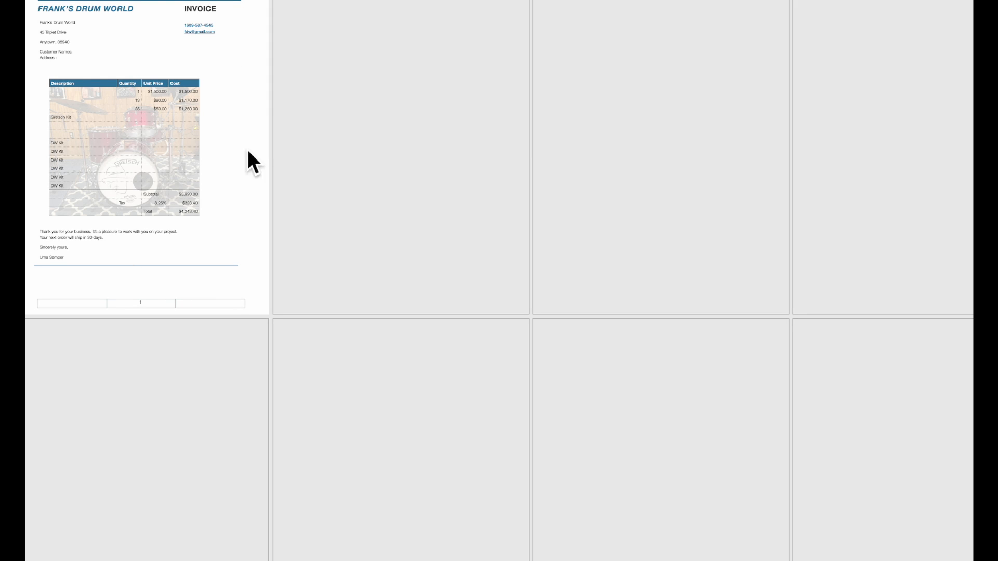
mouse_move(221, 205)
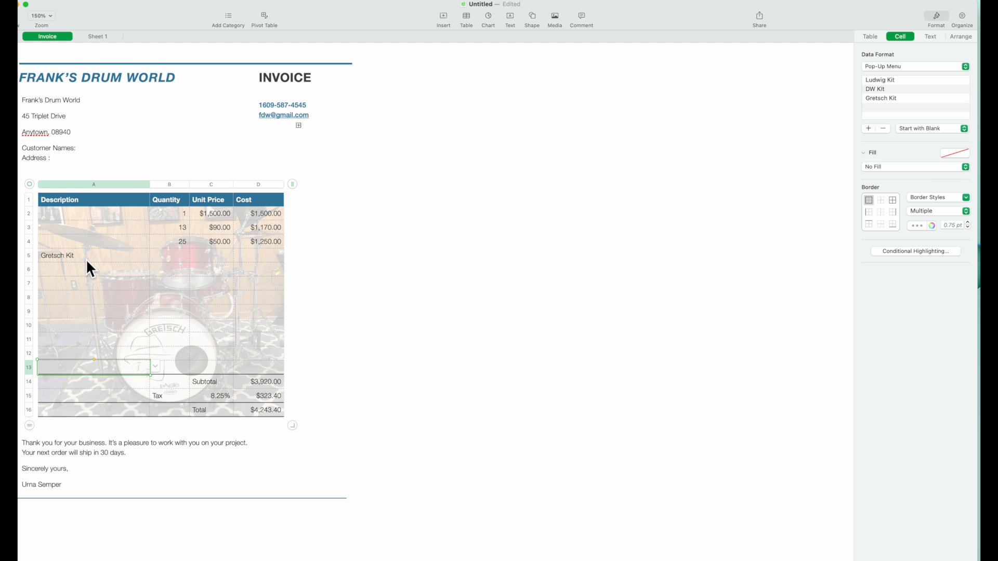
mouse_move(169, 141)
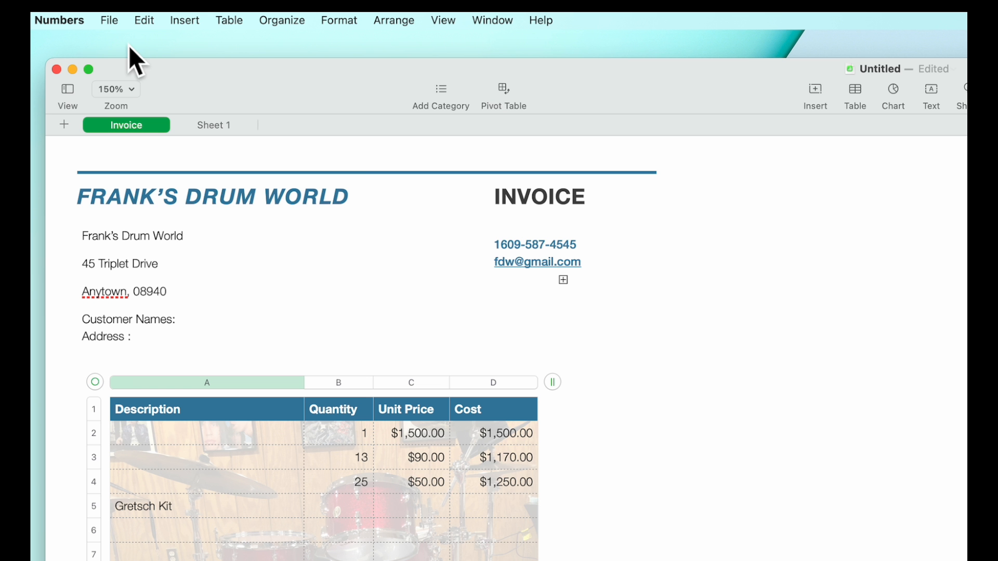
Save the invoice as a template and add it to the Template Chooser
left_click(109, 19)
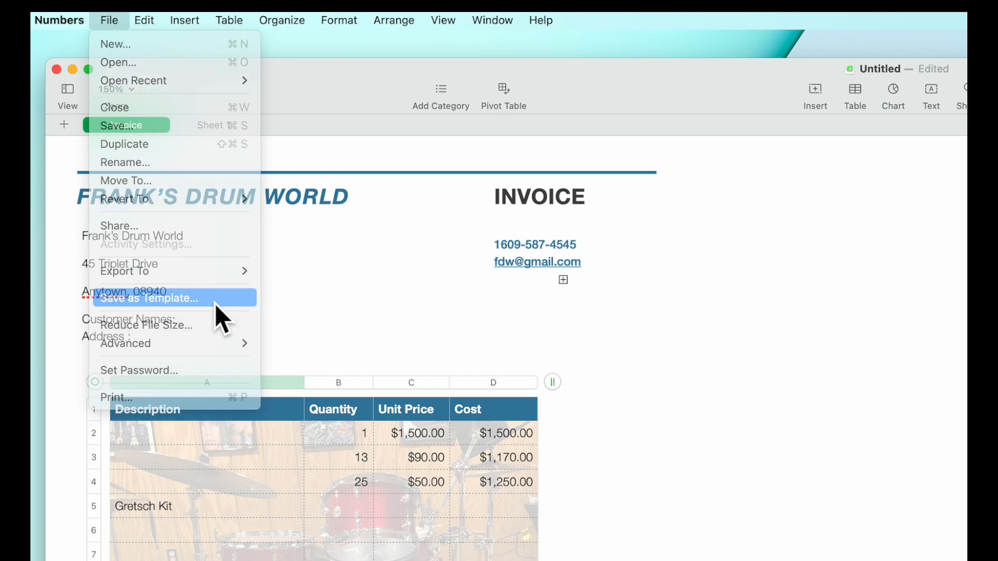
left_click(148, 297)
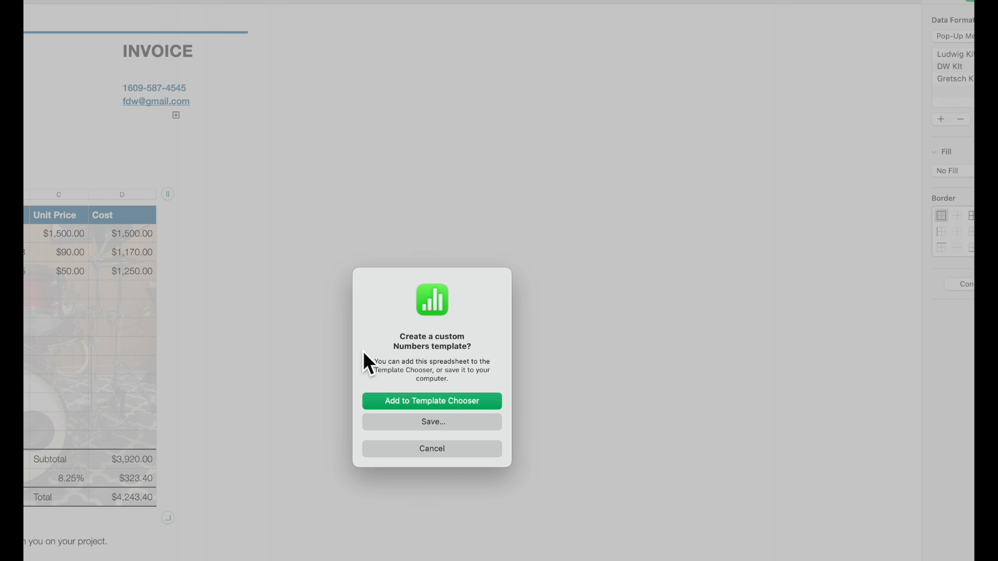
mouse_move(443, 413)
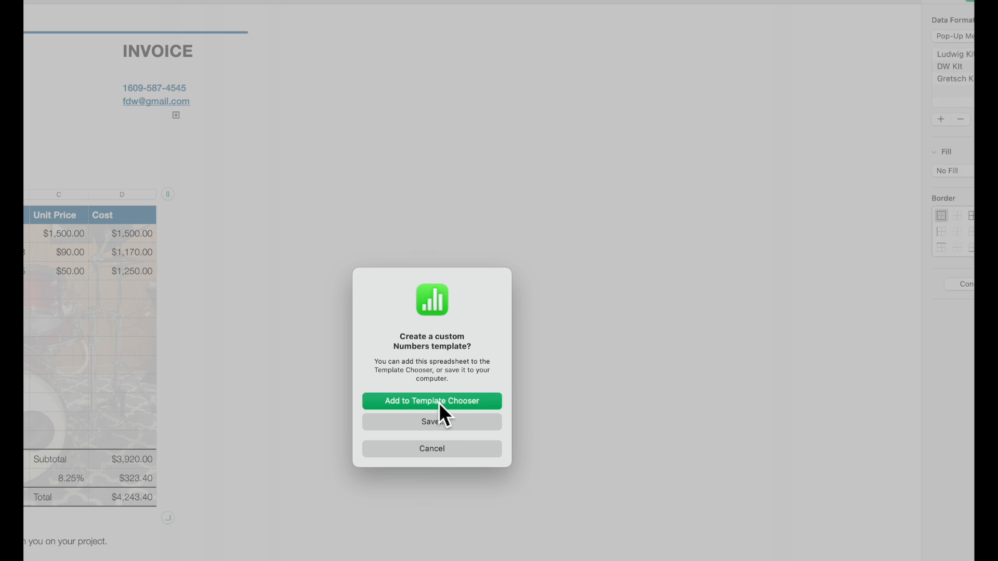
left_click(431, 401)
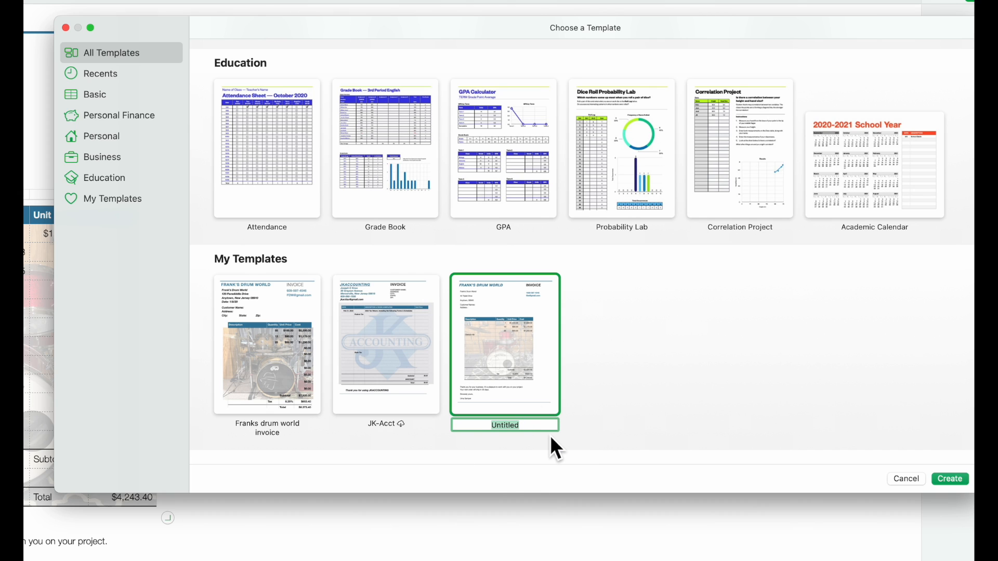
Name the template 'invoice 1', confirm it appears under My Templates, and cancel the chooser
type("invoice 1")
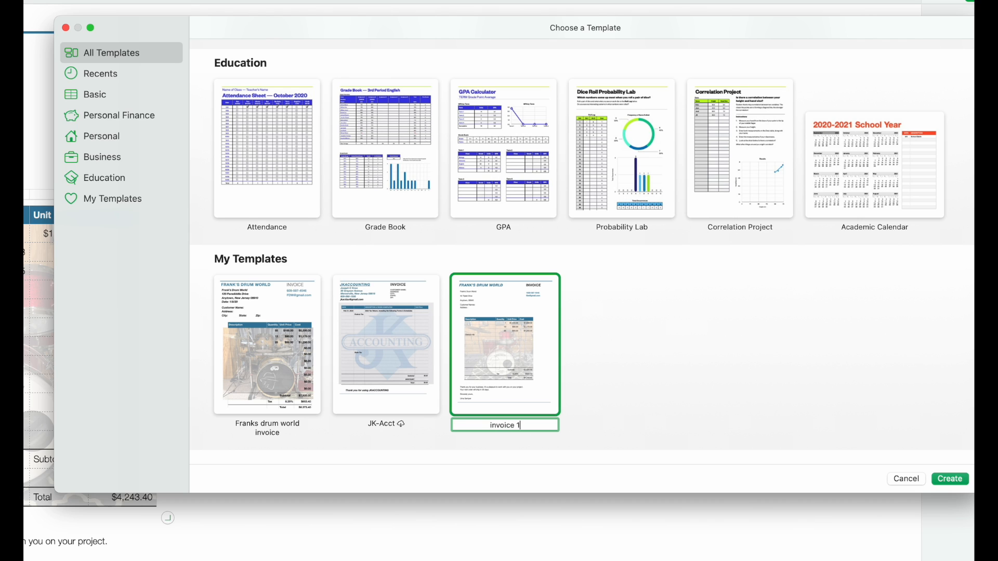
mouse_move(584, 351)
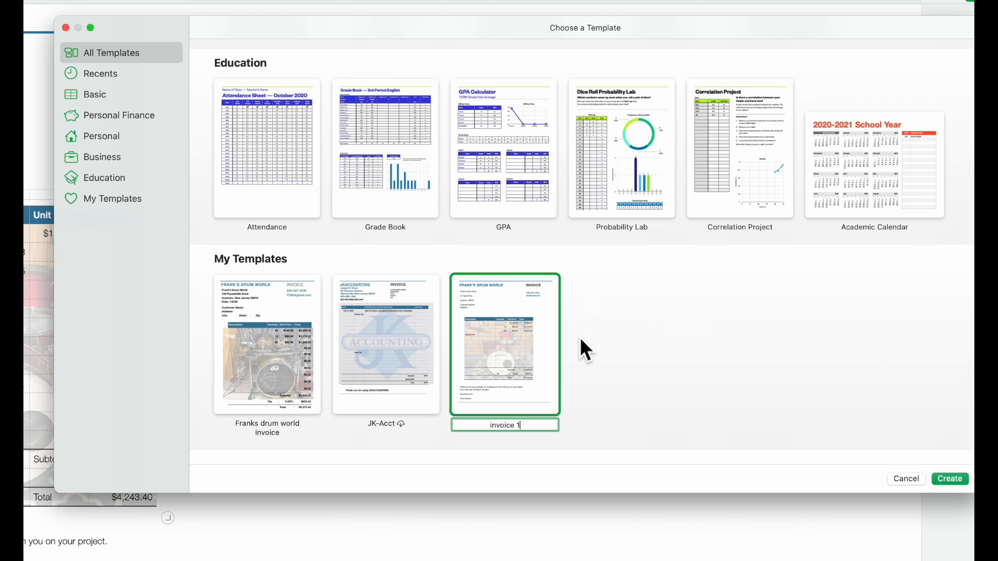
mouse_move(848, 483)
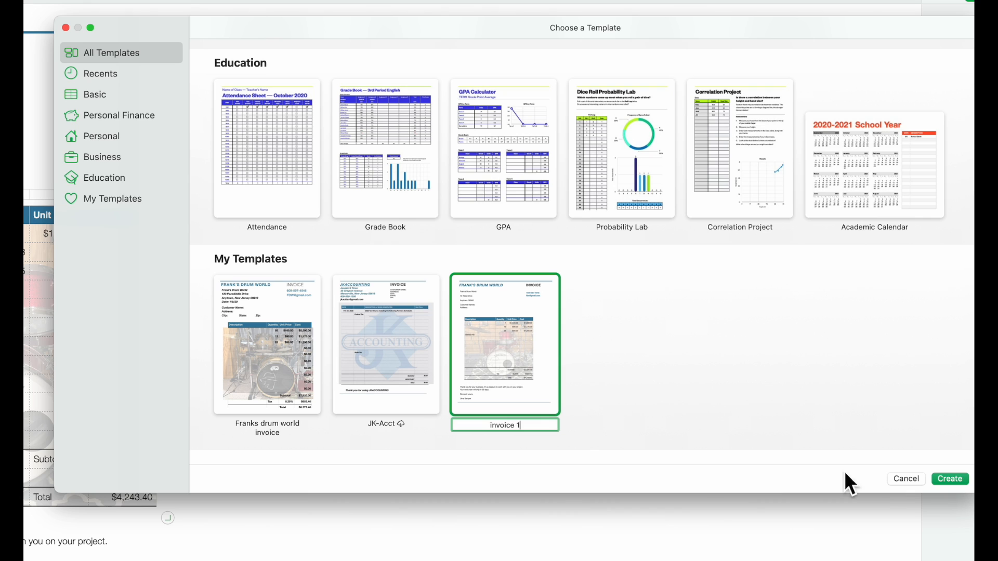
mouse_move(417, 375)
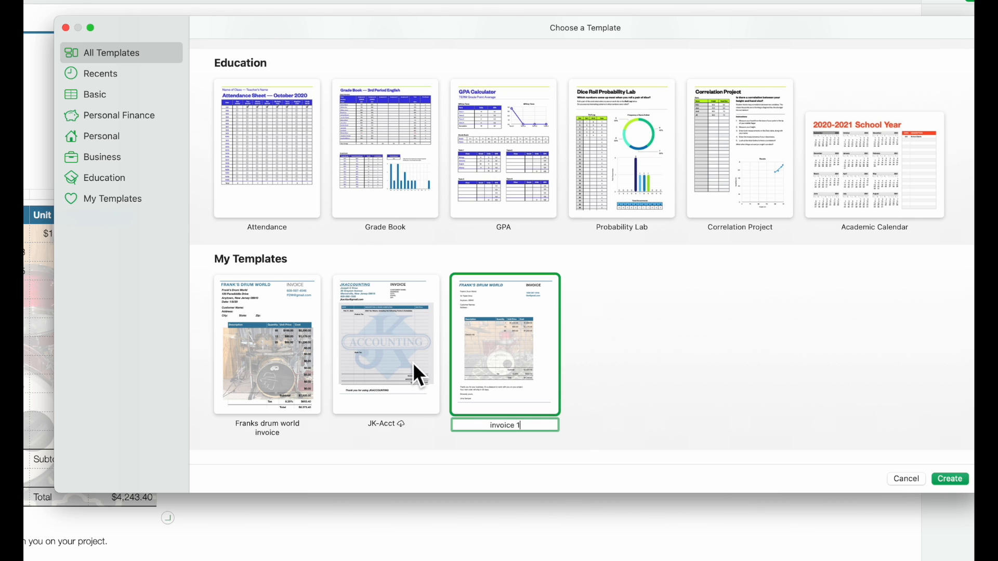
mouse_move(618, 374)
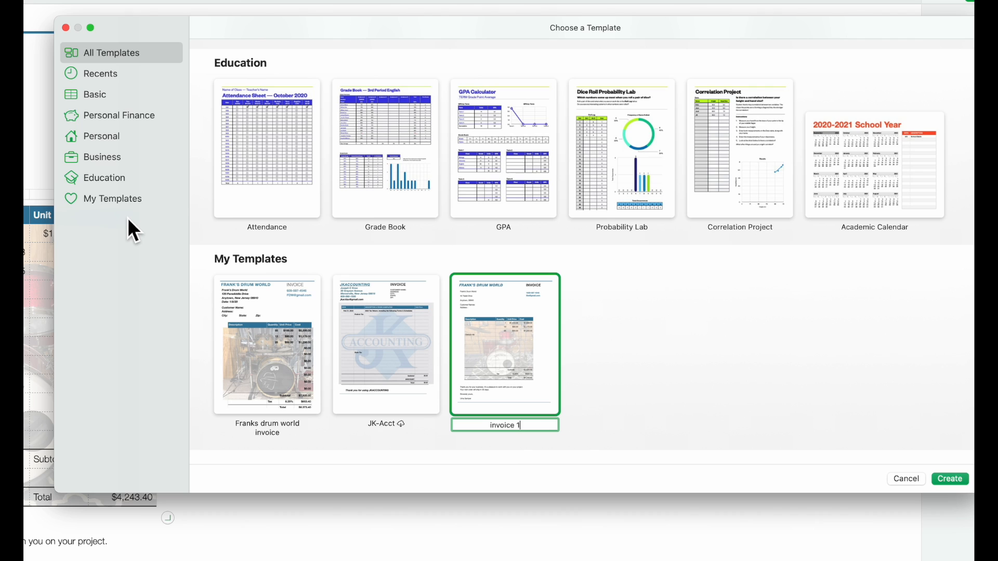
left_click(114, 198)
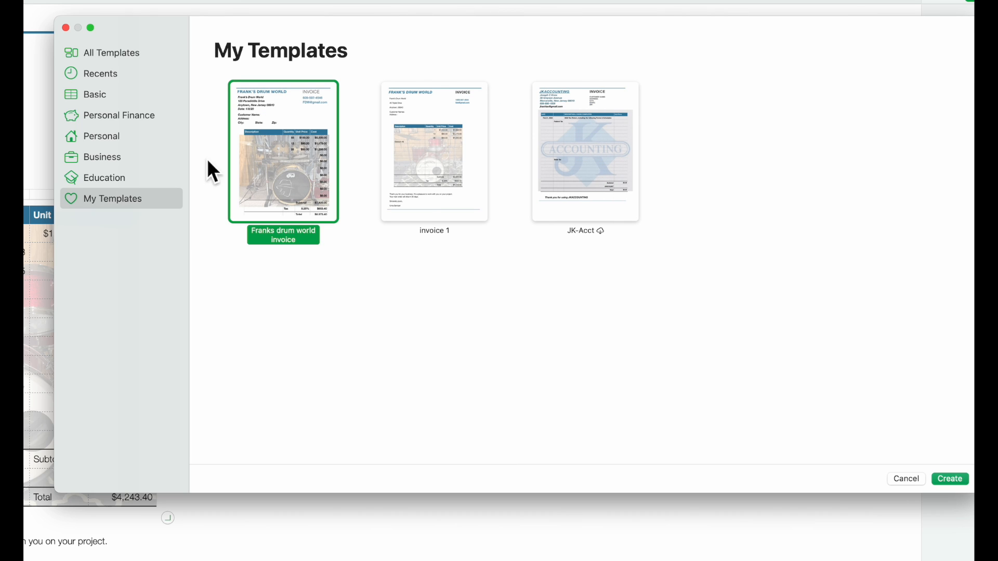
mouse_move(261, 220)
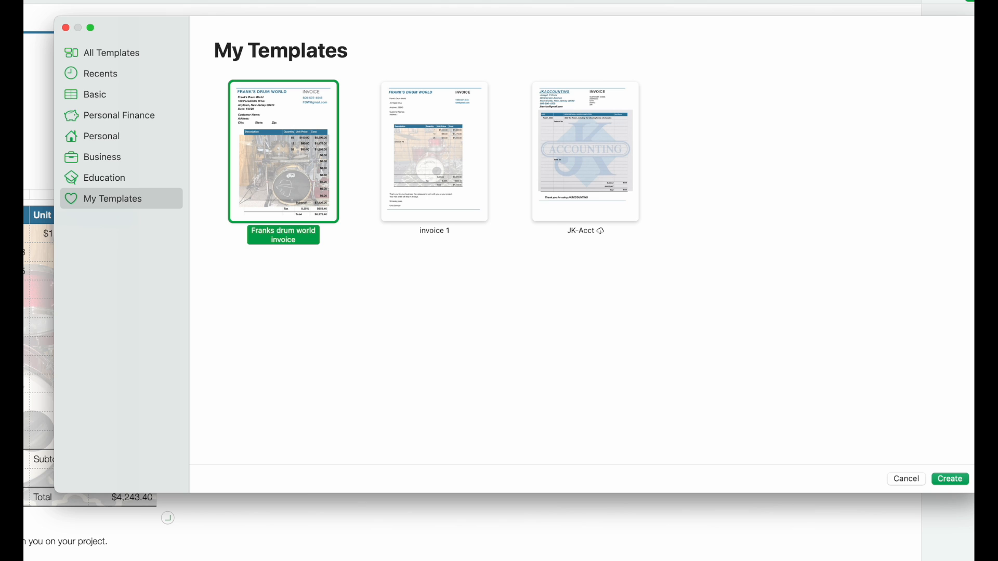
left_click(949, 479)
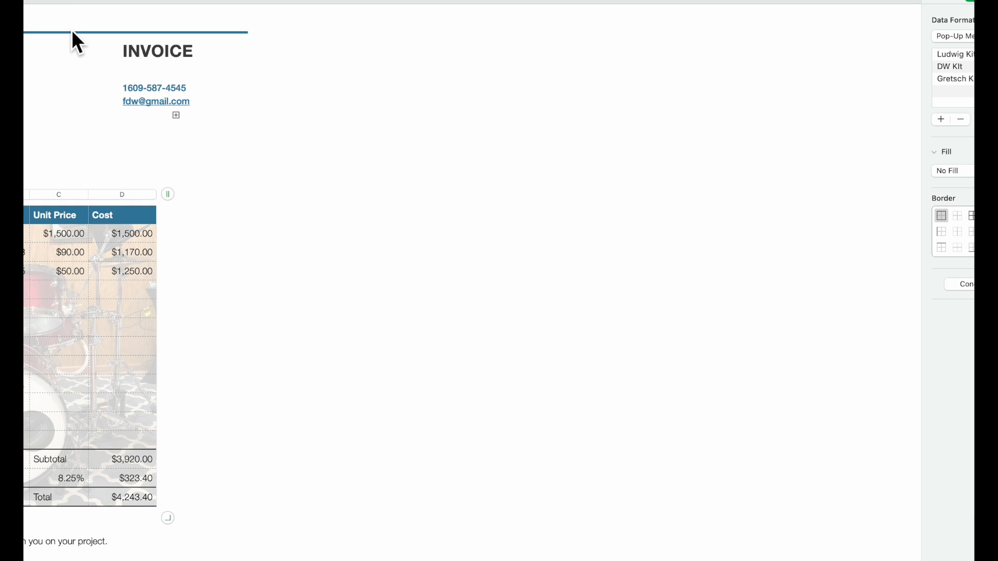
mouse_move(444, 516)
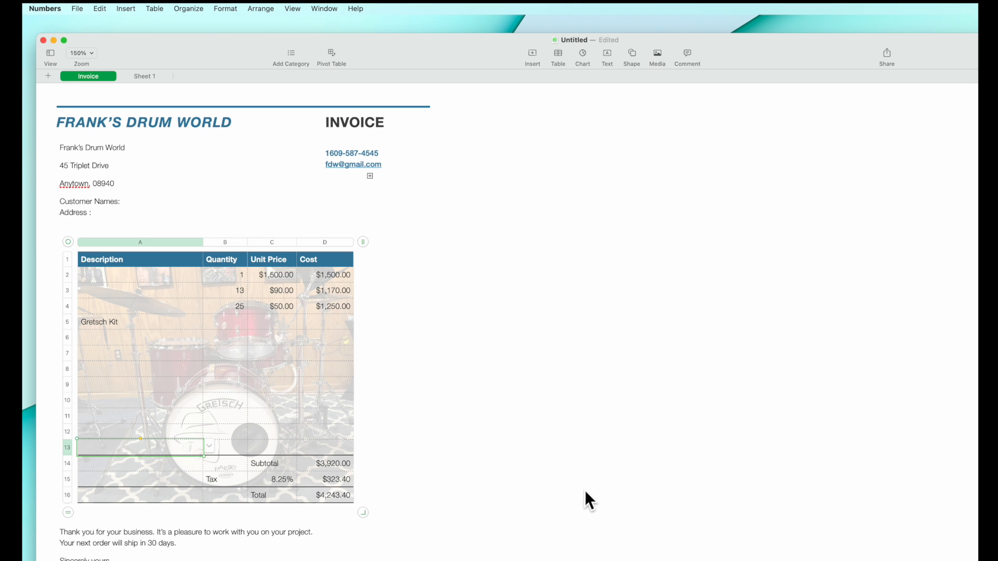
mouse_move(447, 256)
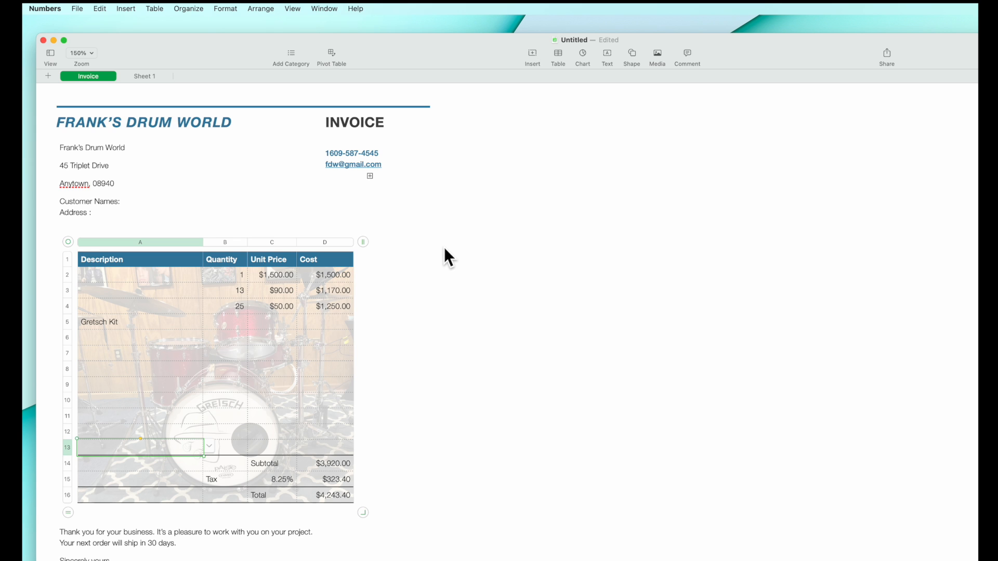
mouse_move(180, 163)
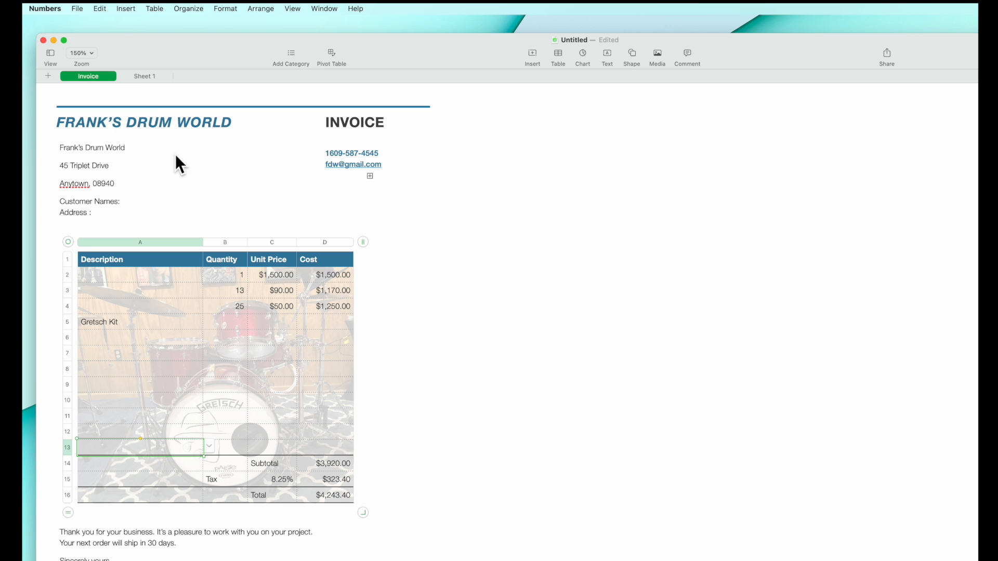
mouse_move(605, 204)
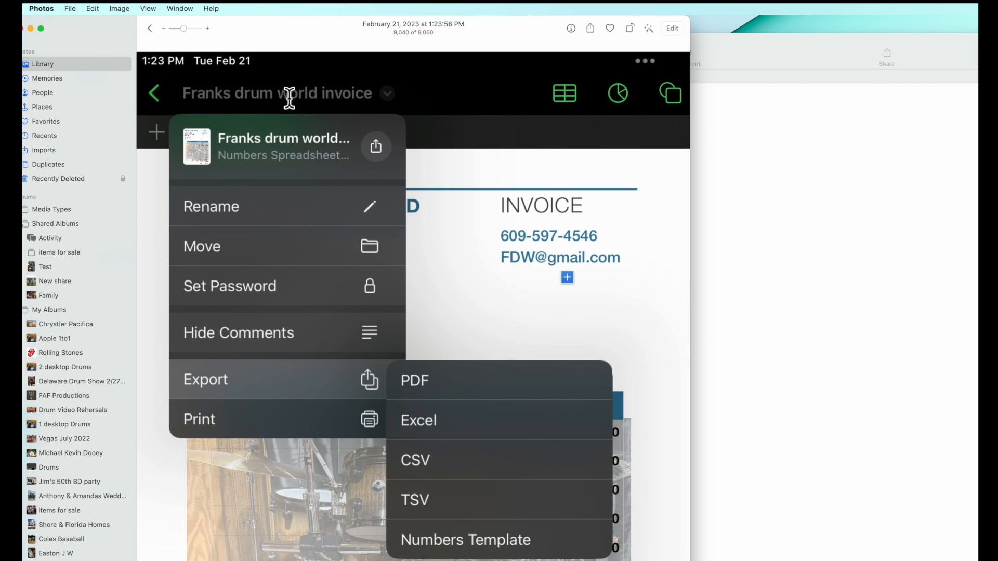
mouse_move(385, 118)
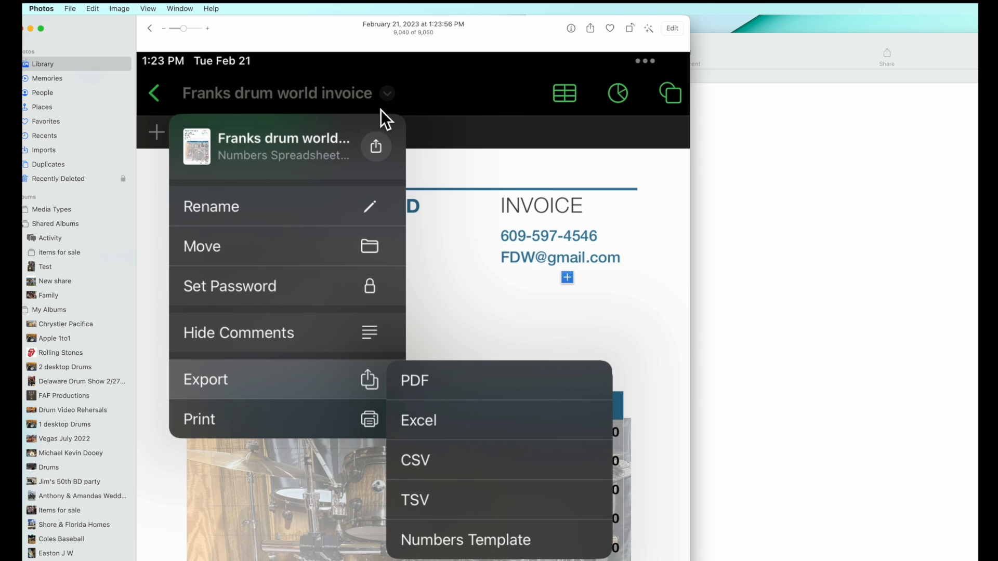
mouse_move(394, 105)
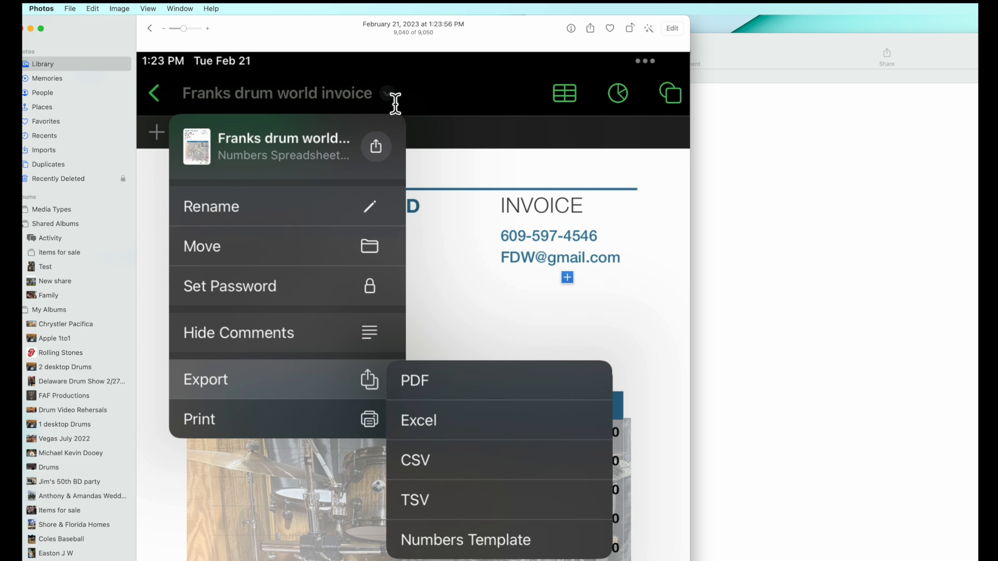
mouse_move(399, 230)
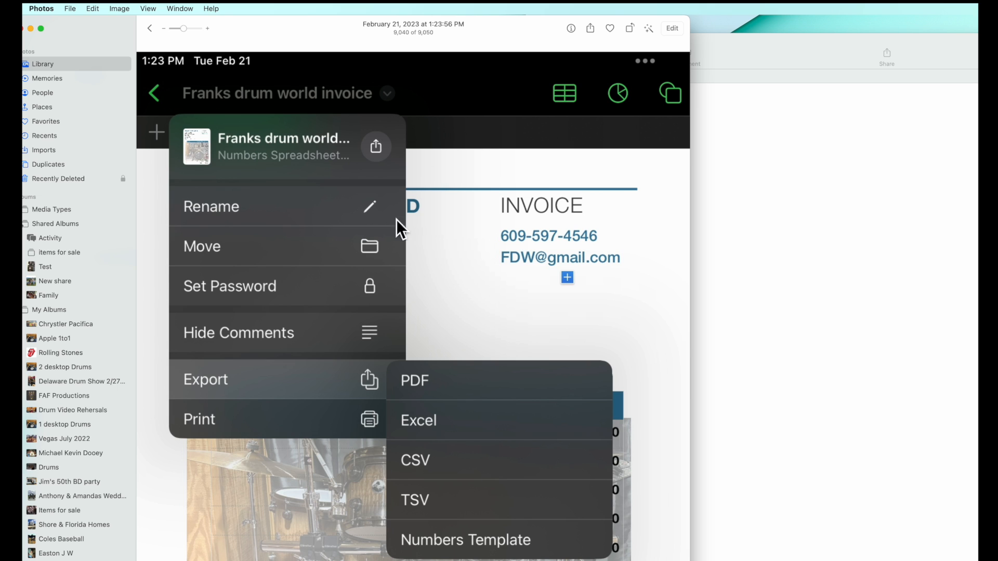
mouse_move(264, 404)
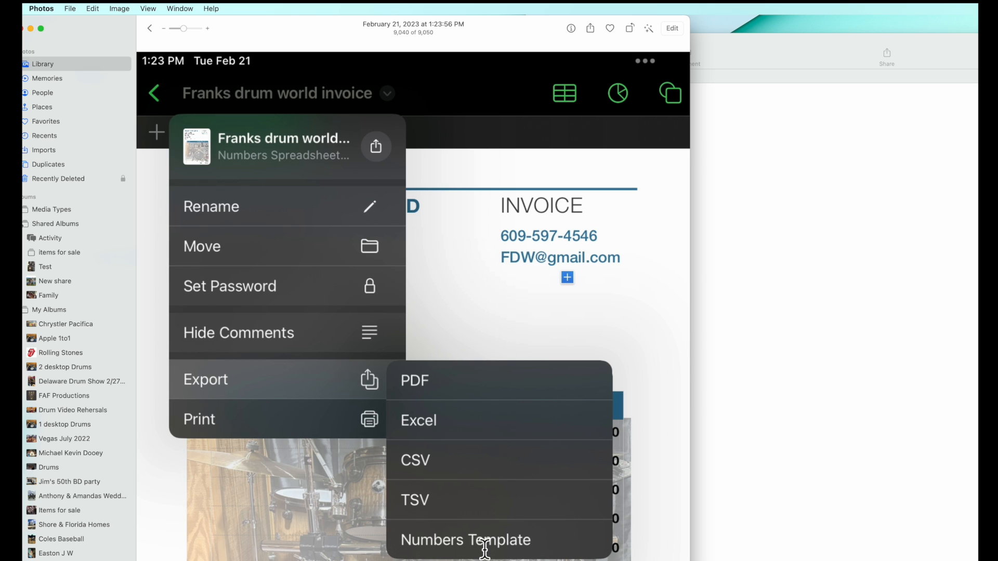
mouse_move(304, 147)
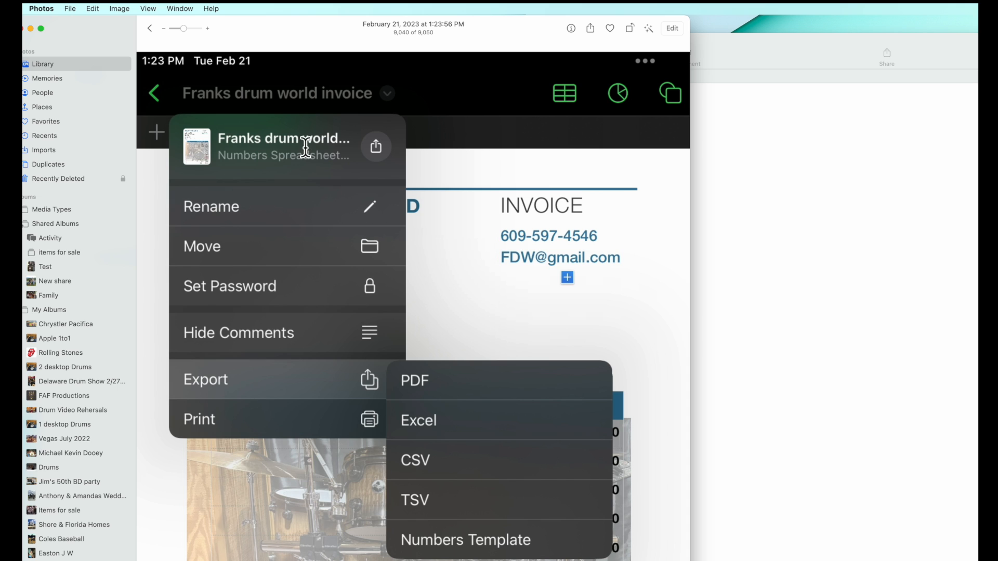
mouse_move(243, 338)
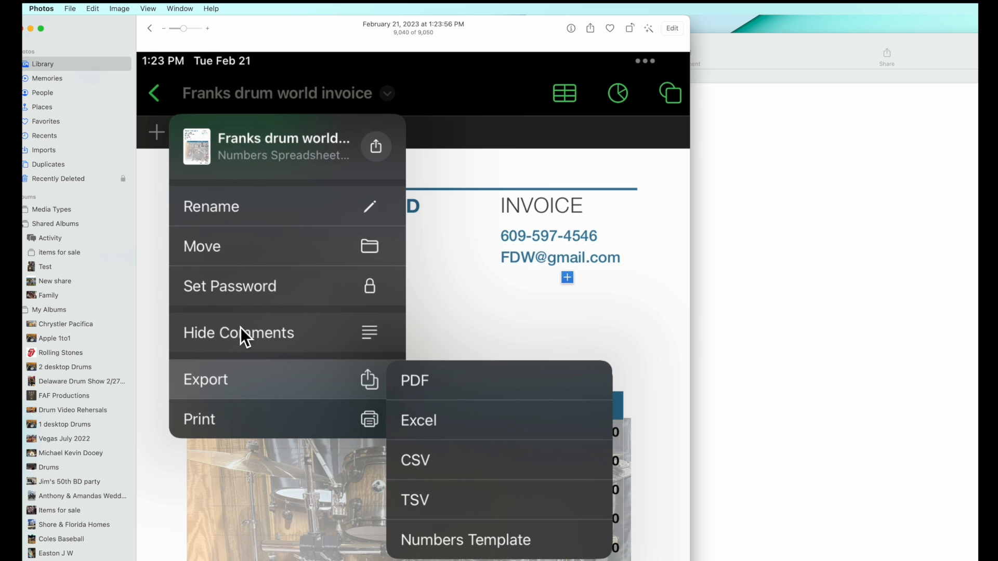
mouse_move(308, 382)
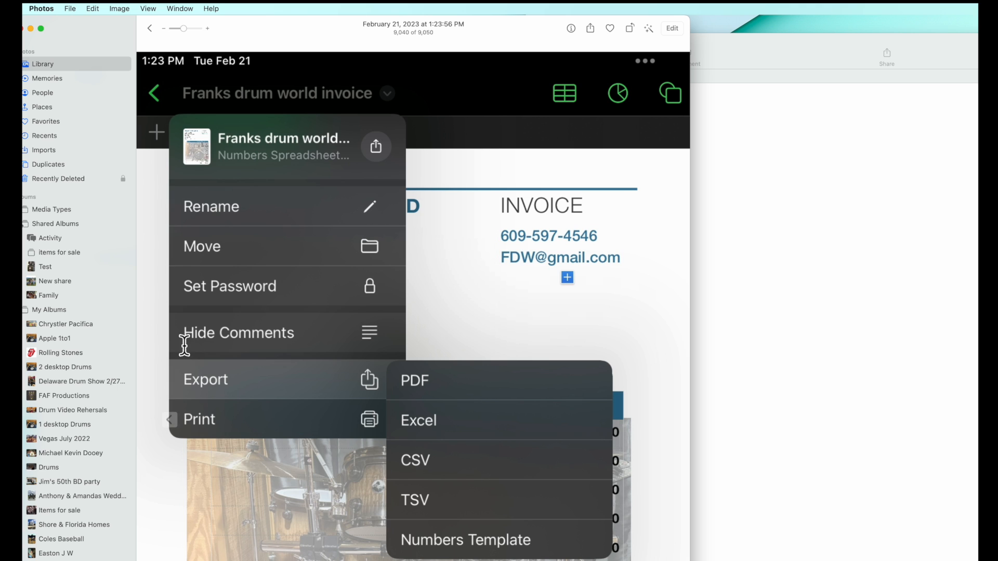
mouse_move(451, 391)
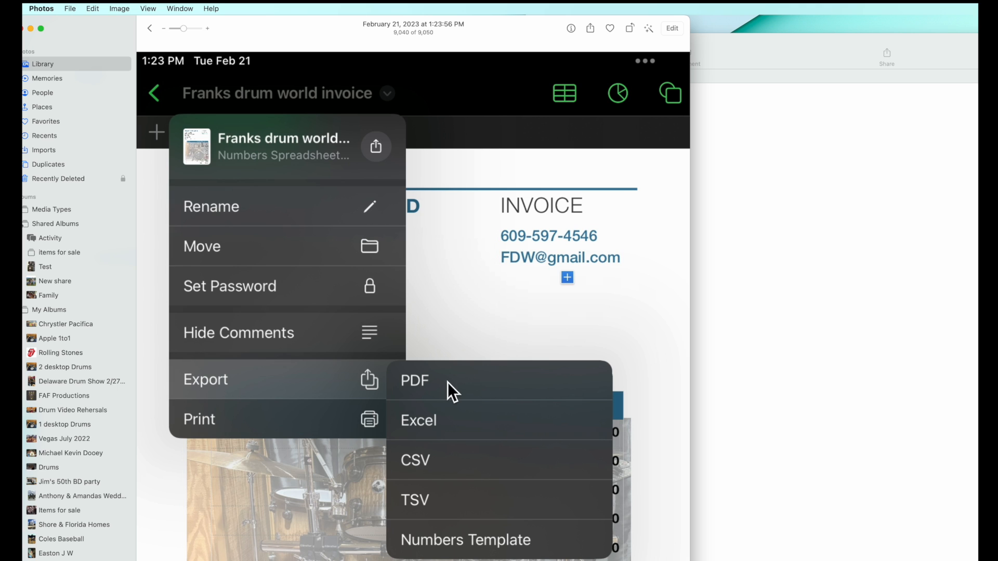
mouse_move(422, 398)
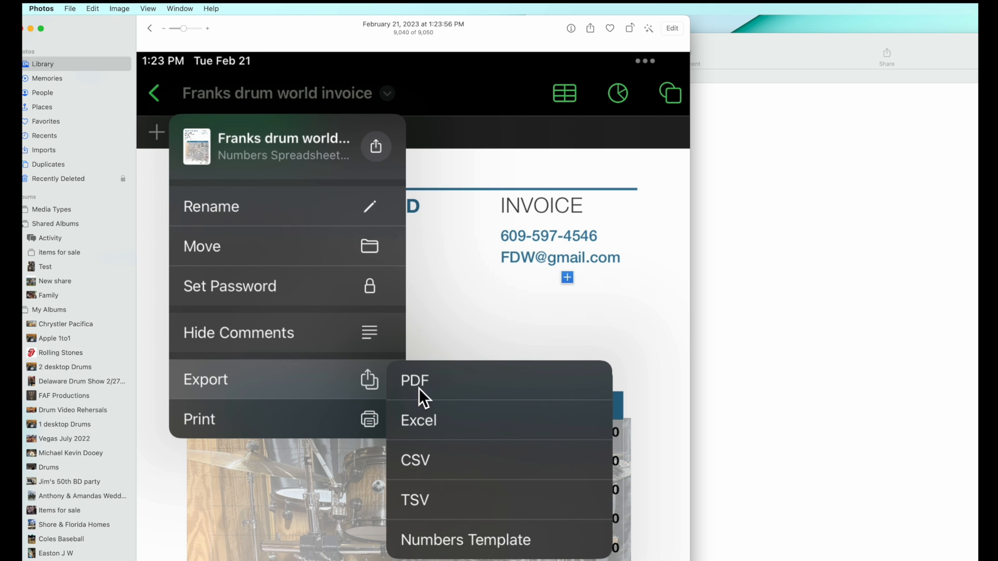
mouse_move(564, 388)
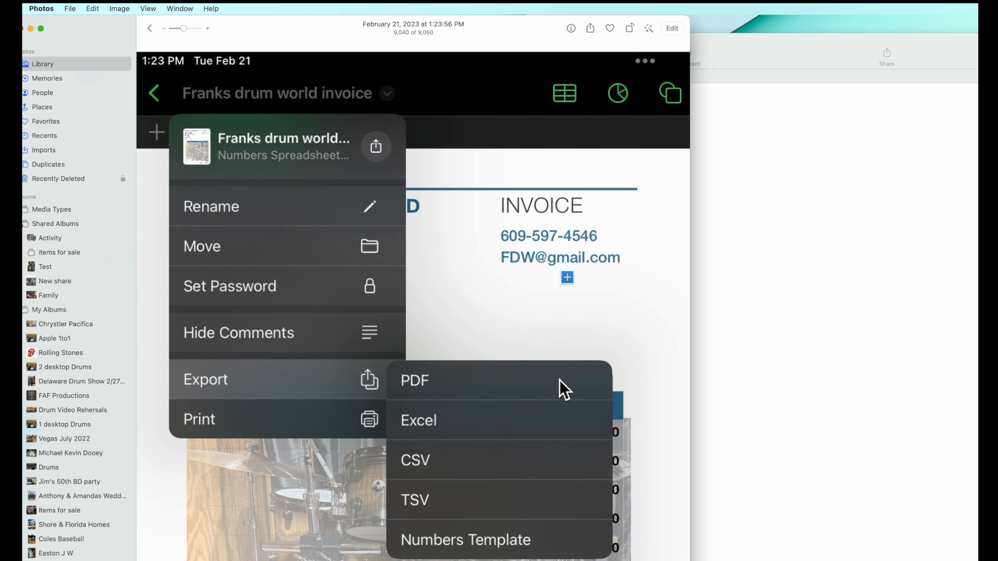